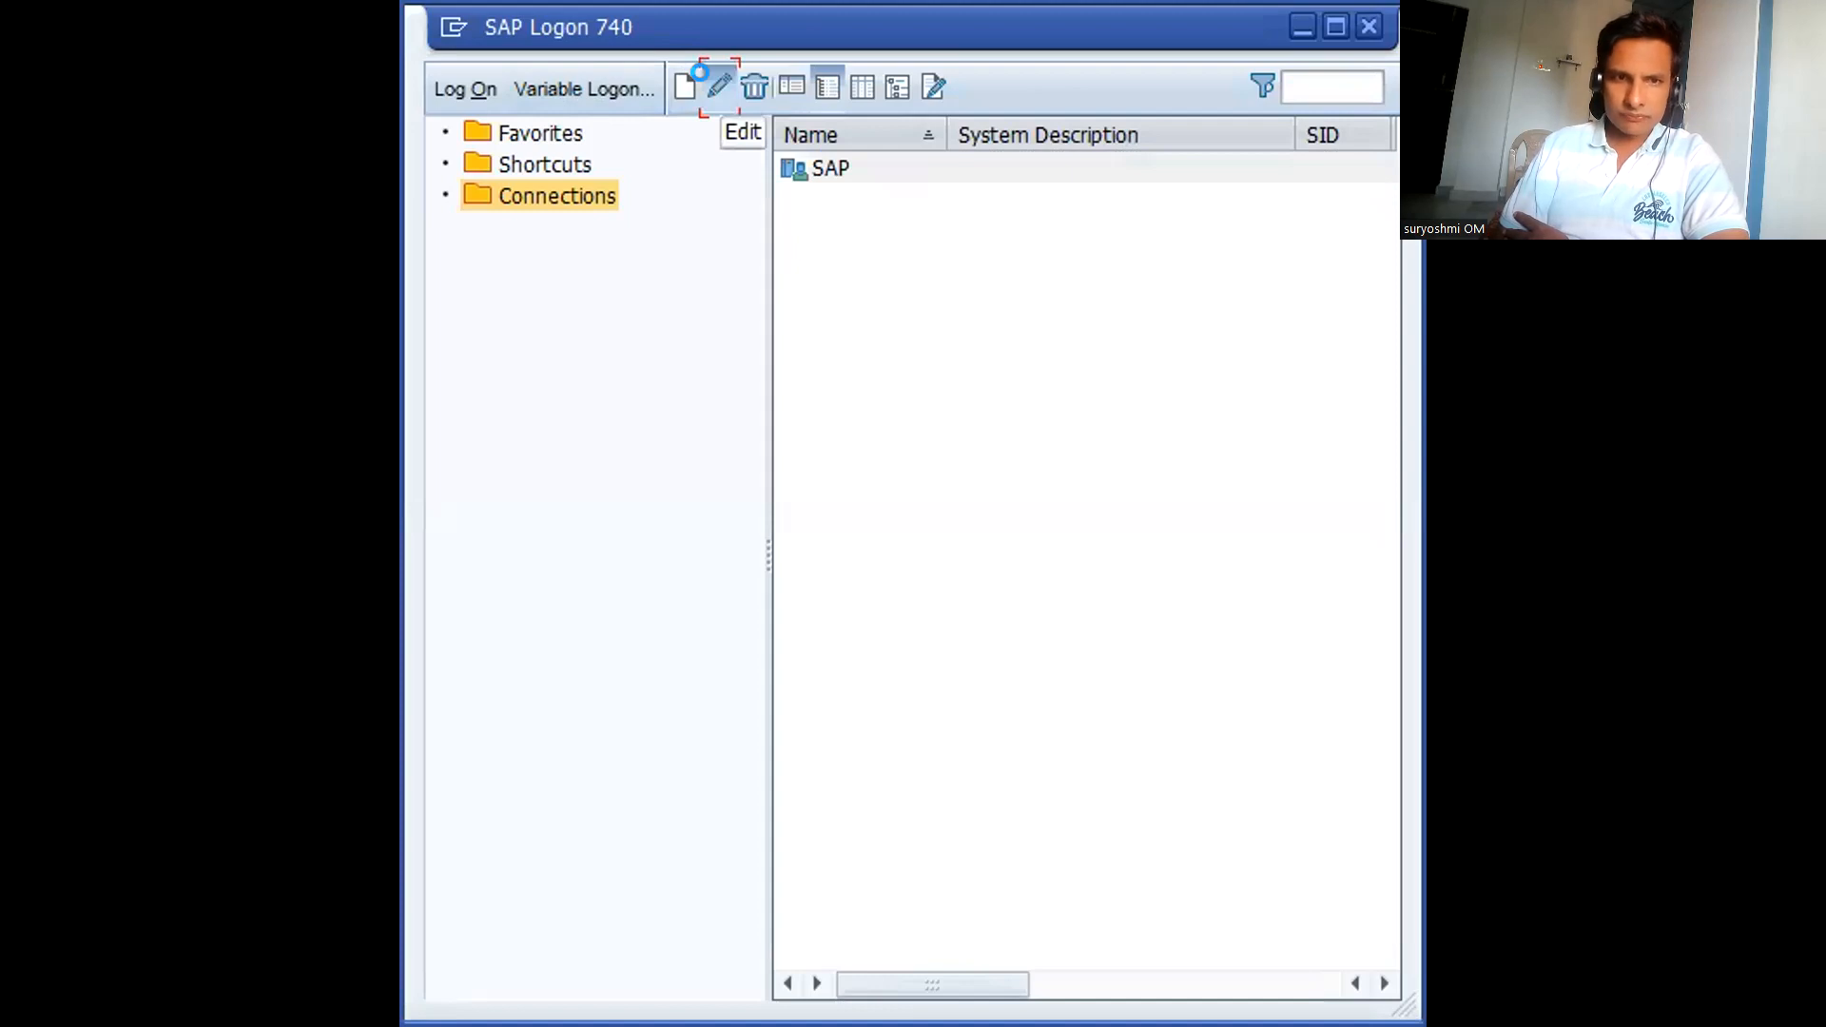
- Check the SAP connection's server address and settings, then close them without saving
left_click(714, 87)
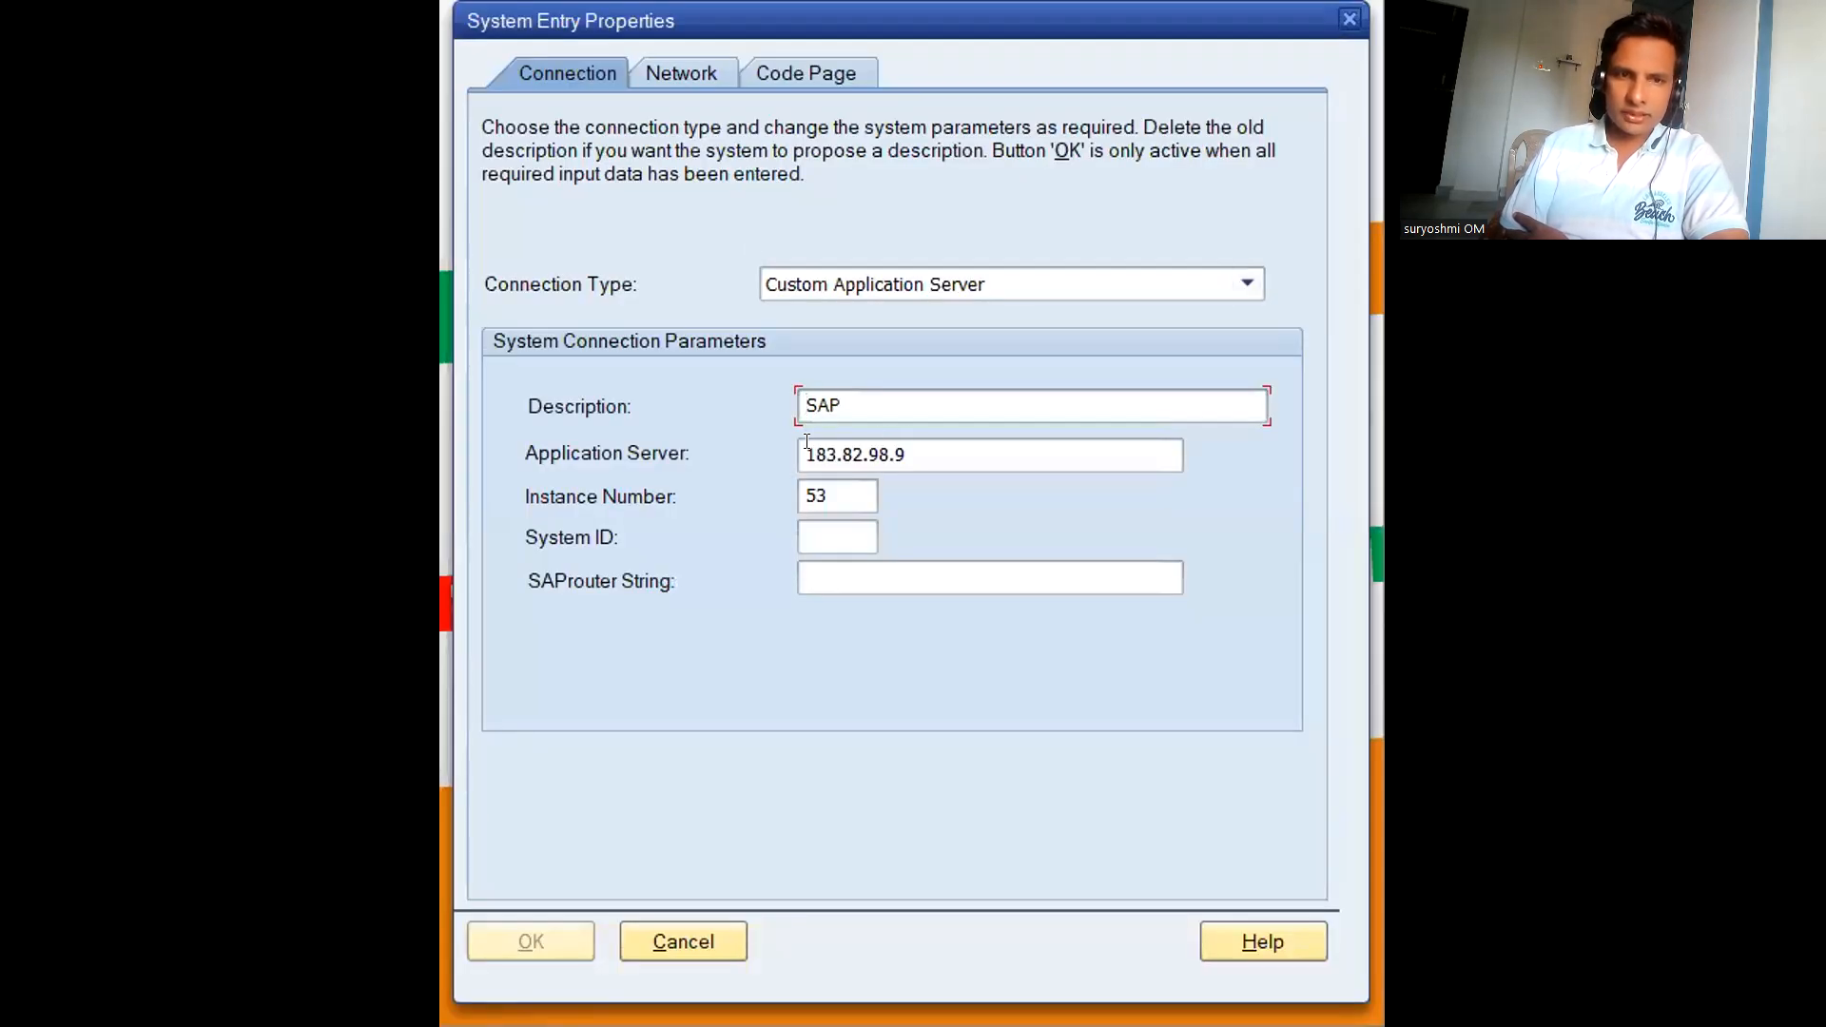
mouse_move(656, 476)
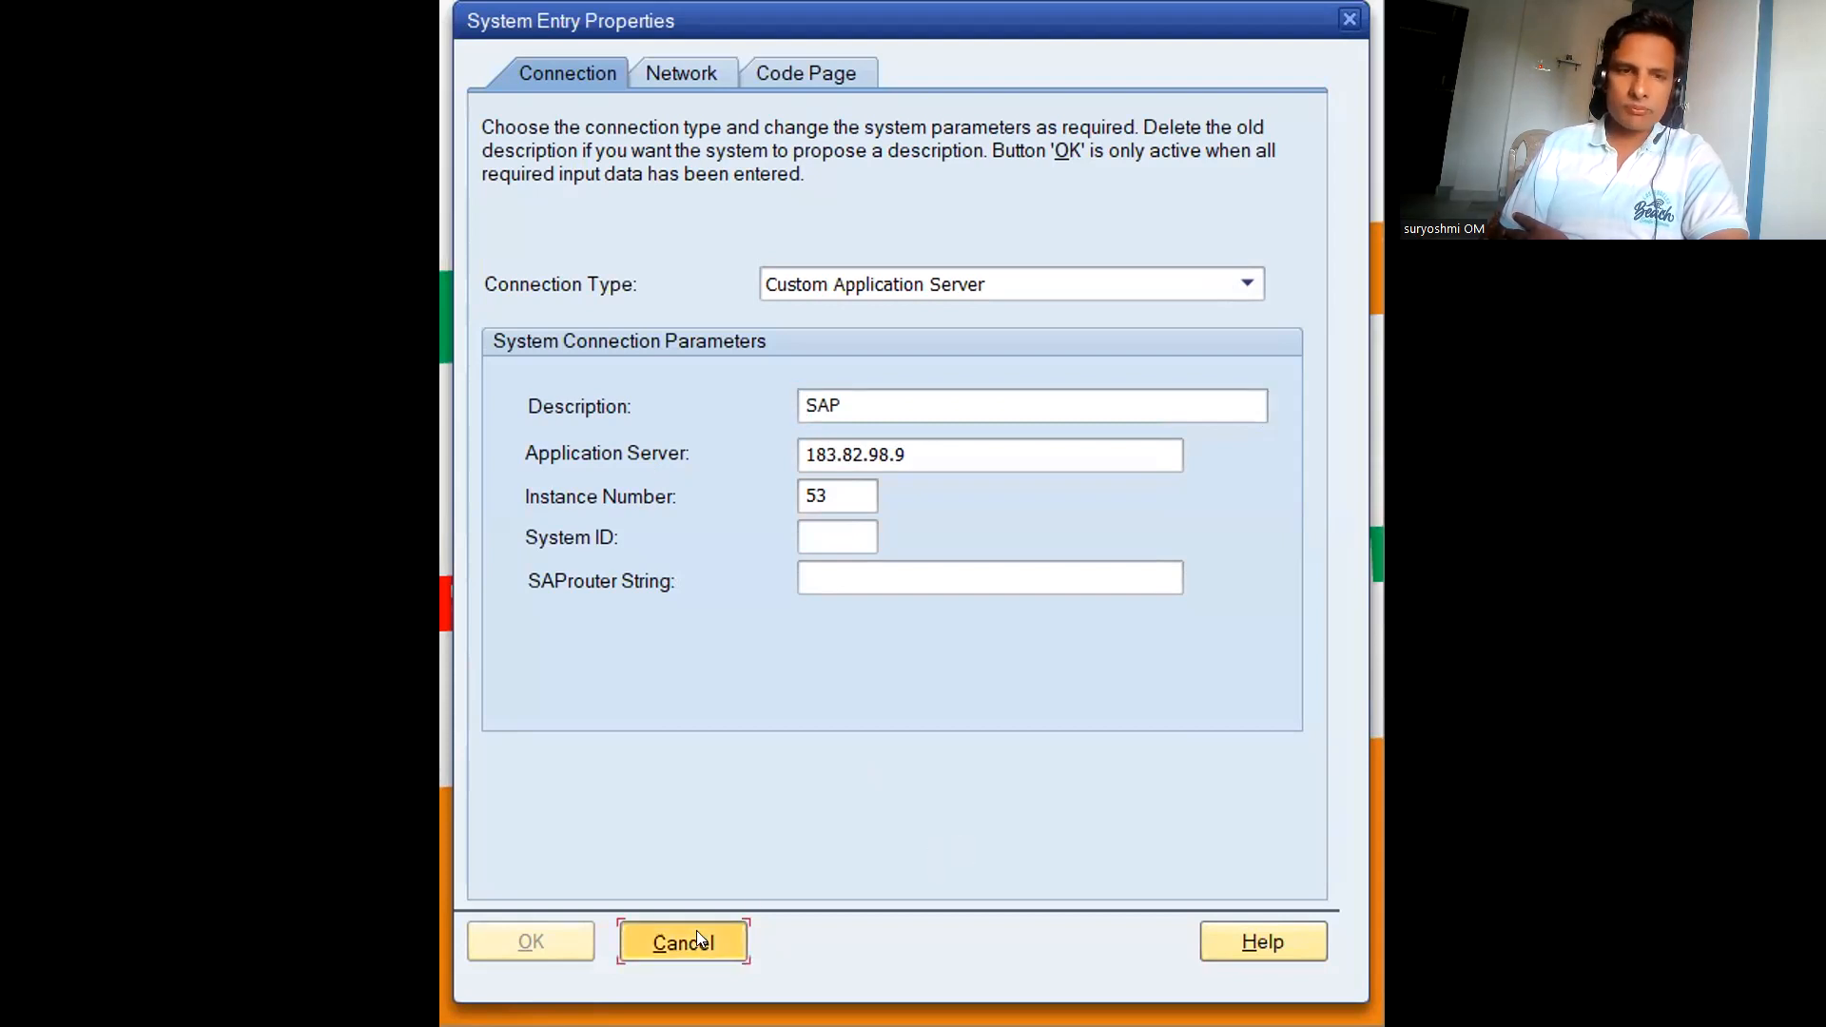
left_click(682, 942)
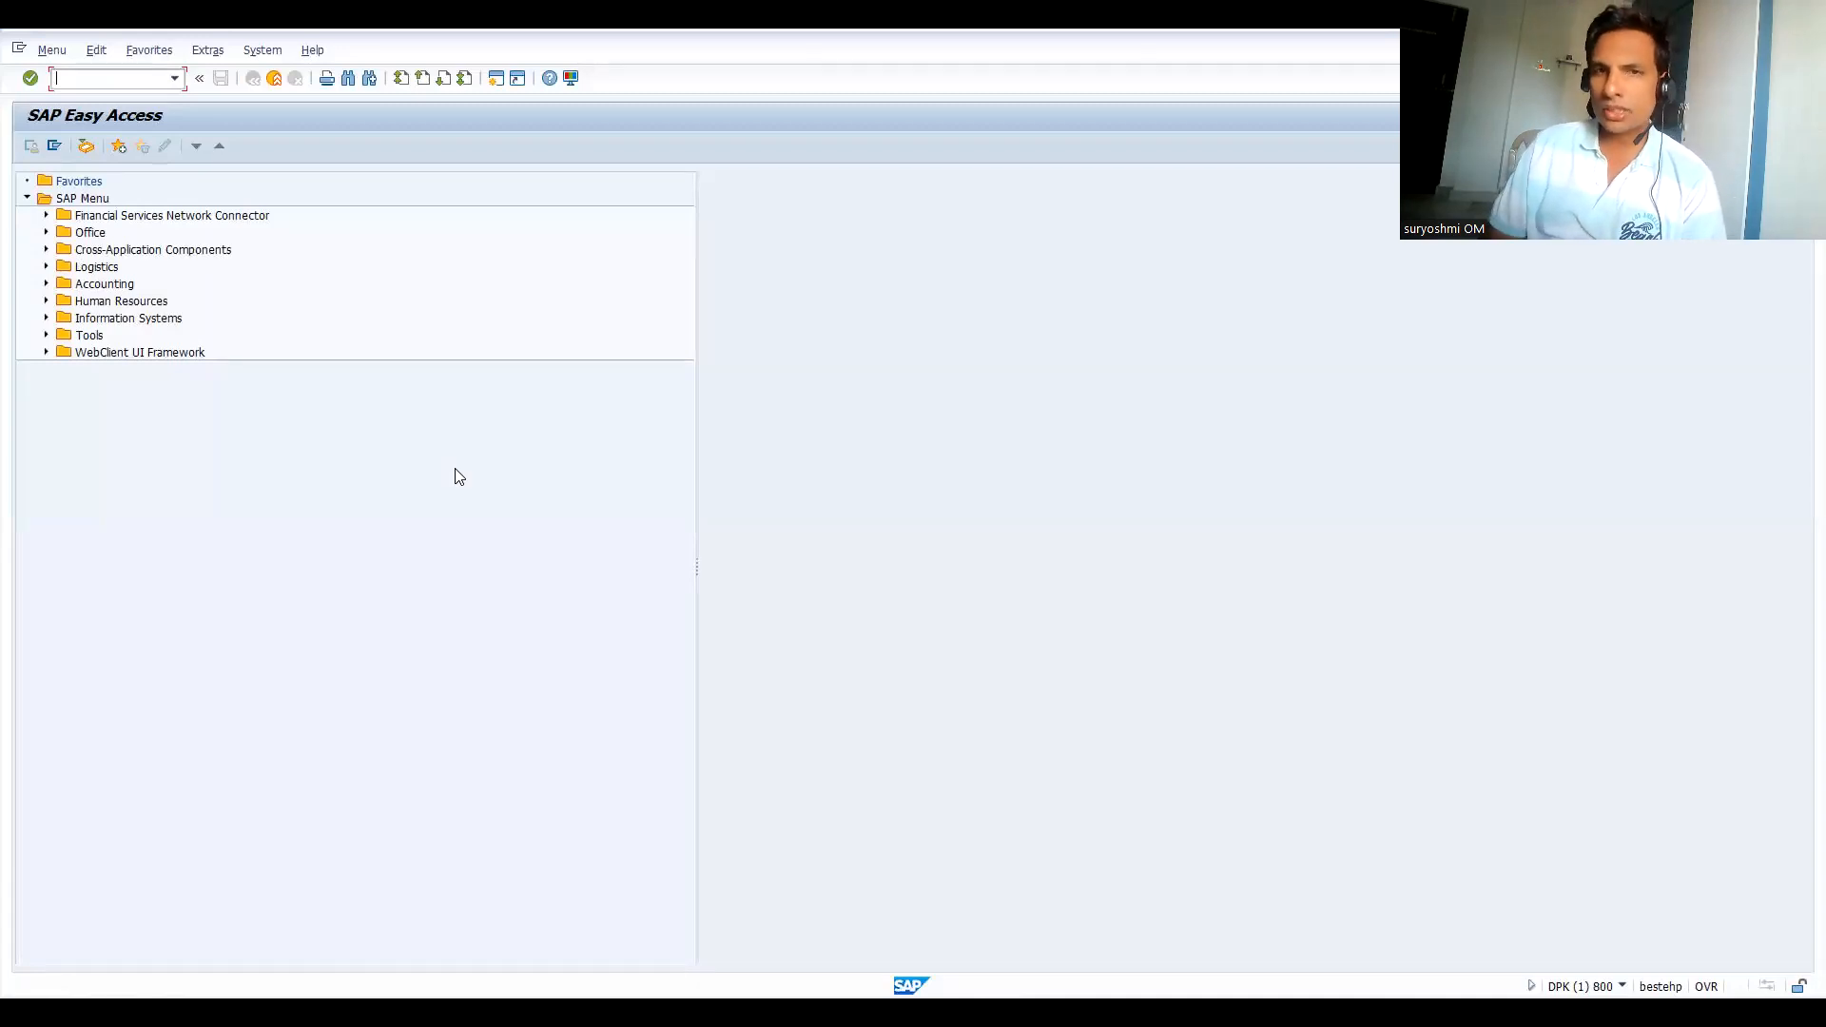
mouse_move(892, 70)
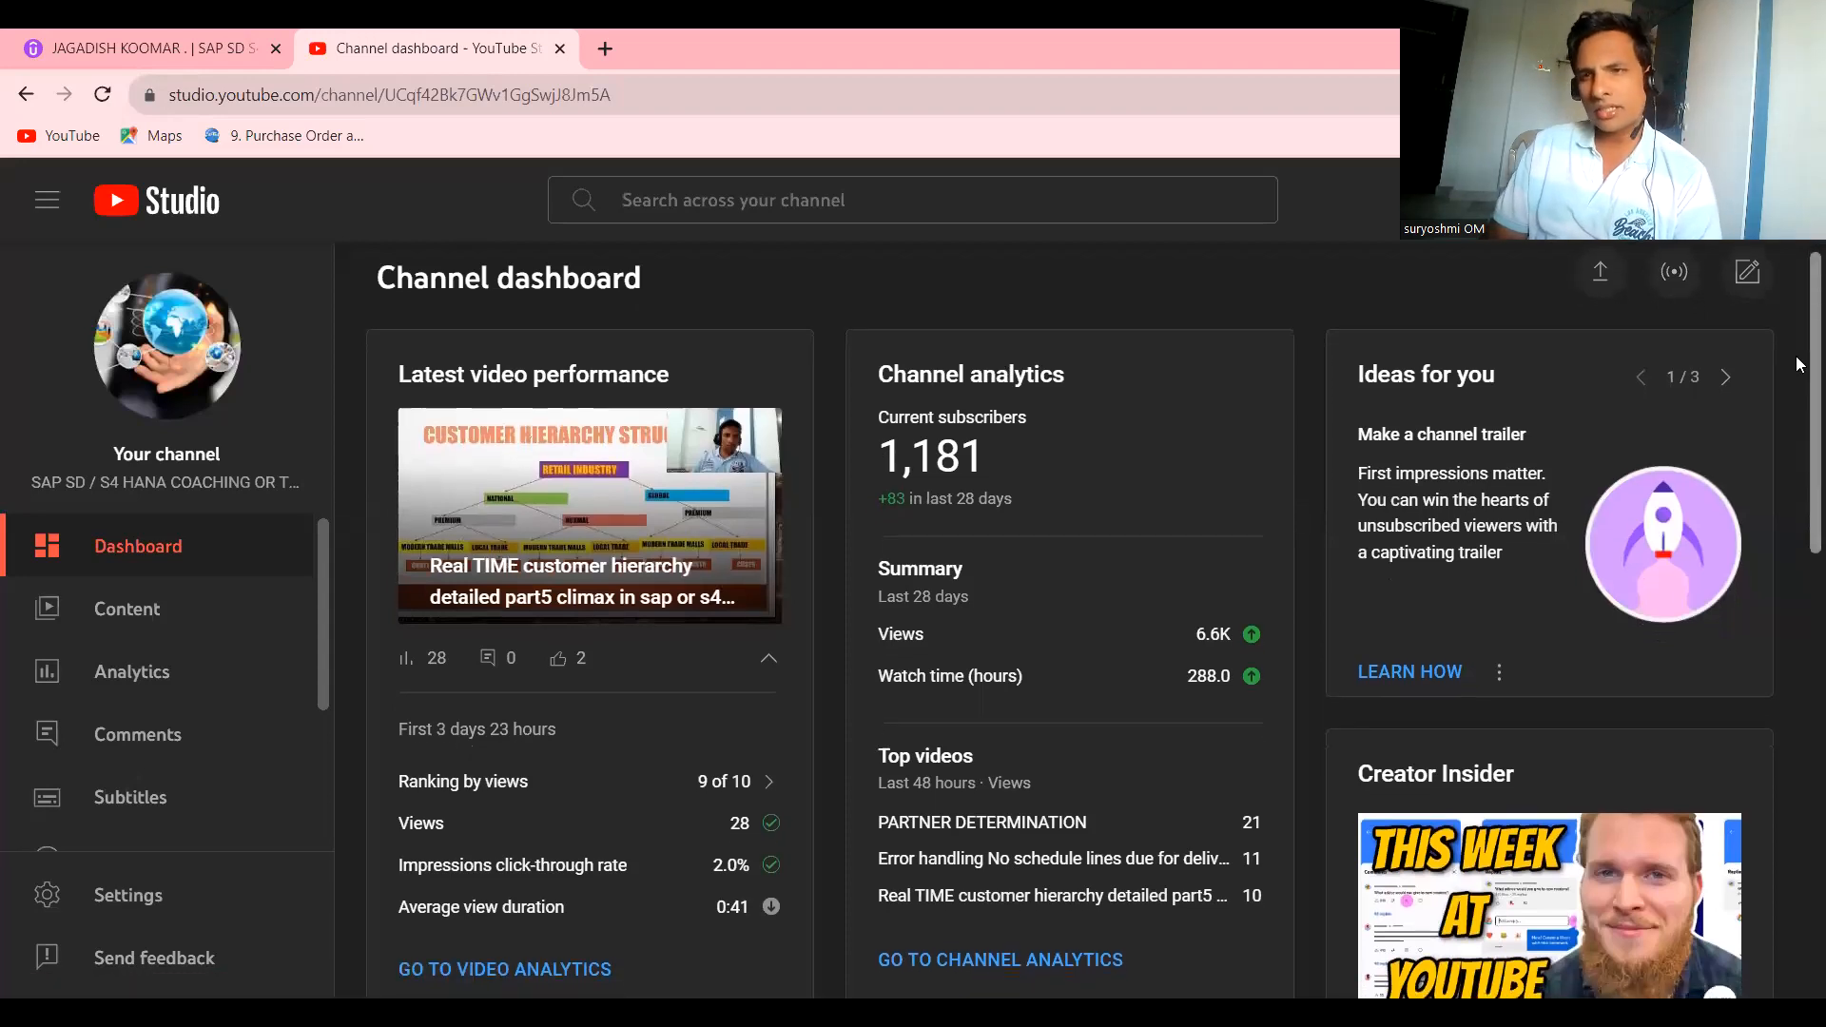
scroll("down", 3)
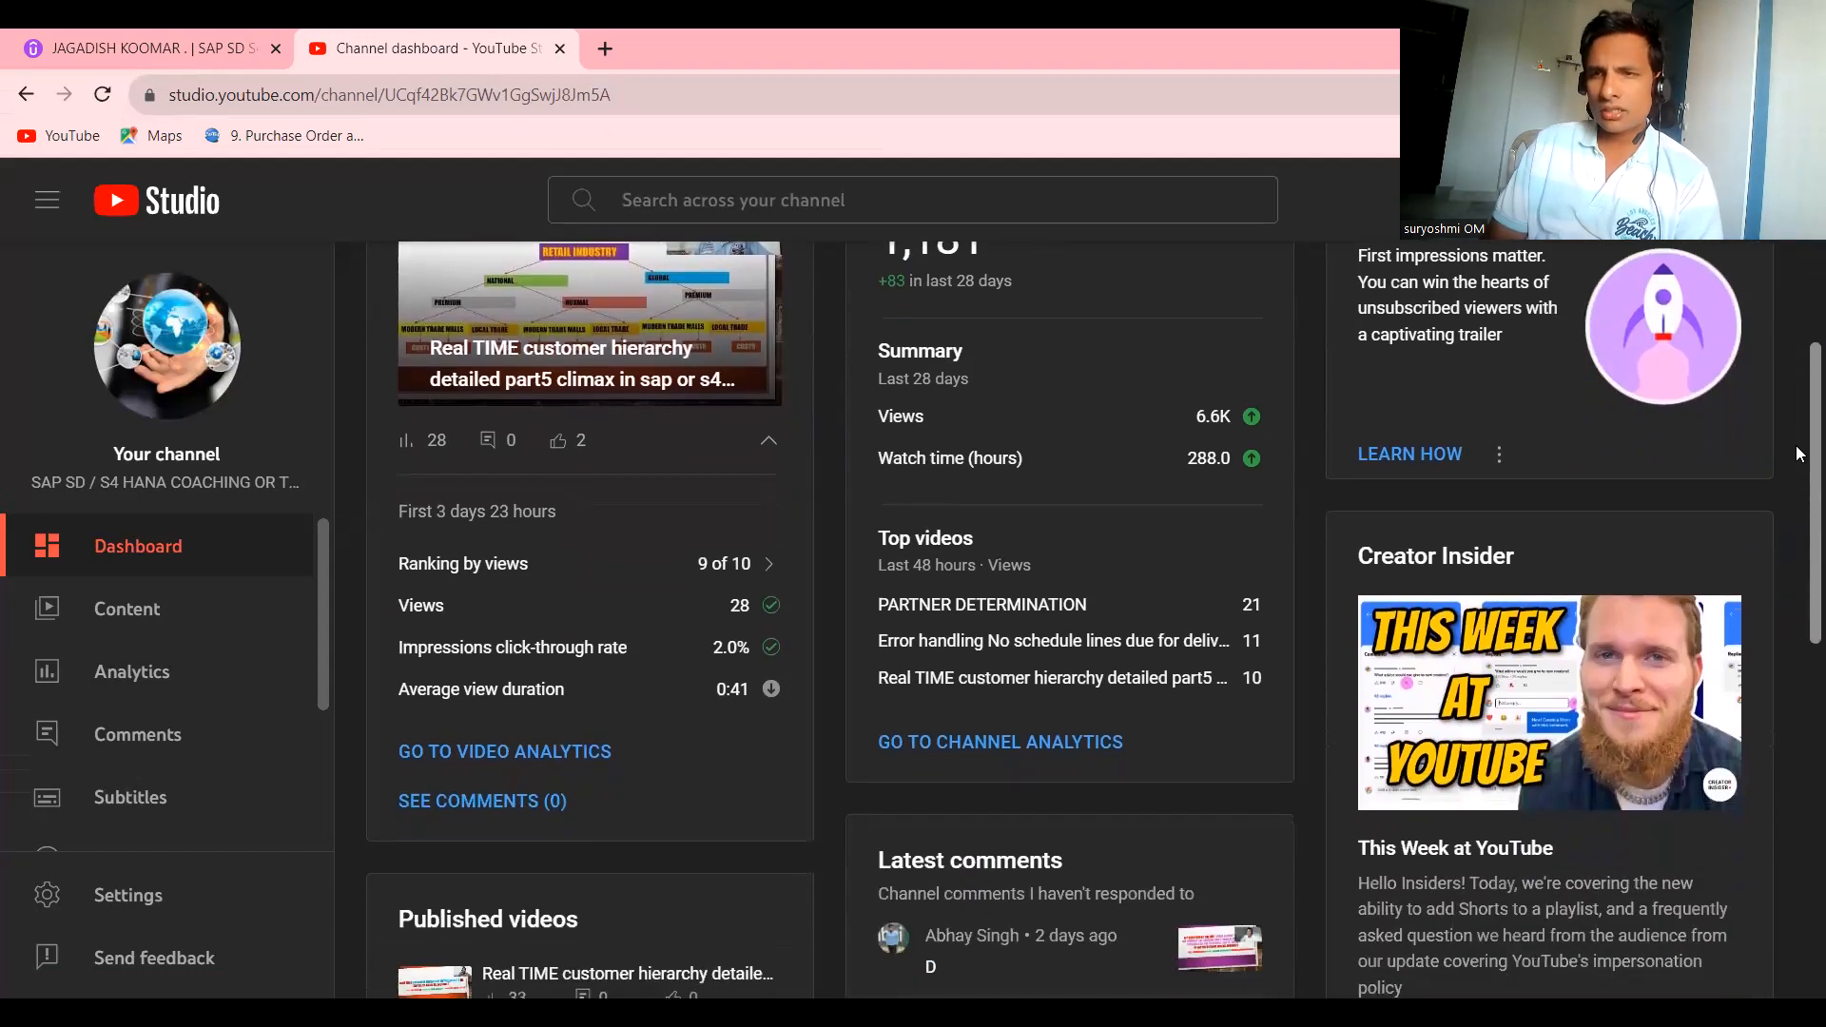
scroll("down", 3)
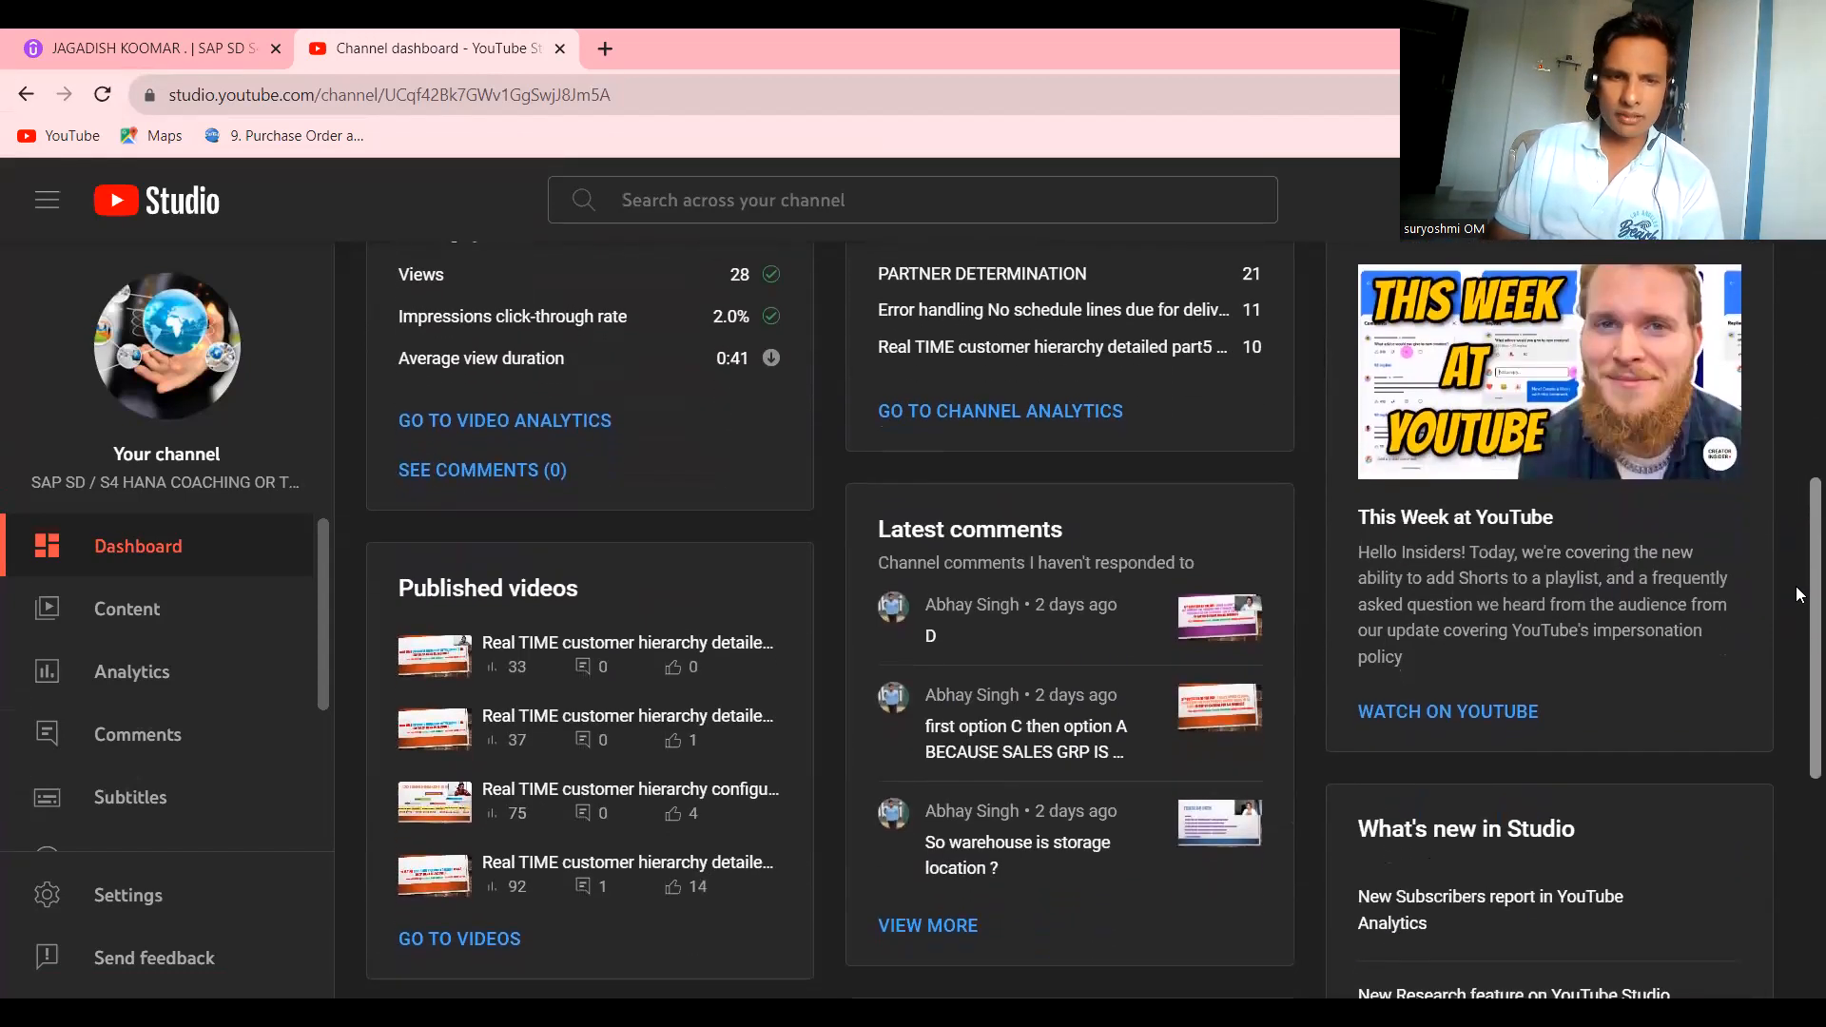
scroll("up", 3)
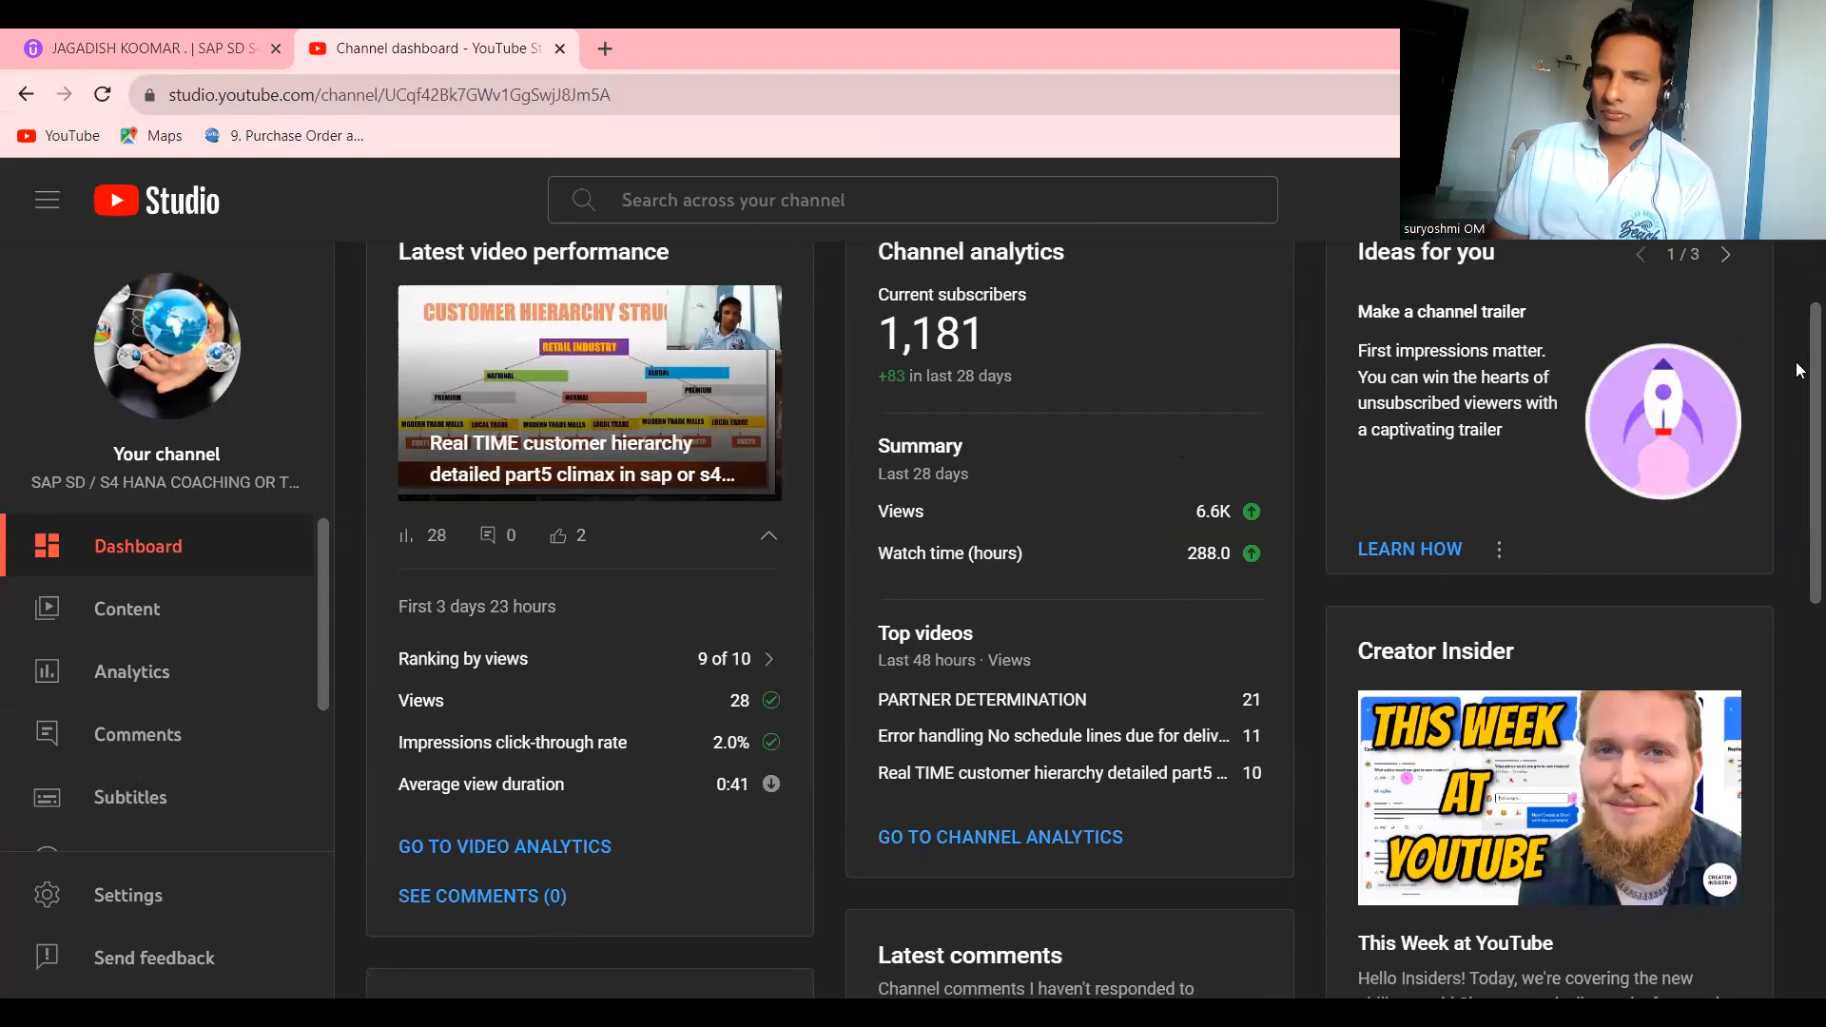
mouse_move(1086, 401)
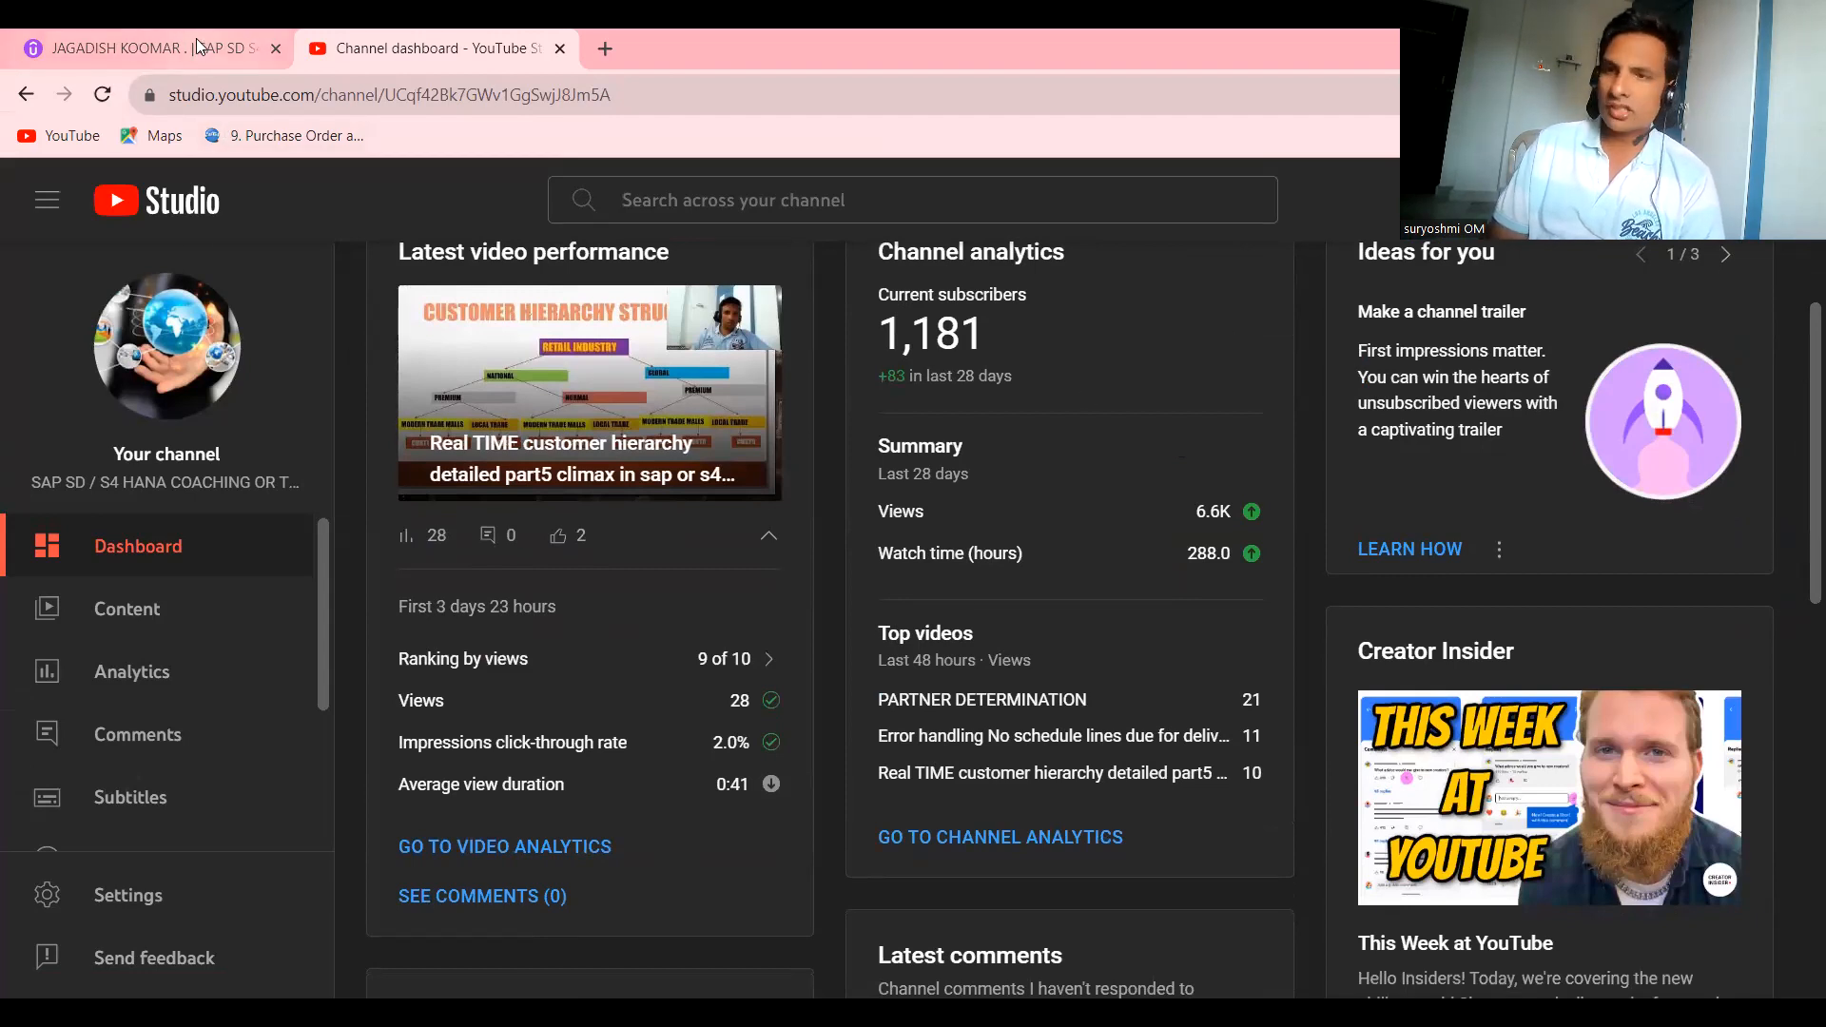
- On the instructor's Udemy profile, scroll through the course cards to the pagination controls
left_click(143, 47)
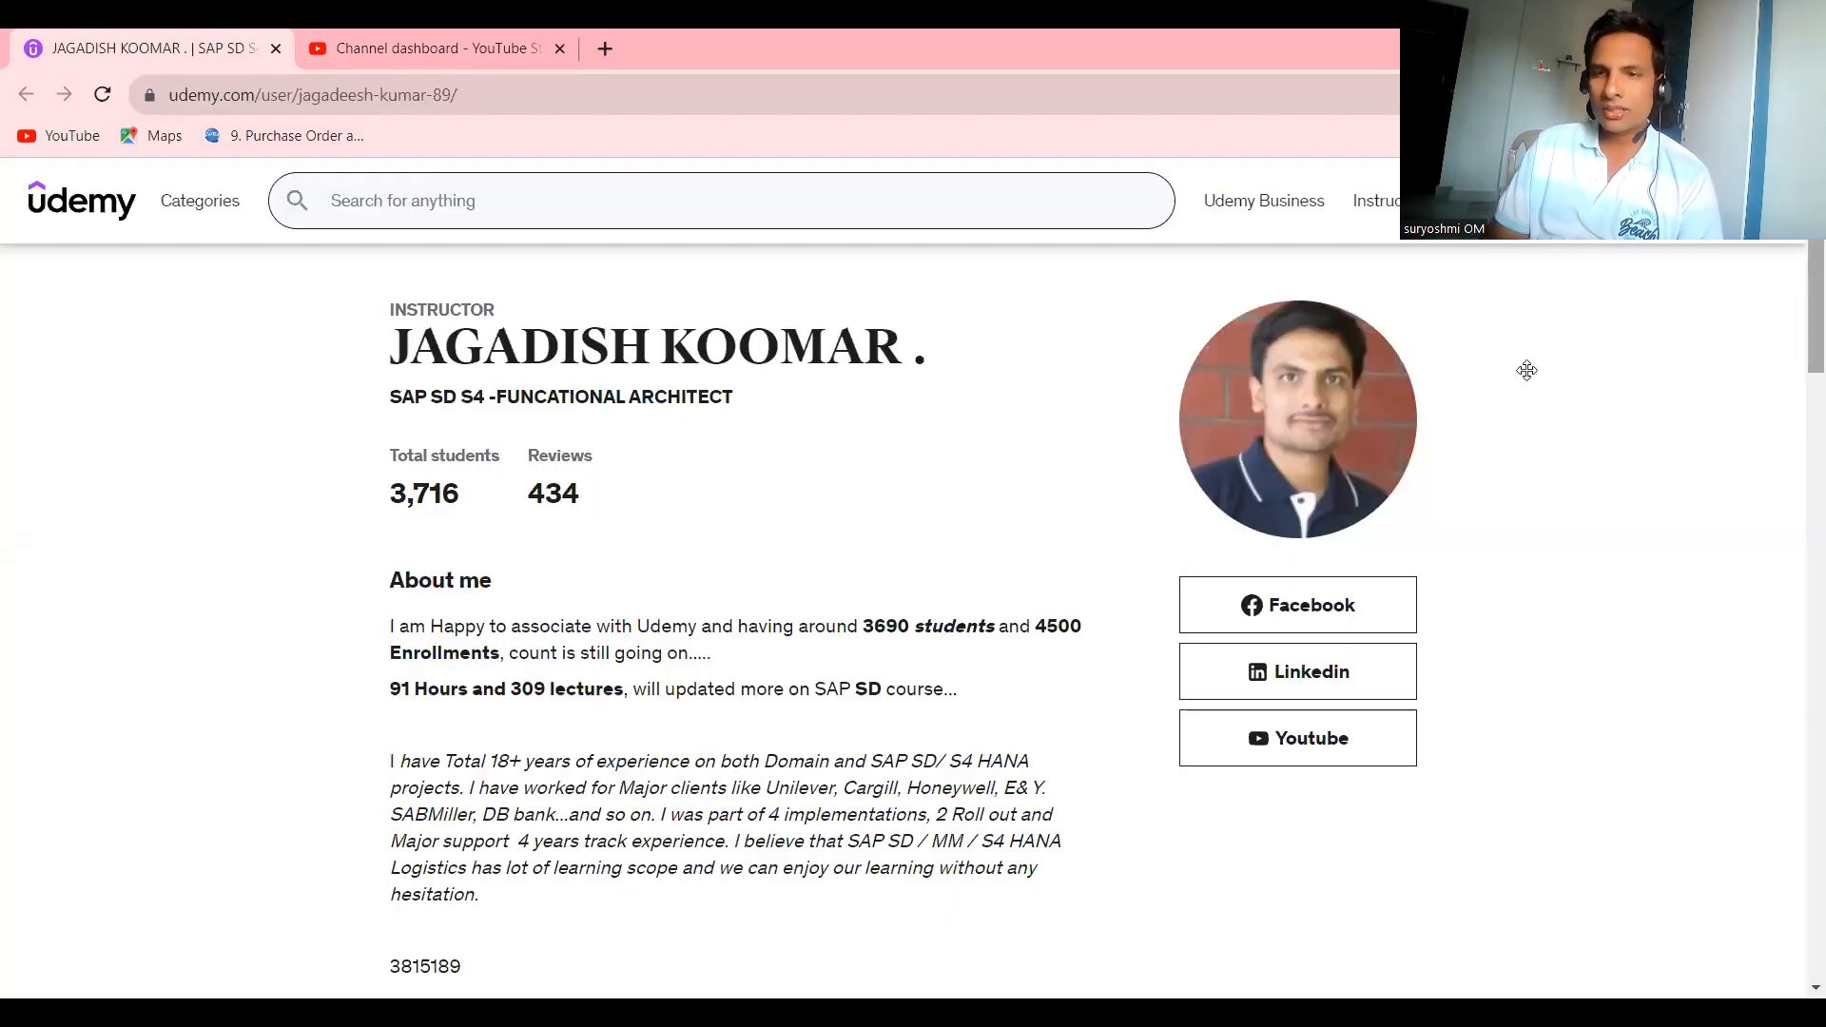
mouse_move(1797, 331)
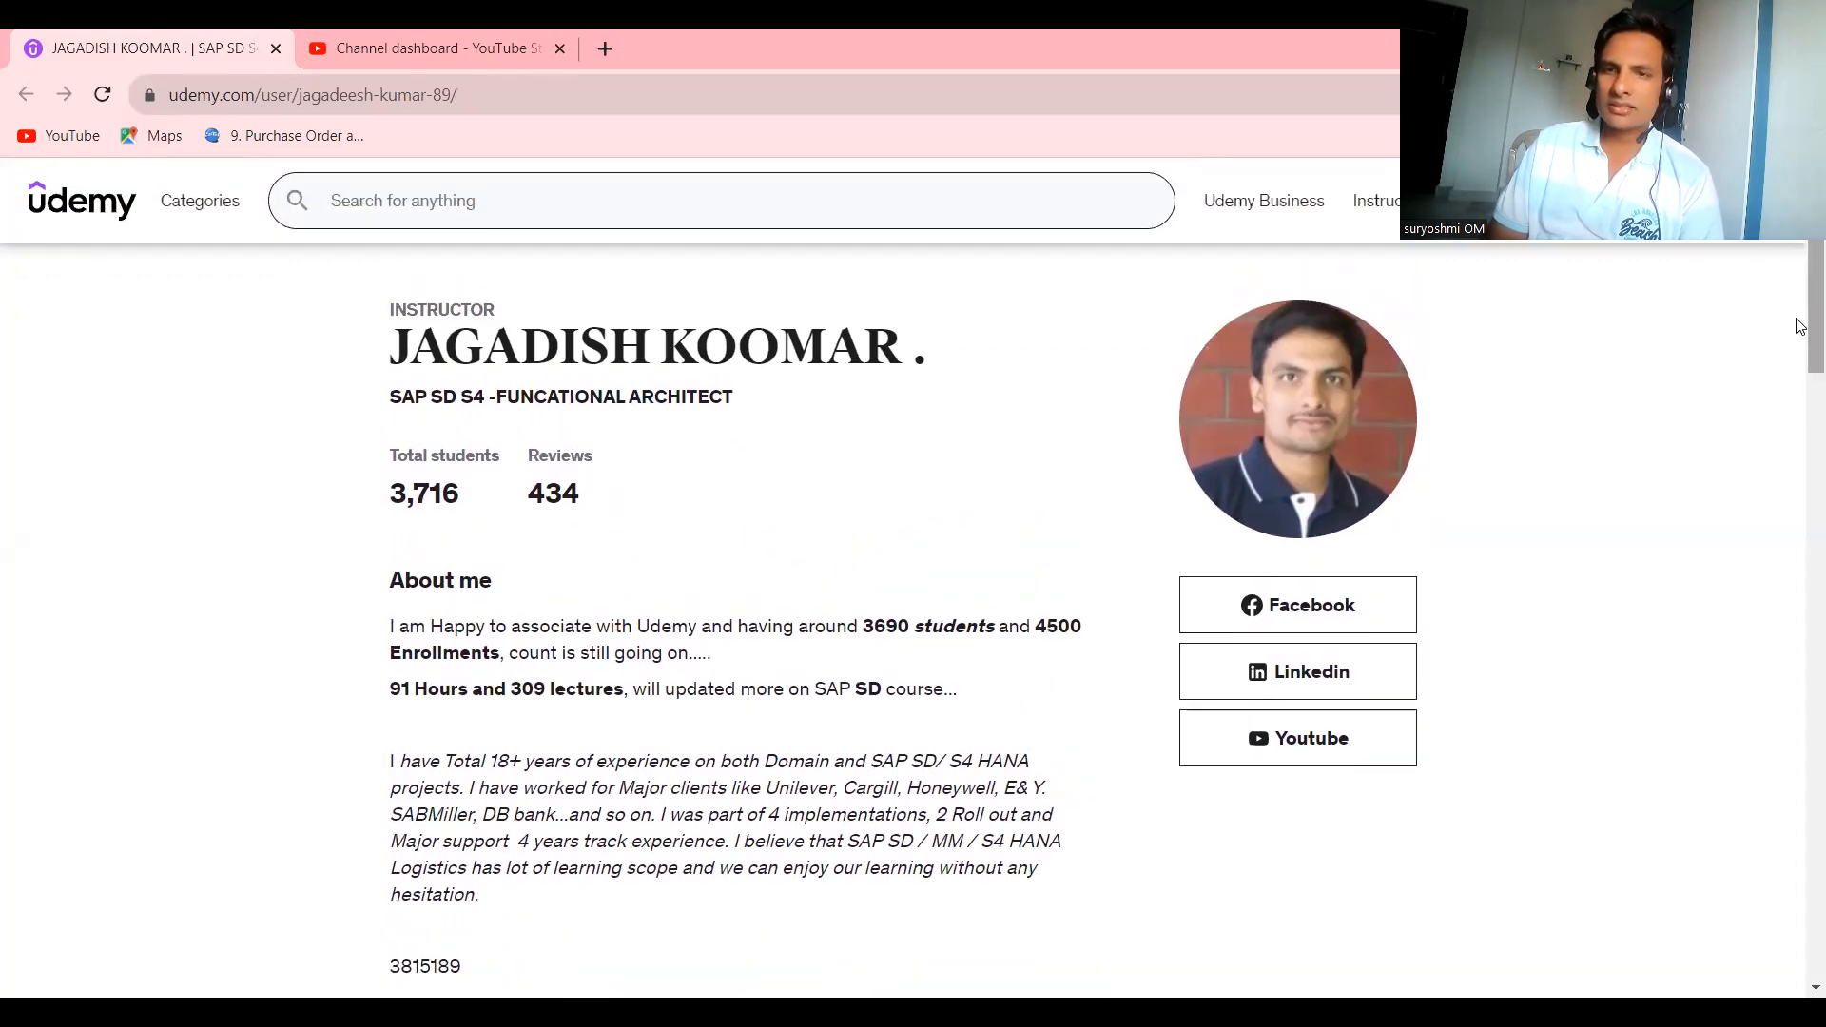
mouse_move(1371, 560)
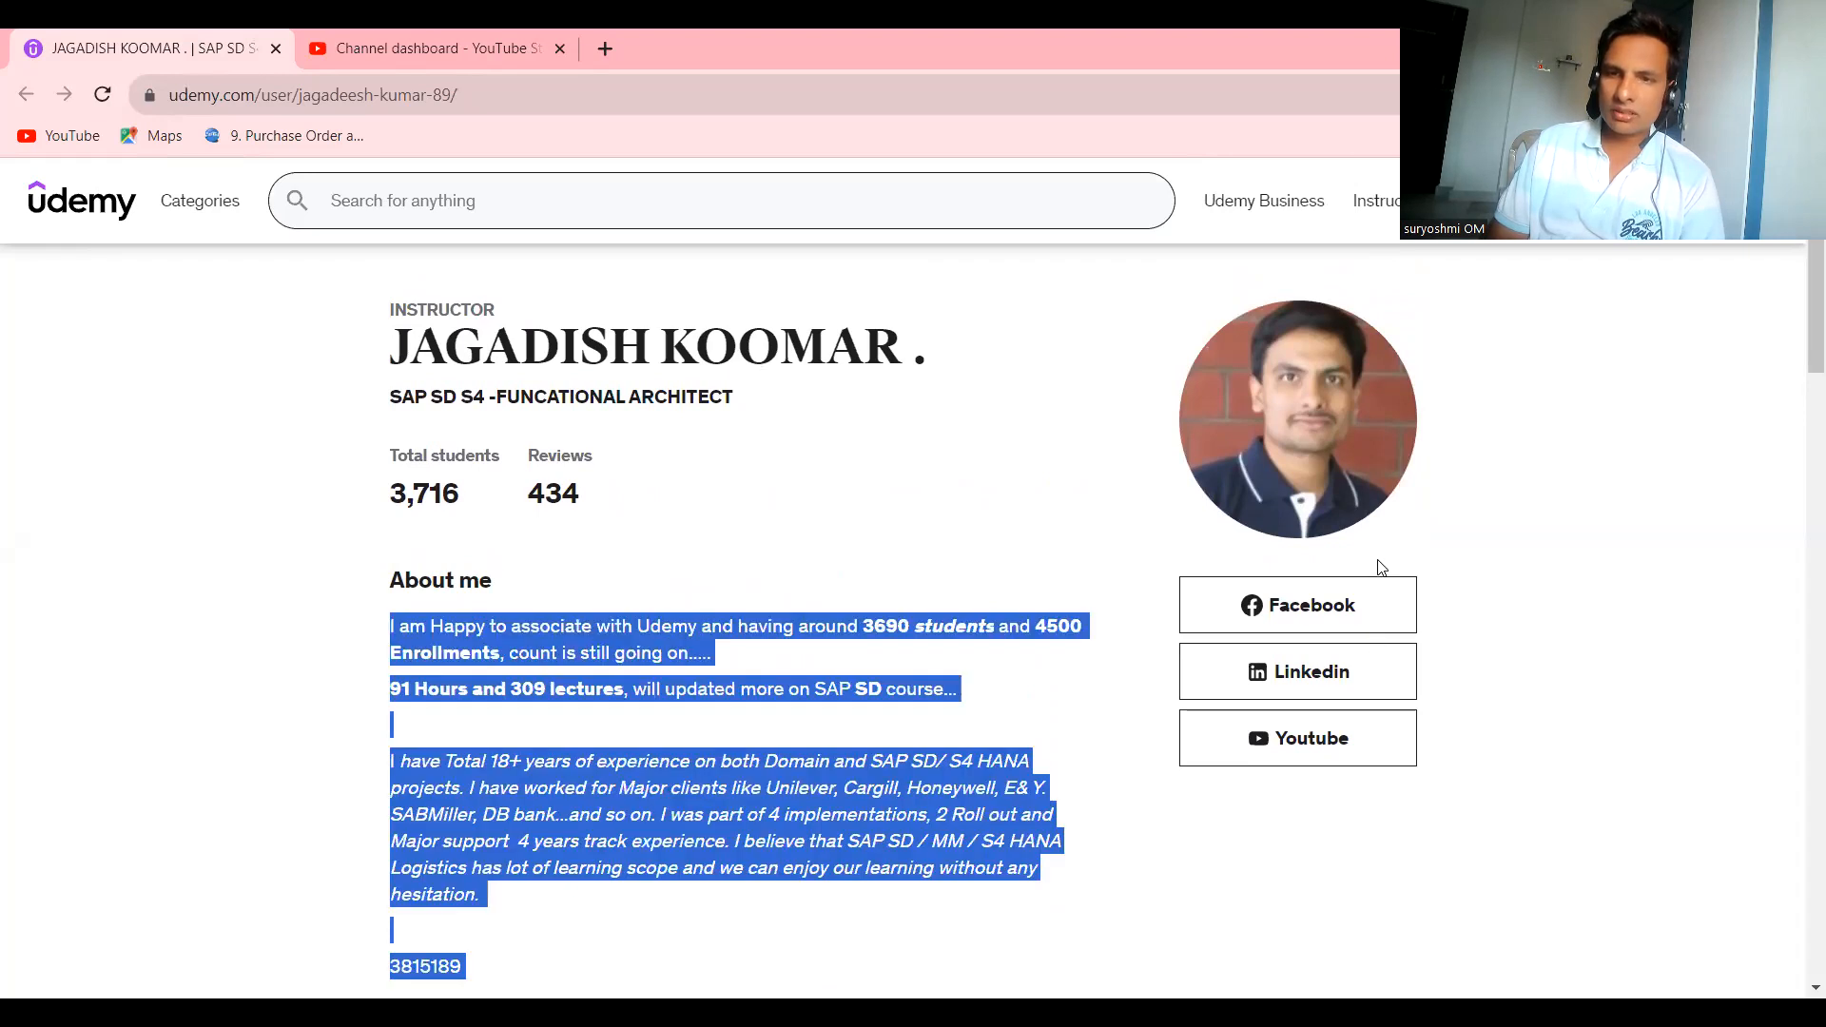
left_click(1502, 591)
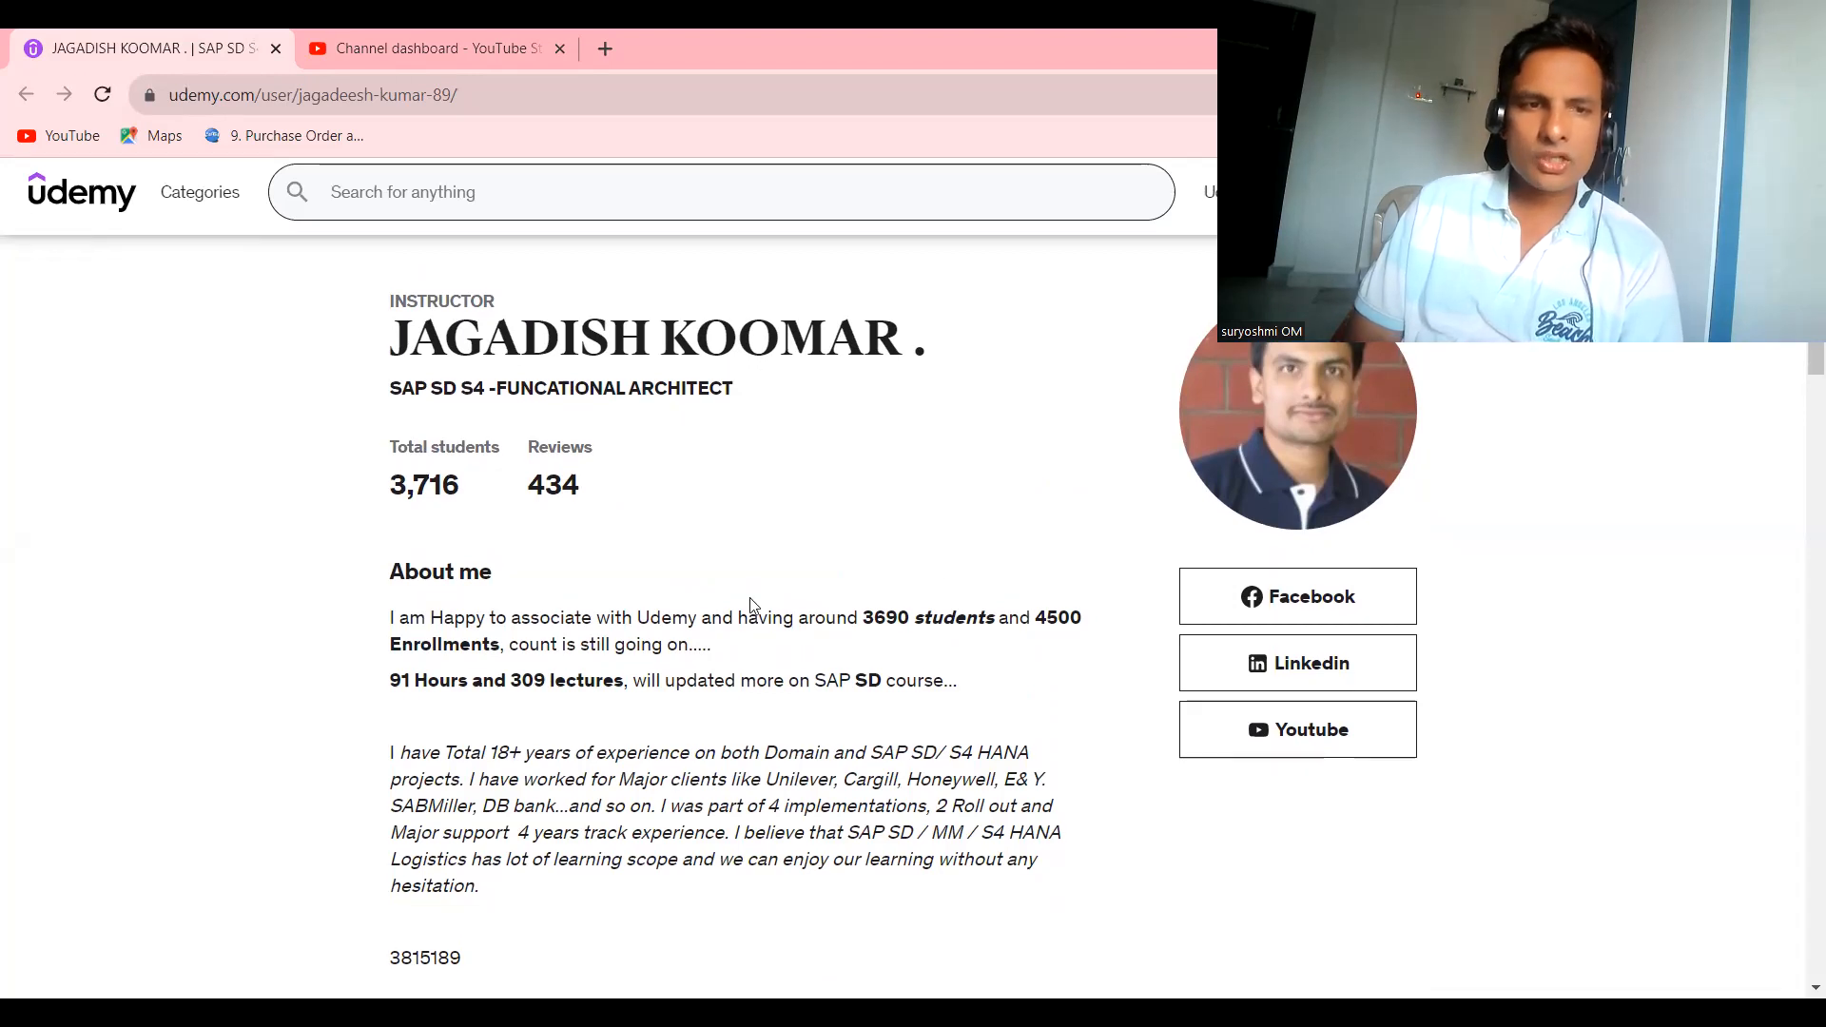
mouse_move(996, 465)
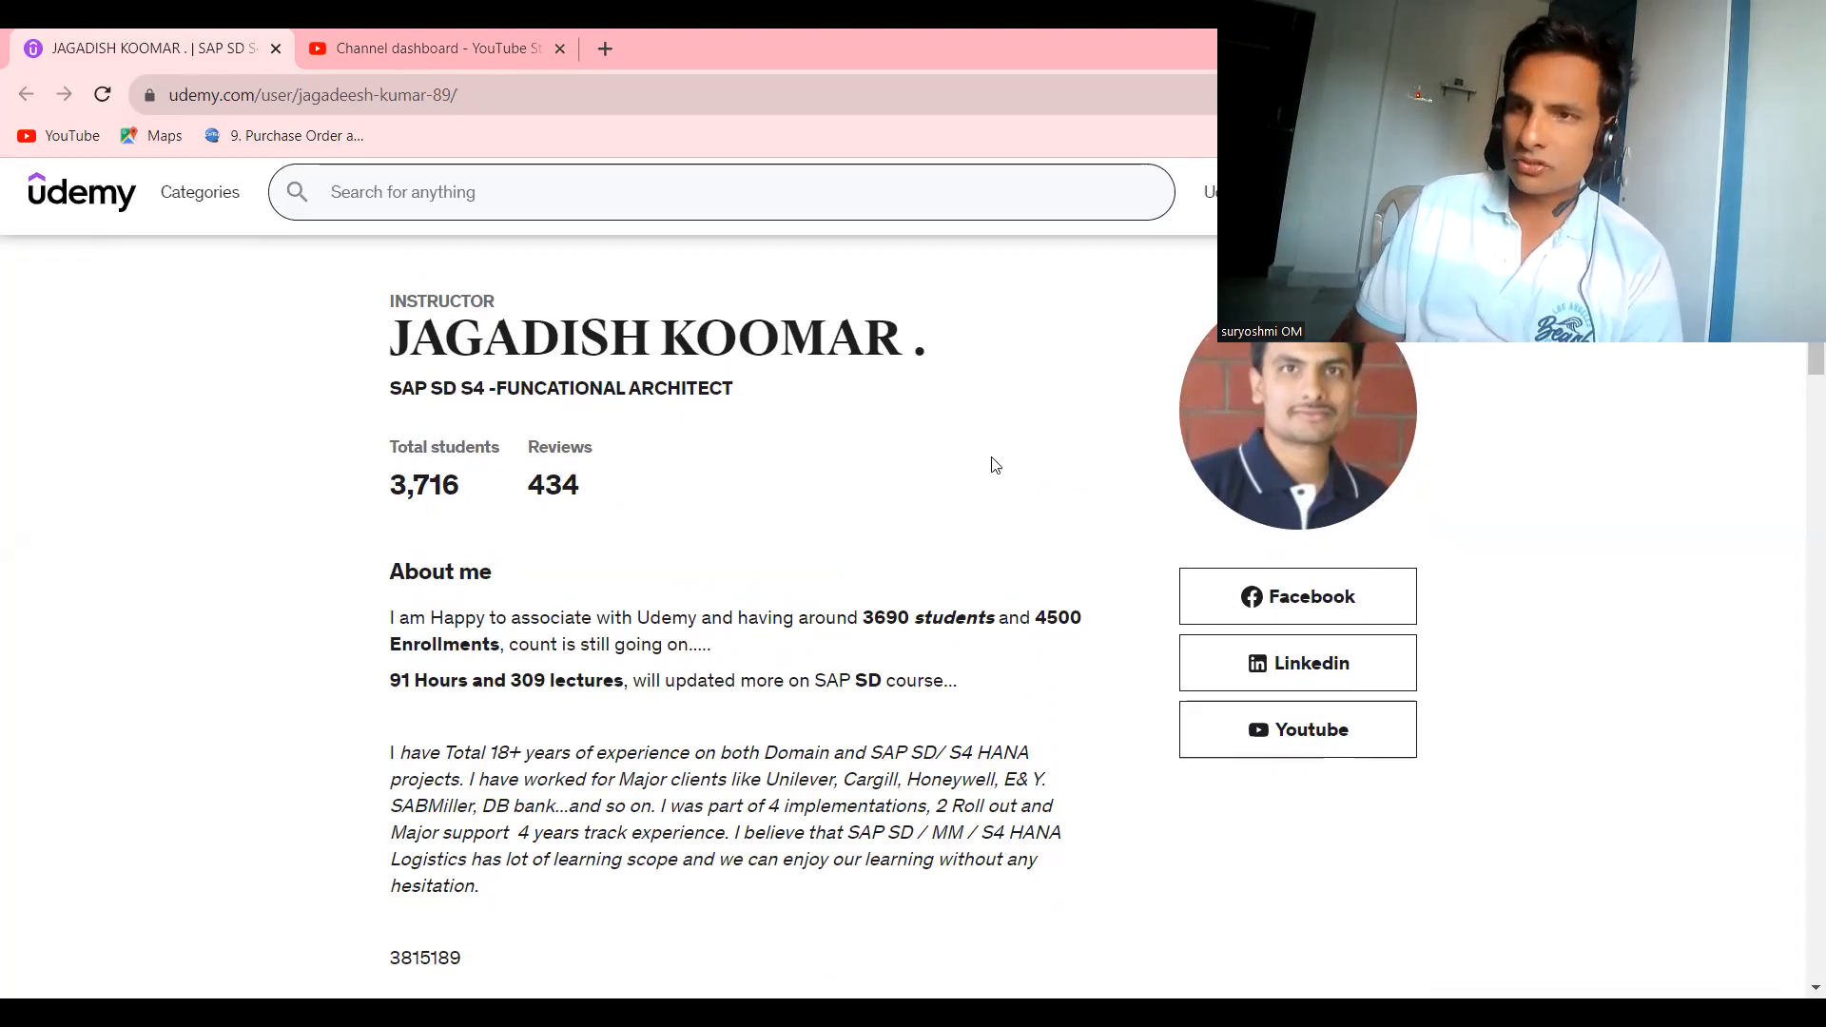
scroll("down", 3)
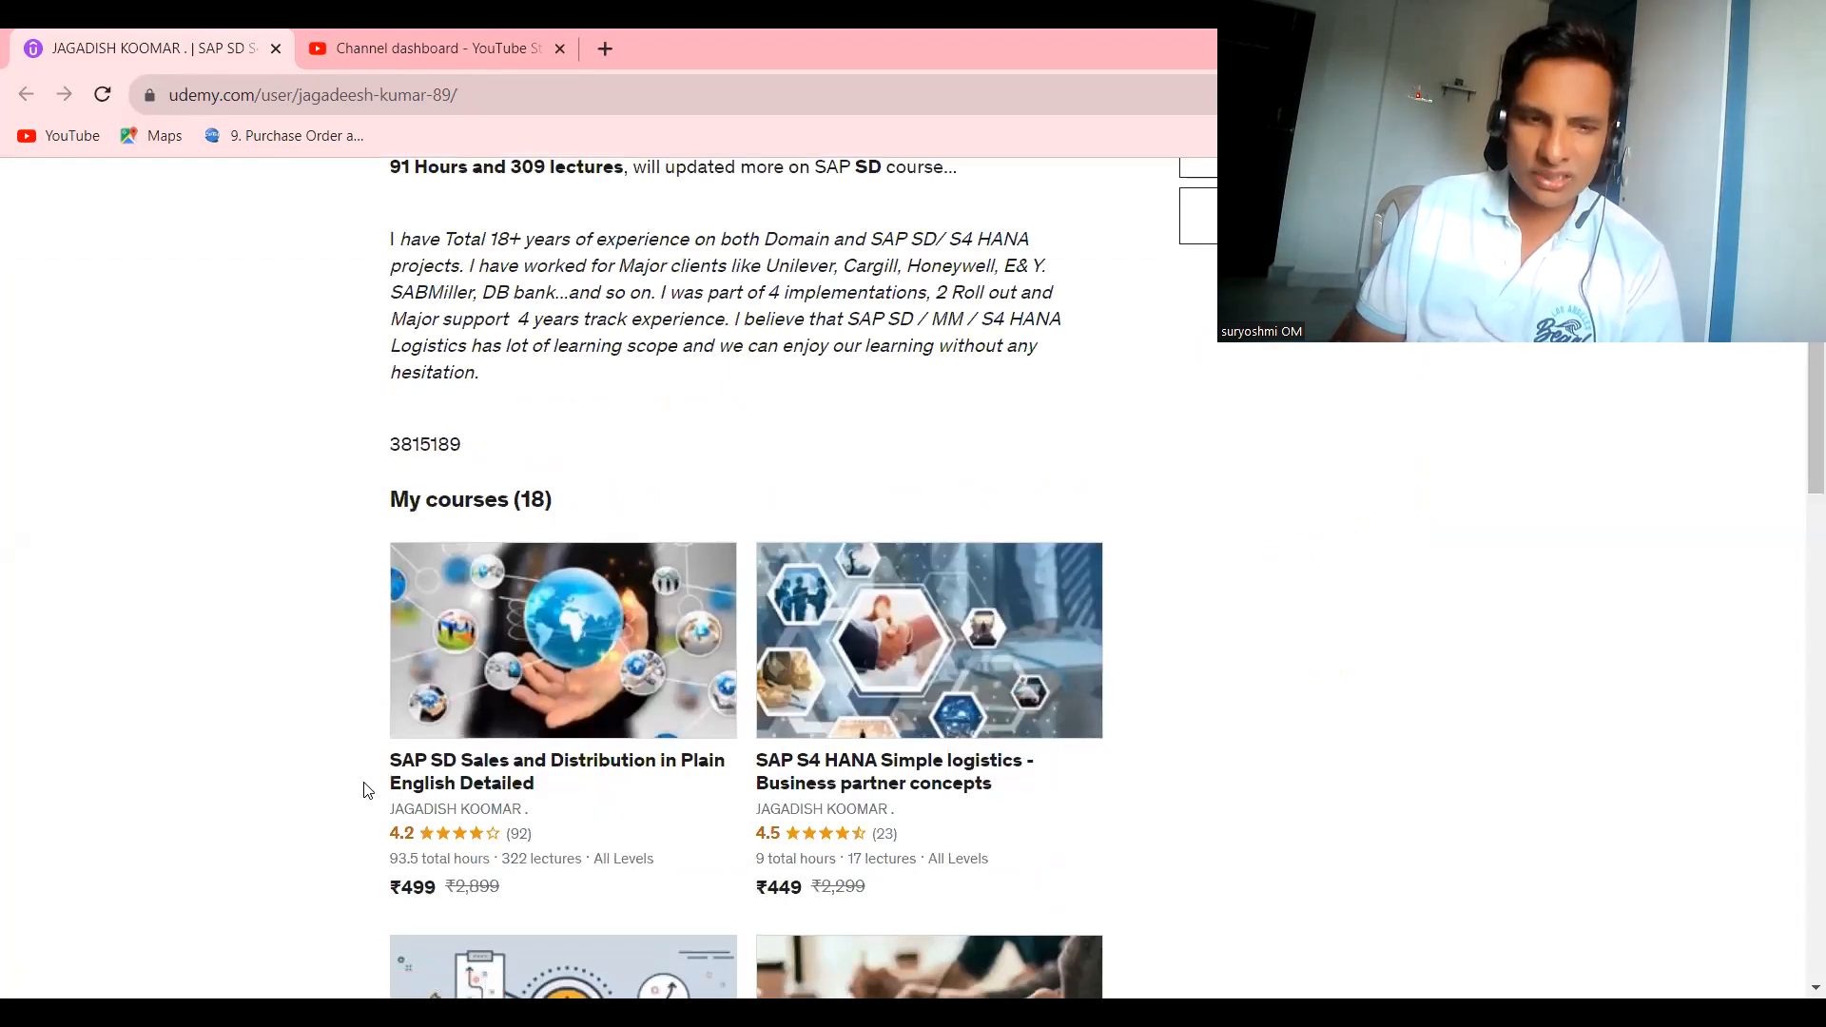
mouse_move(735, 736)
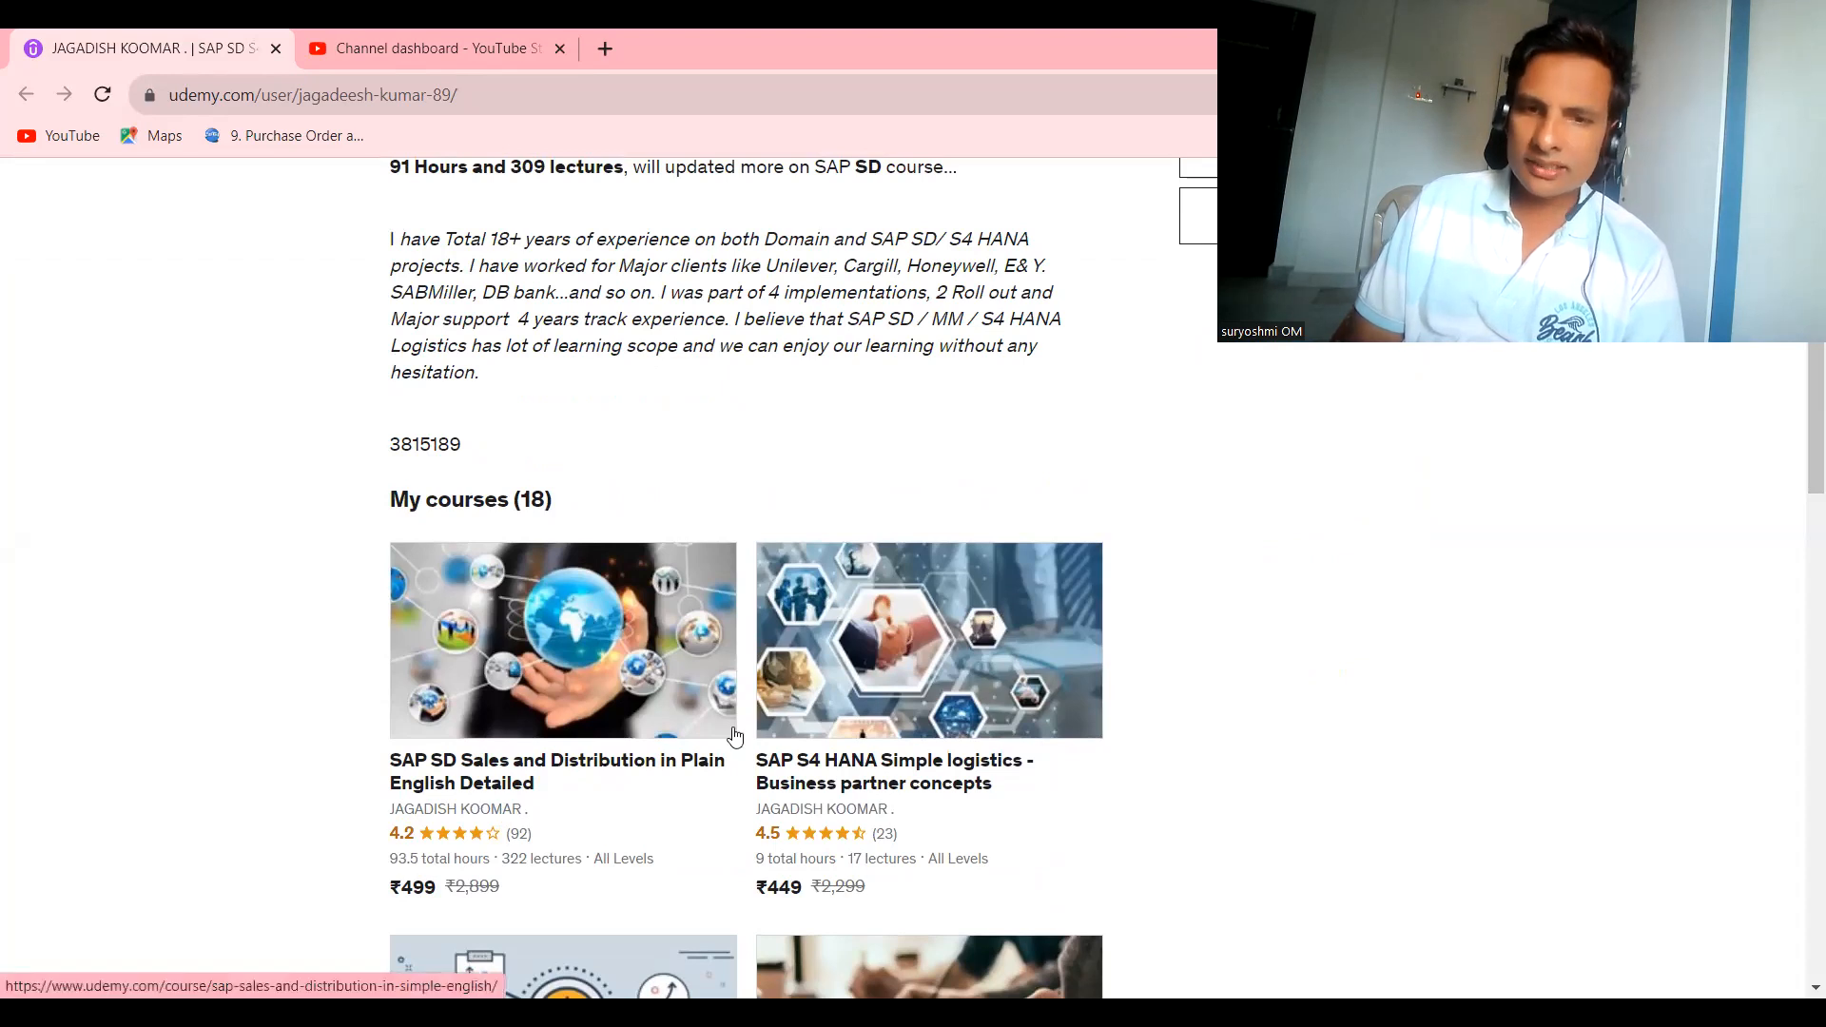
scroll("down", 3)
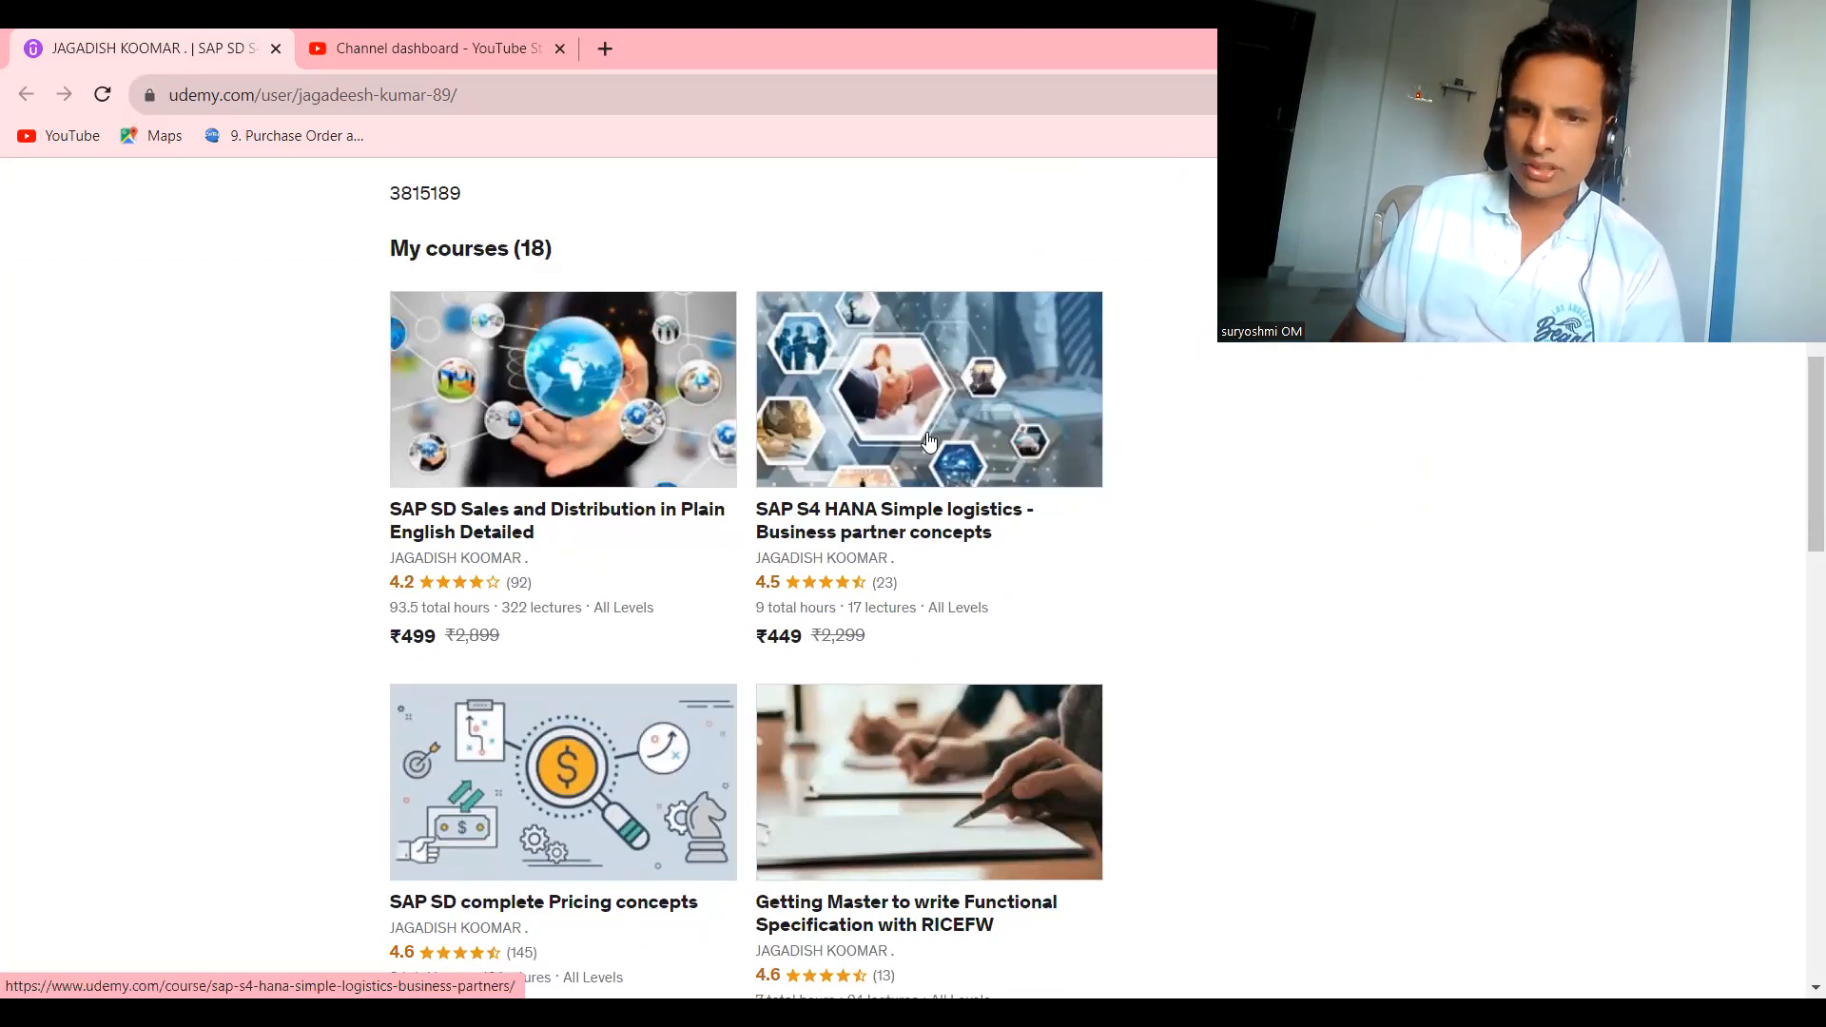
mouse_move(922, 803)
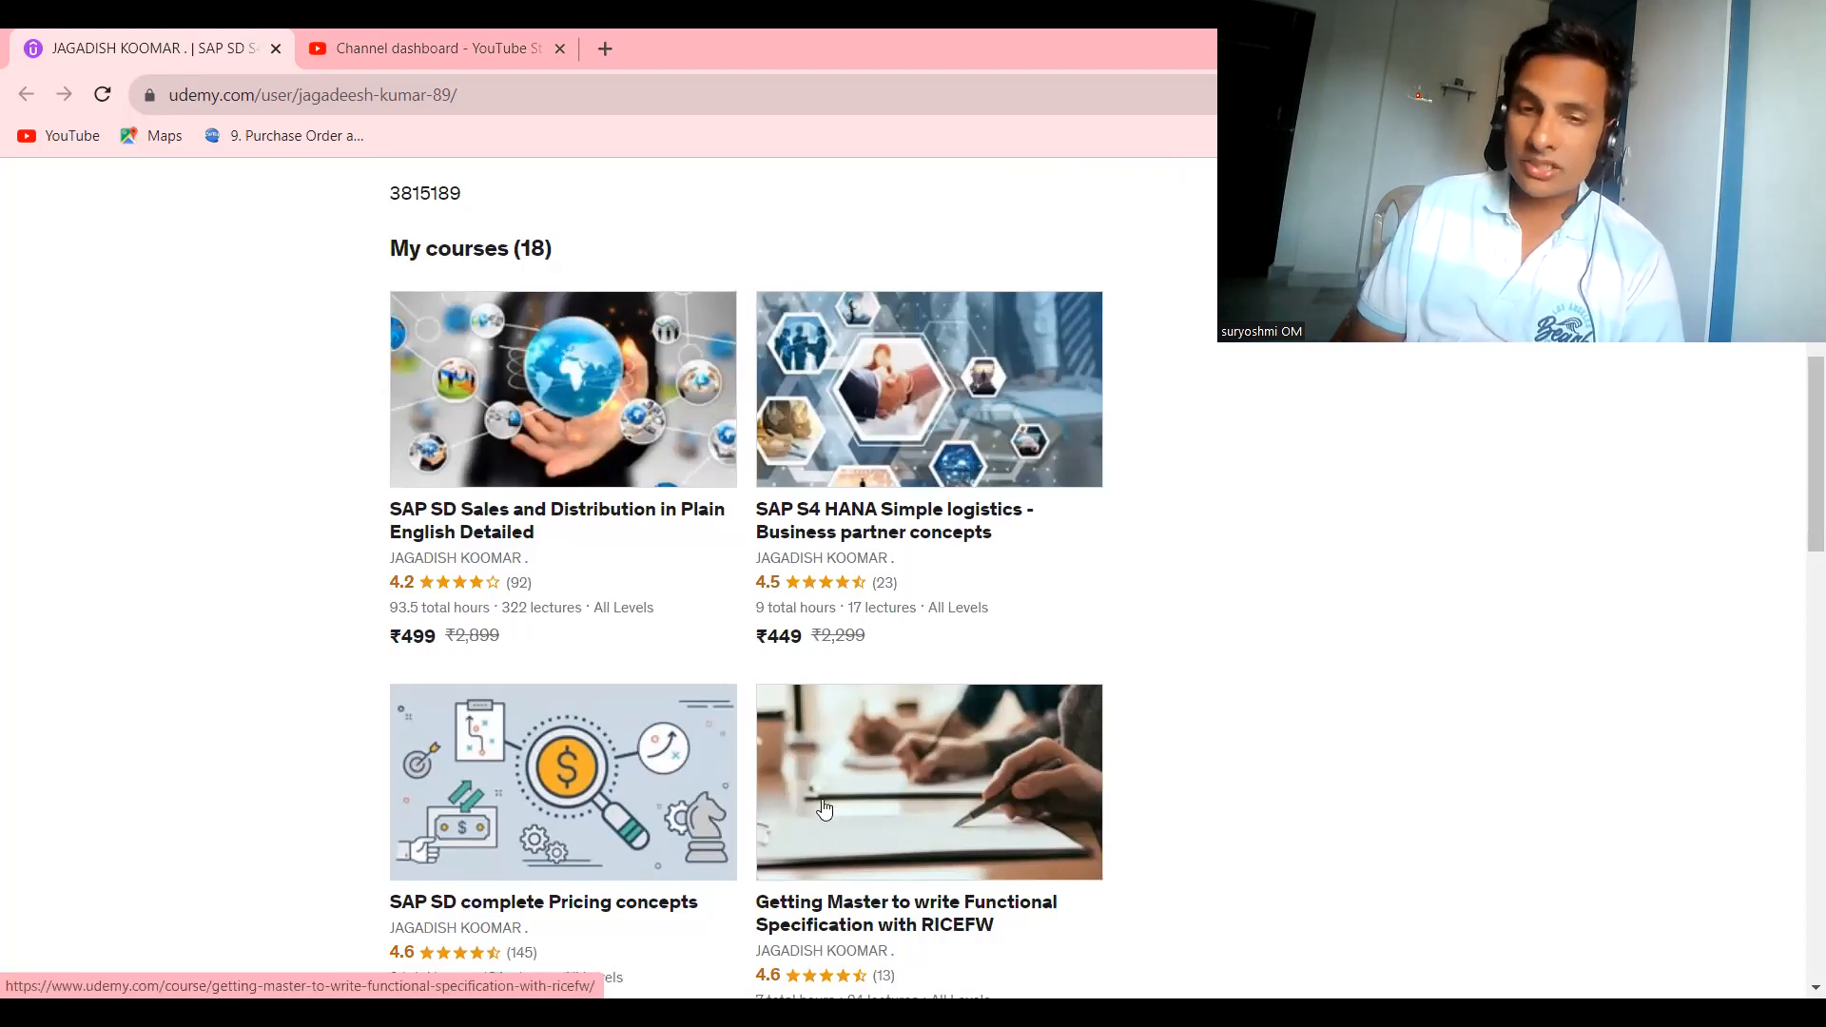
mouse_move(906, 828)
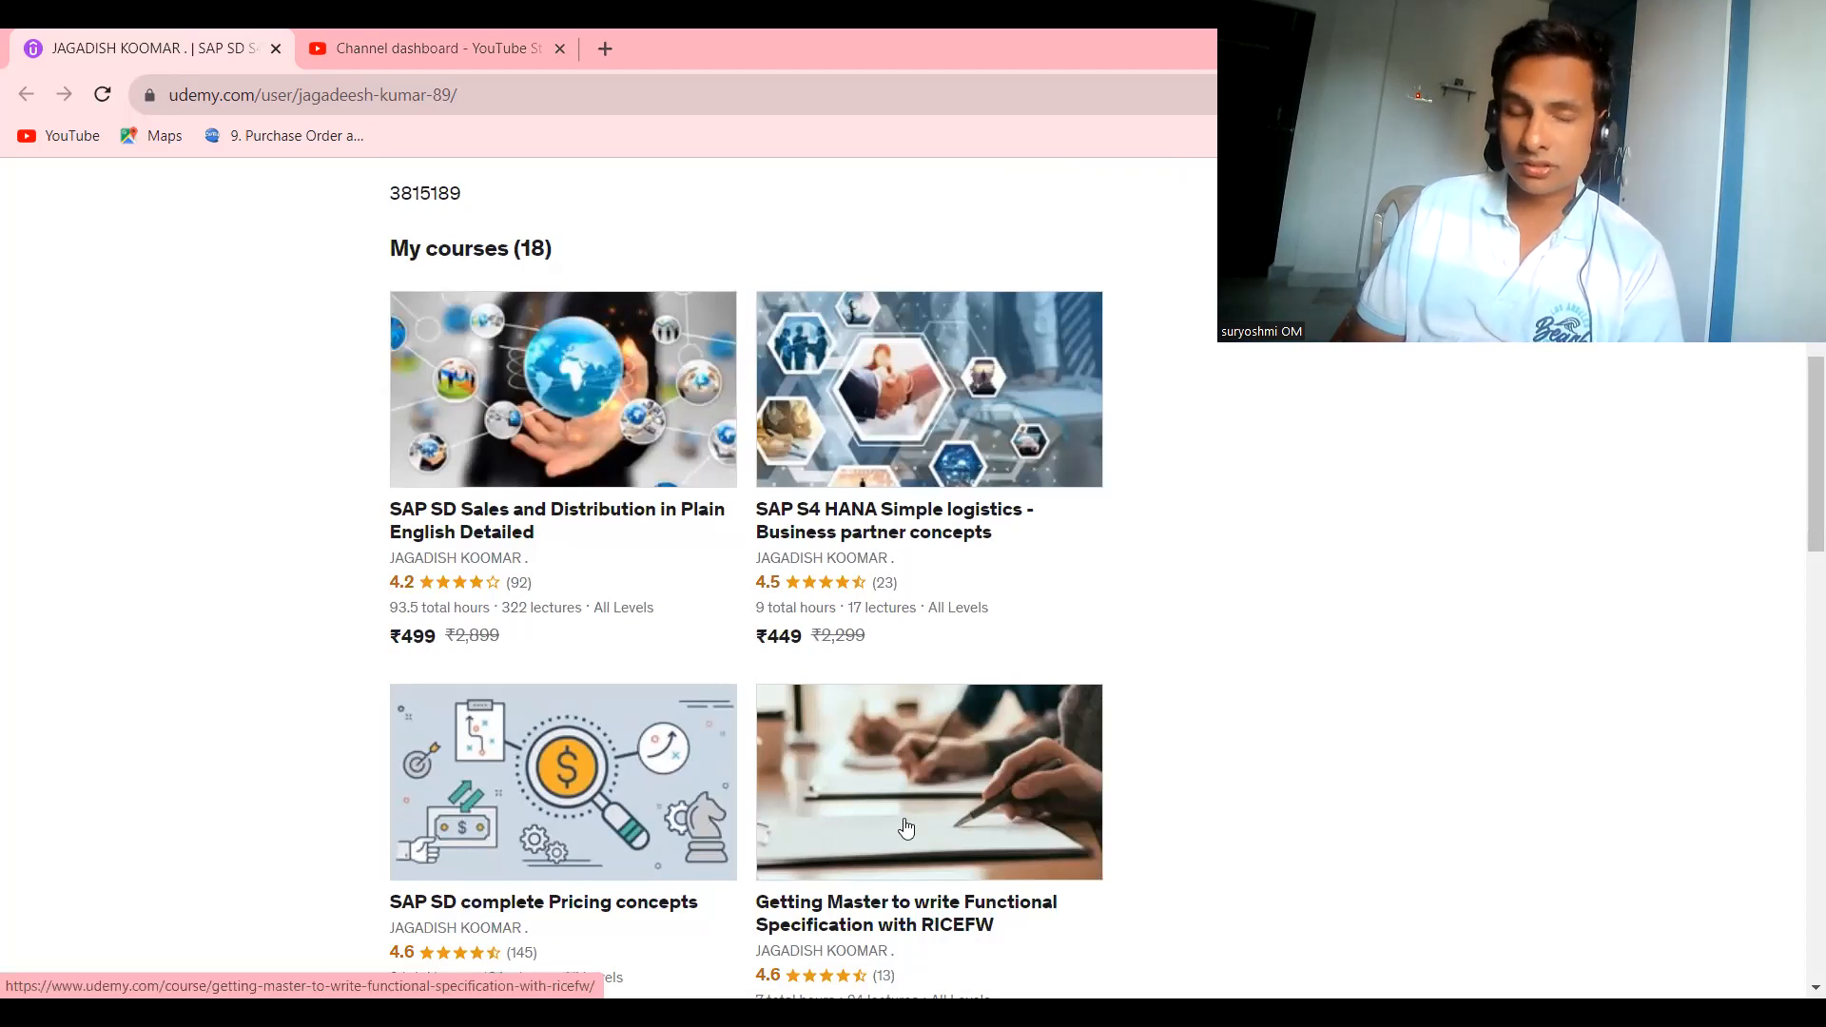
mouse_move(861, 772)
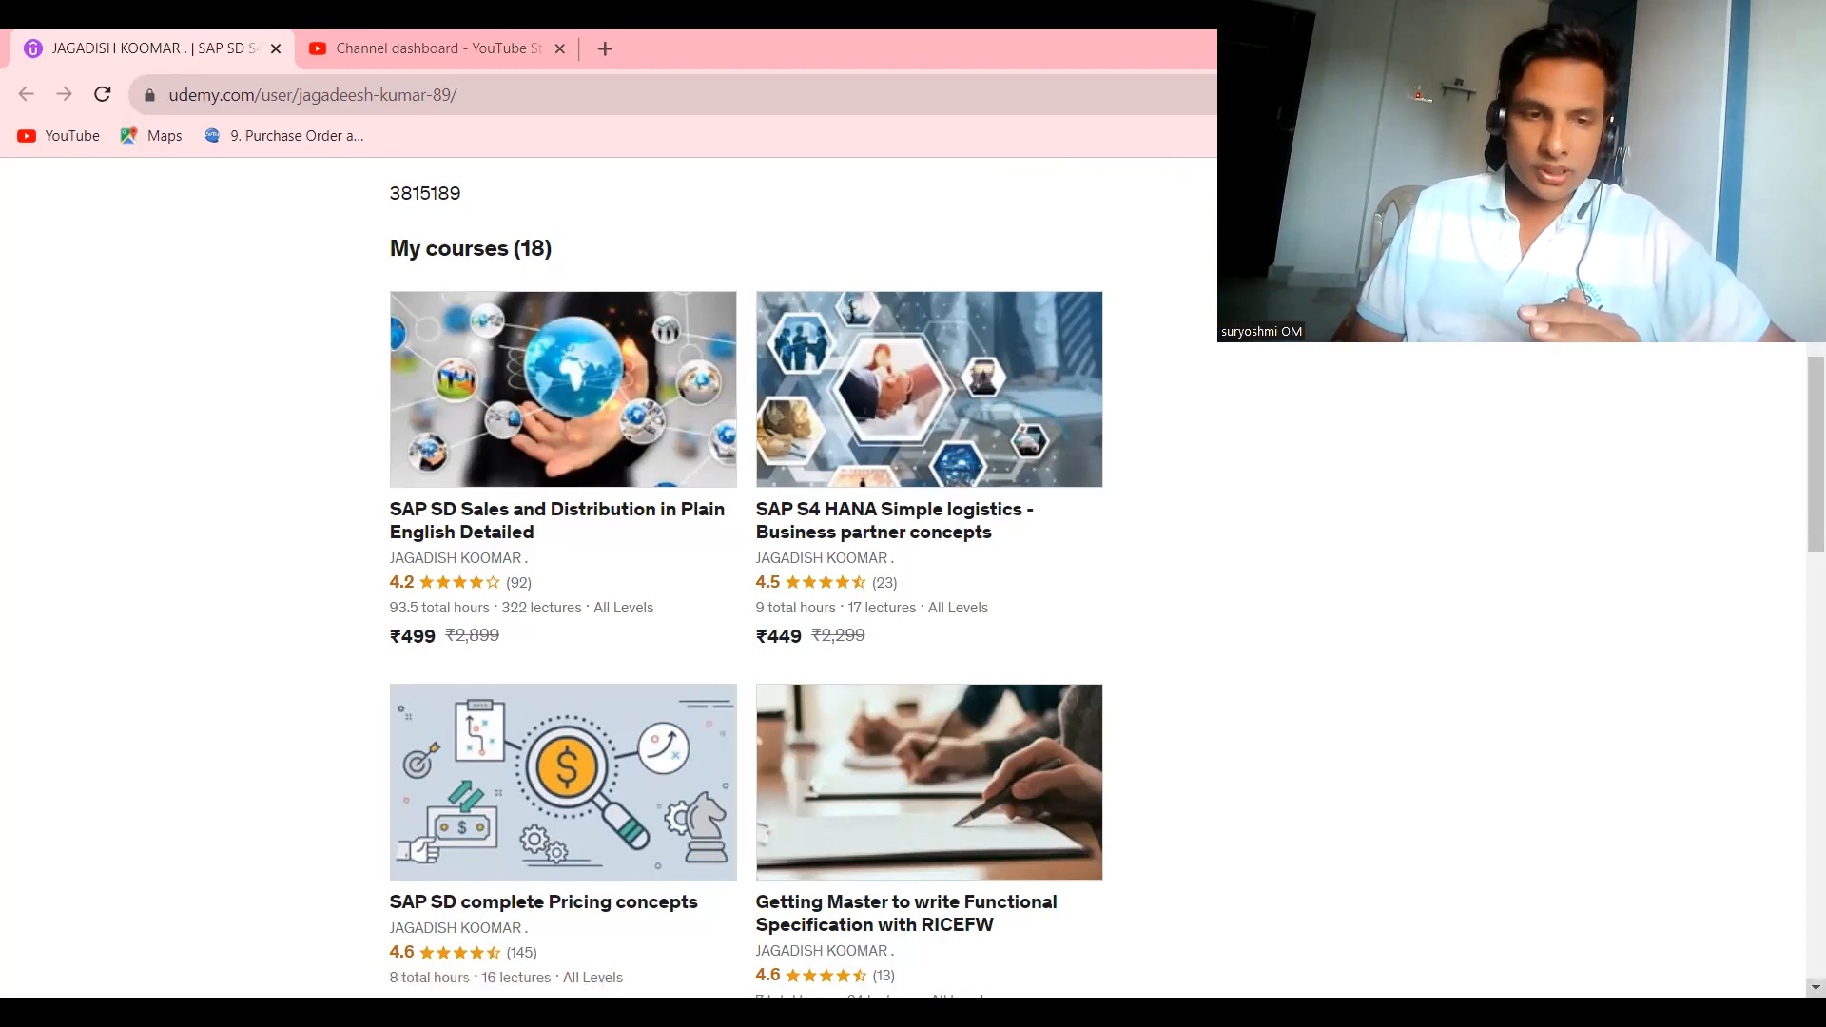
scroll("down", 3)
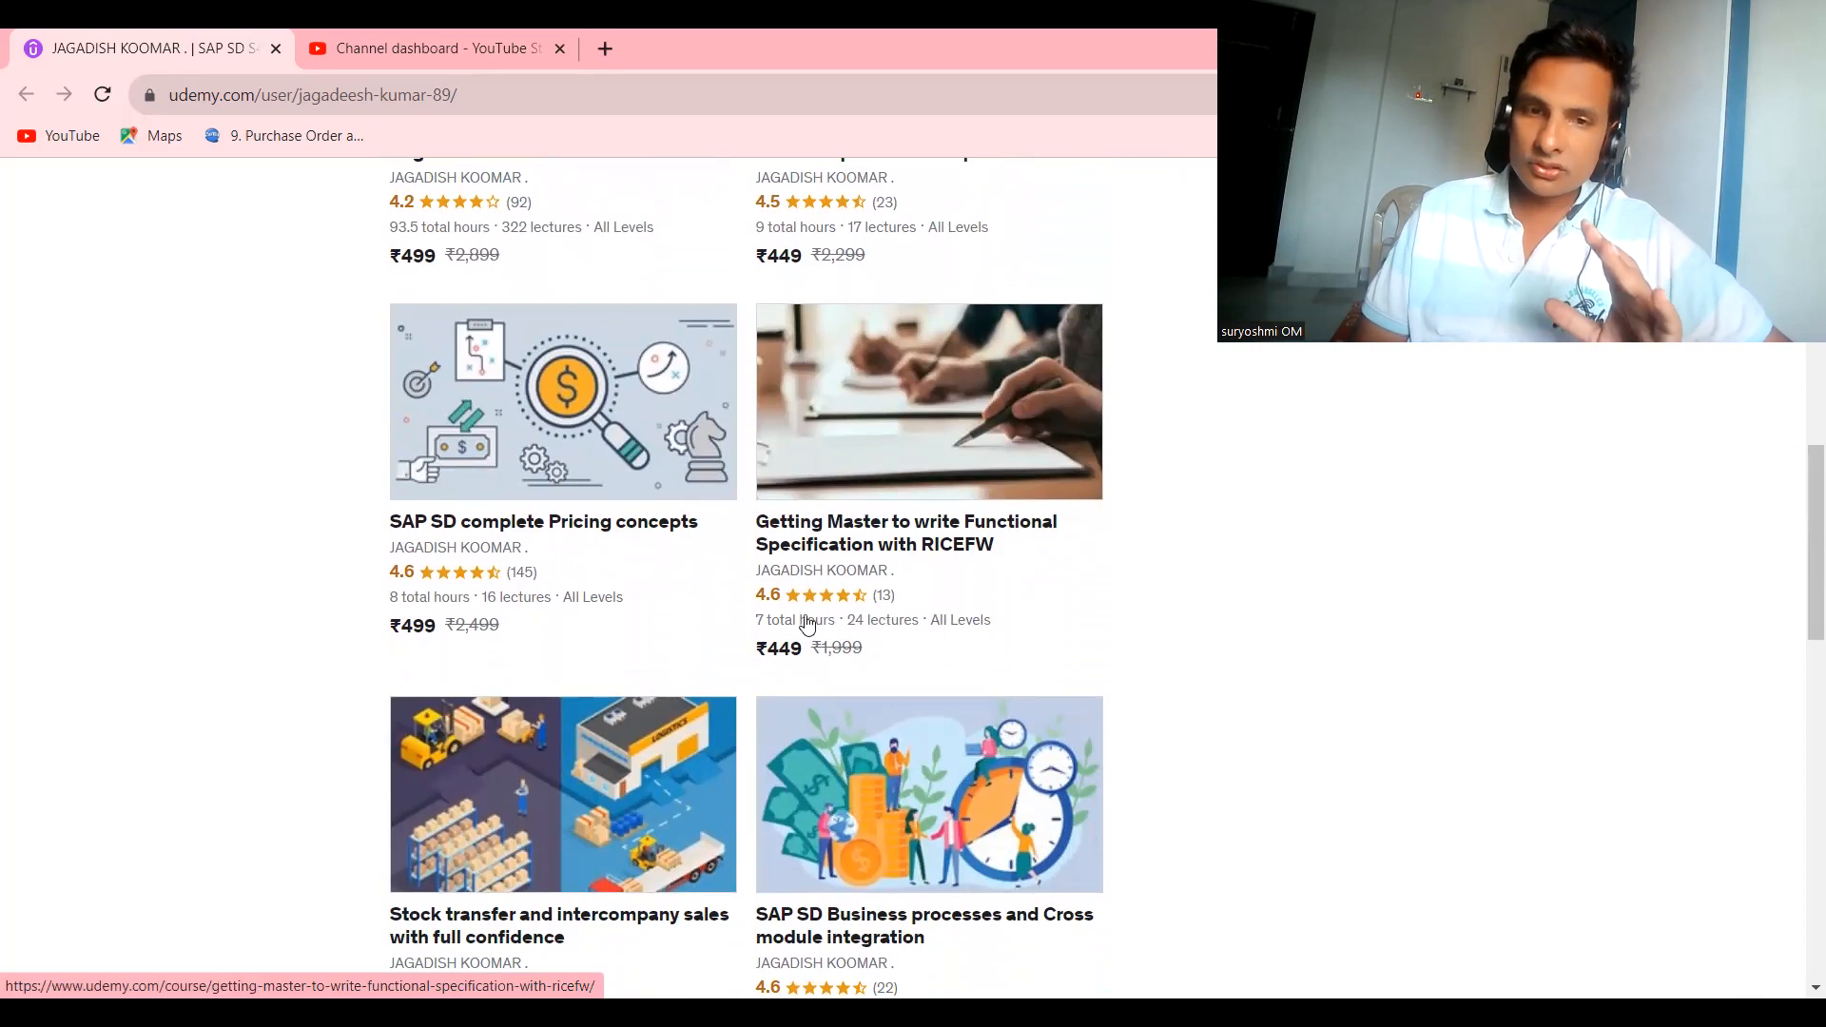
mouse_move(882, 625)
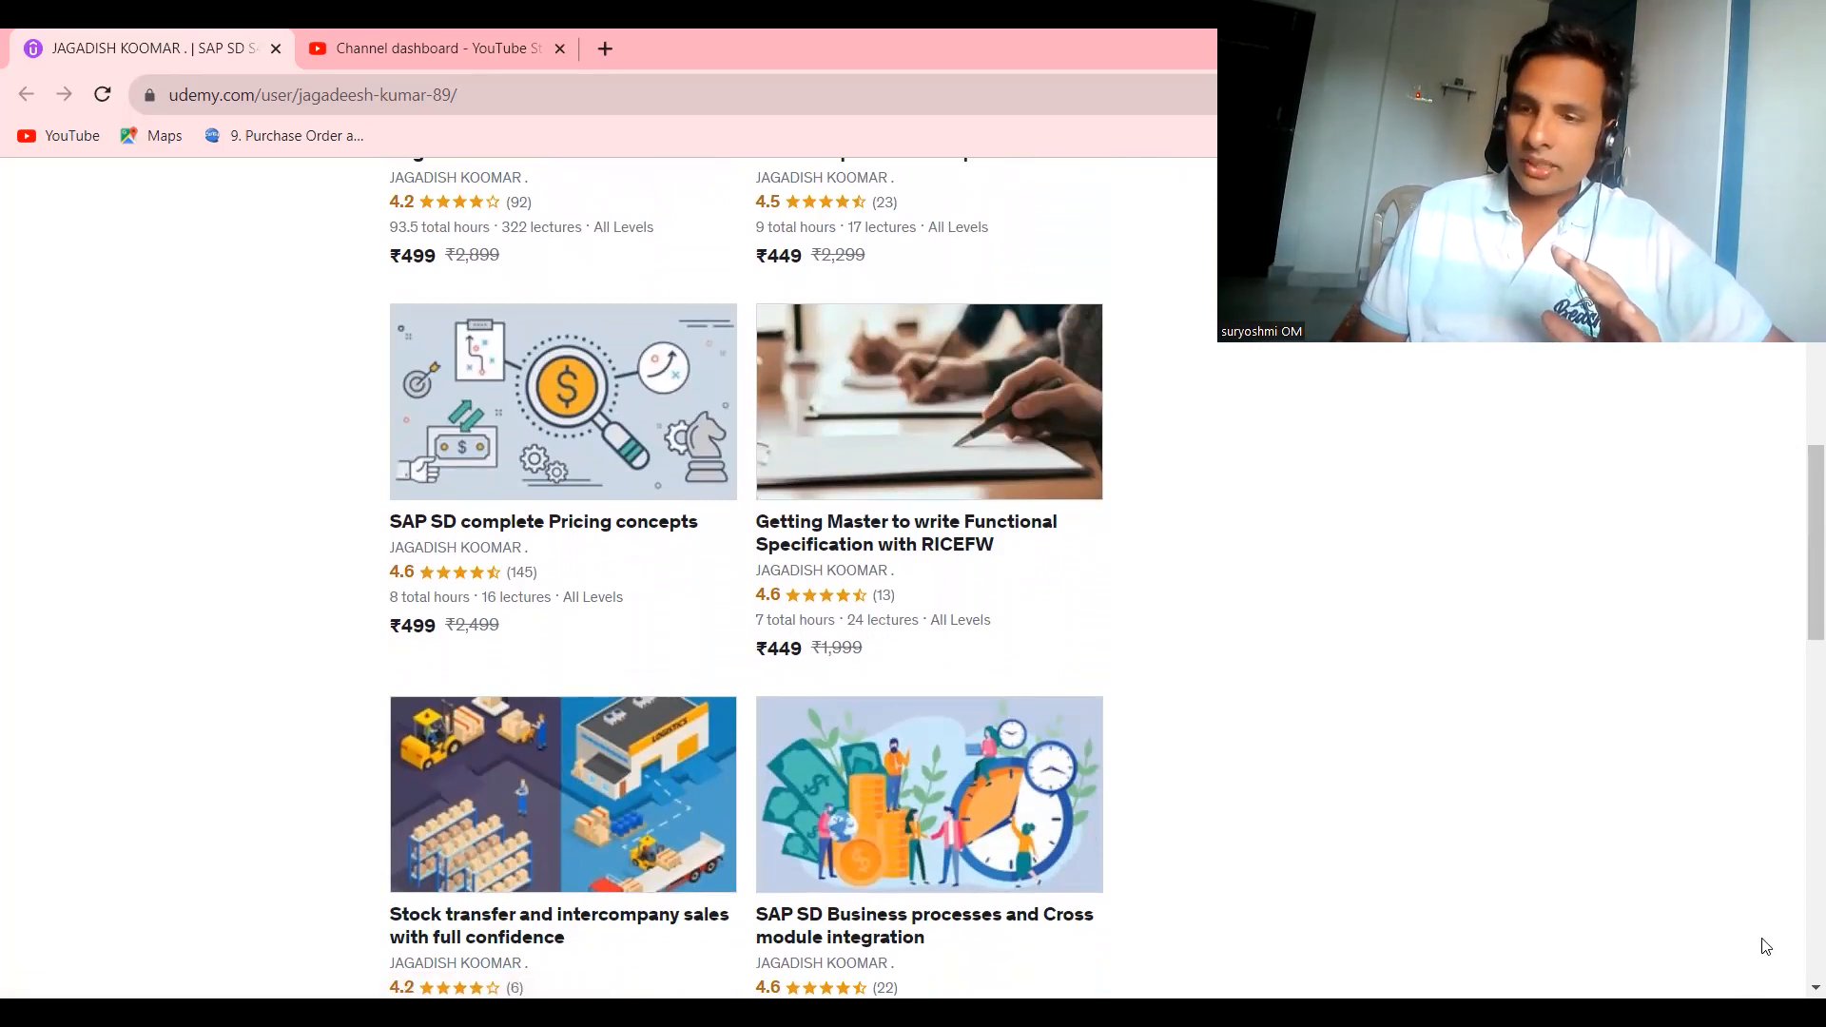
scroll("down", 3)
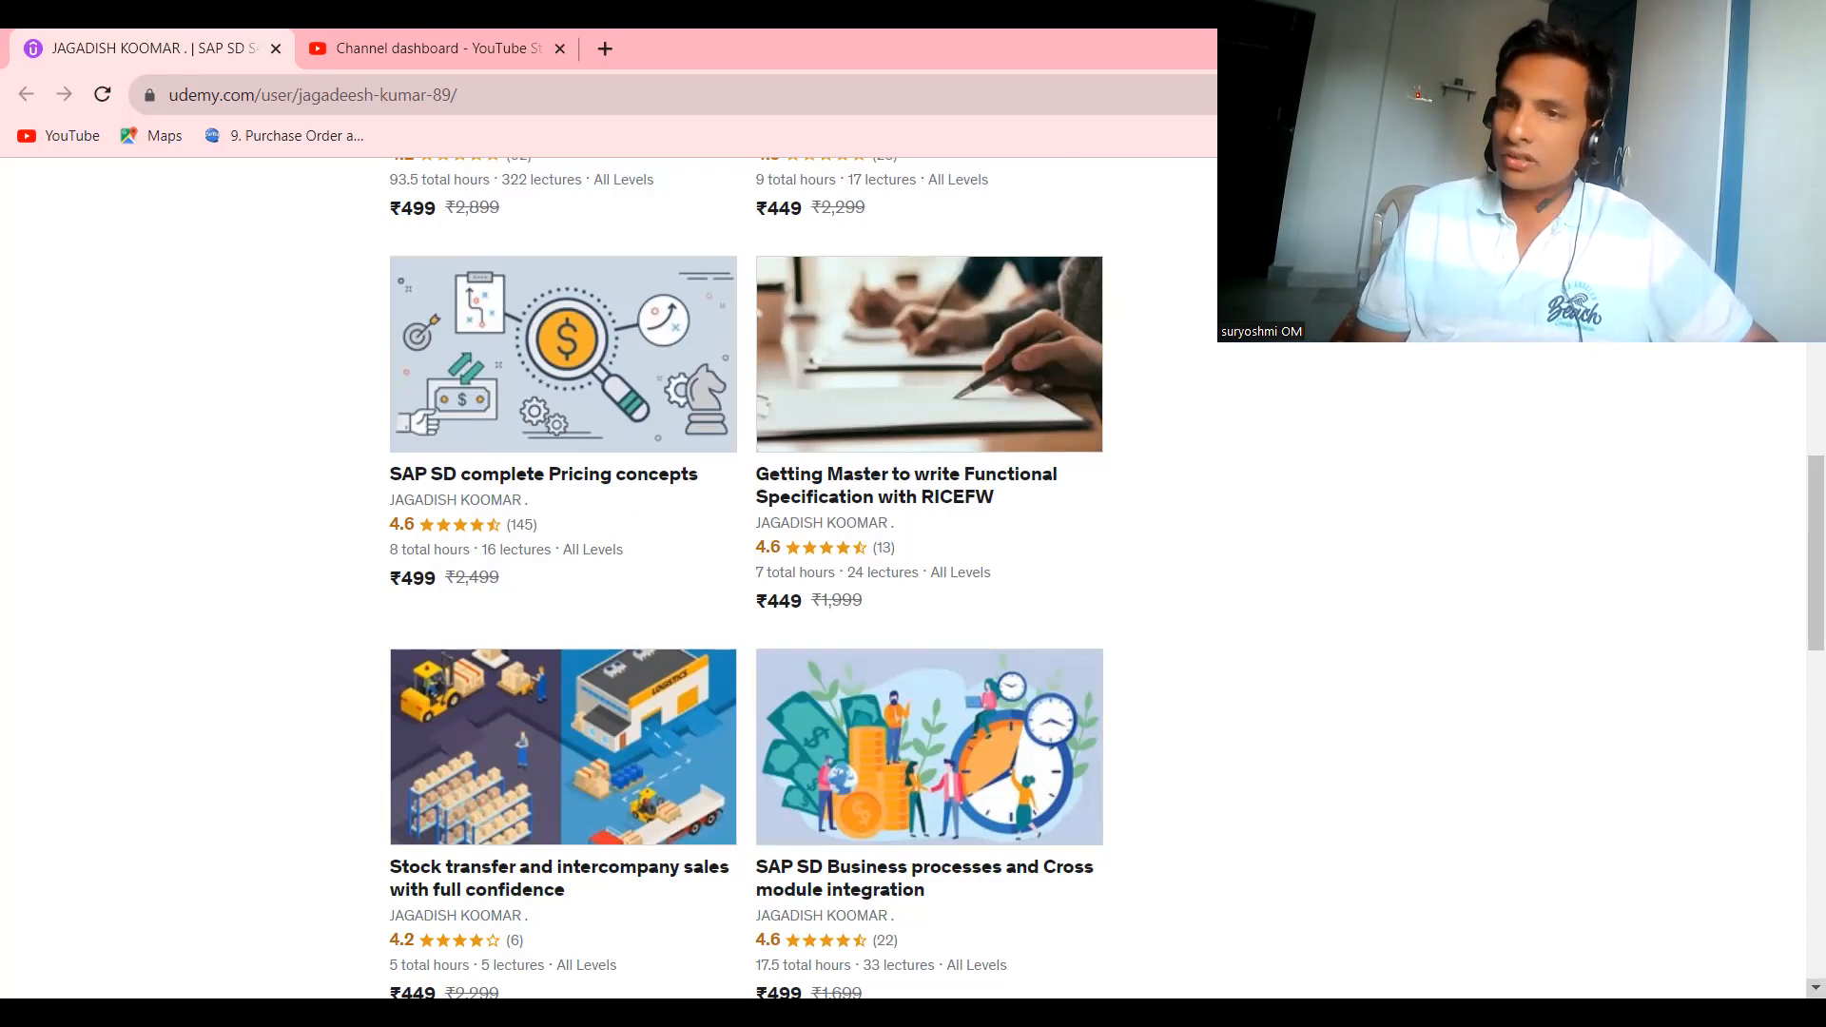
scroll("down", 3)
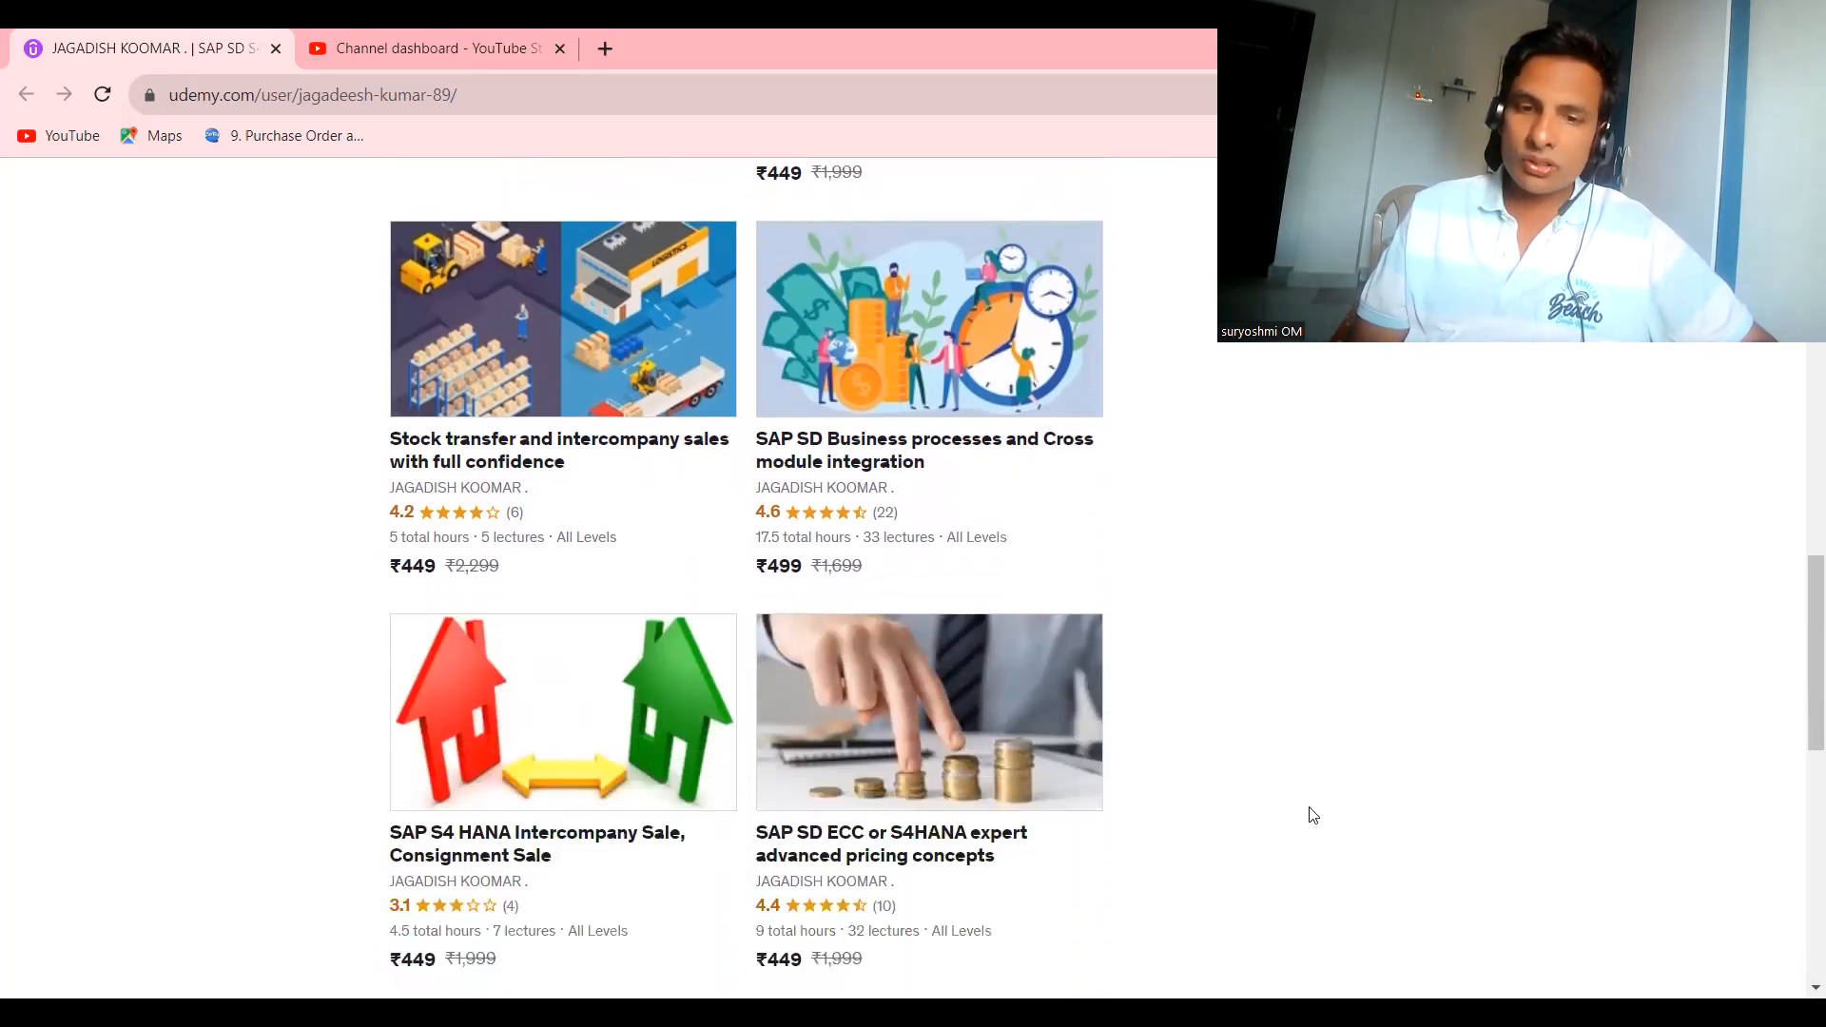
mouse_move(1006, 772)
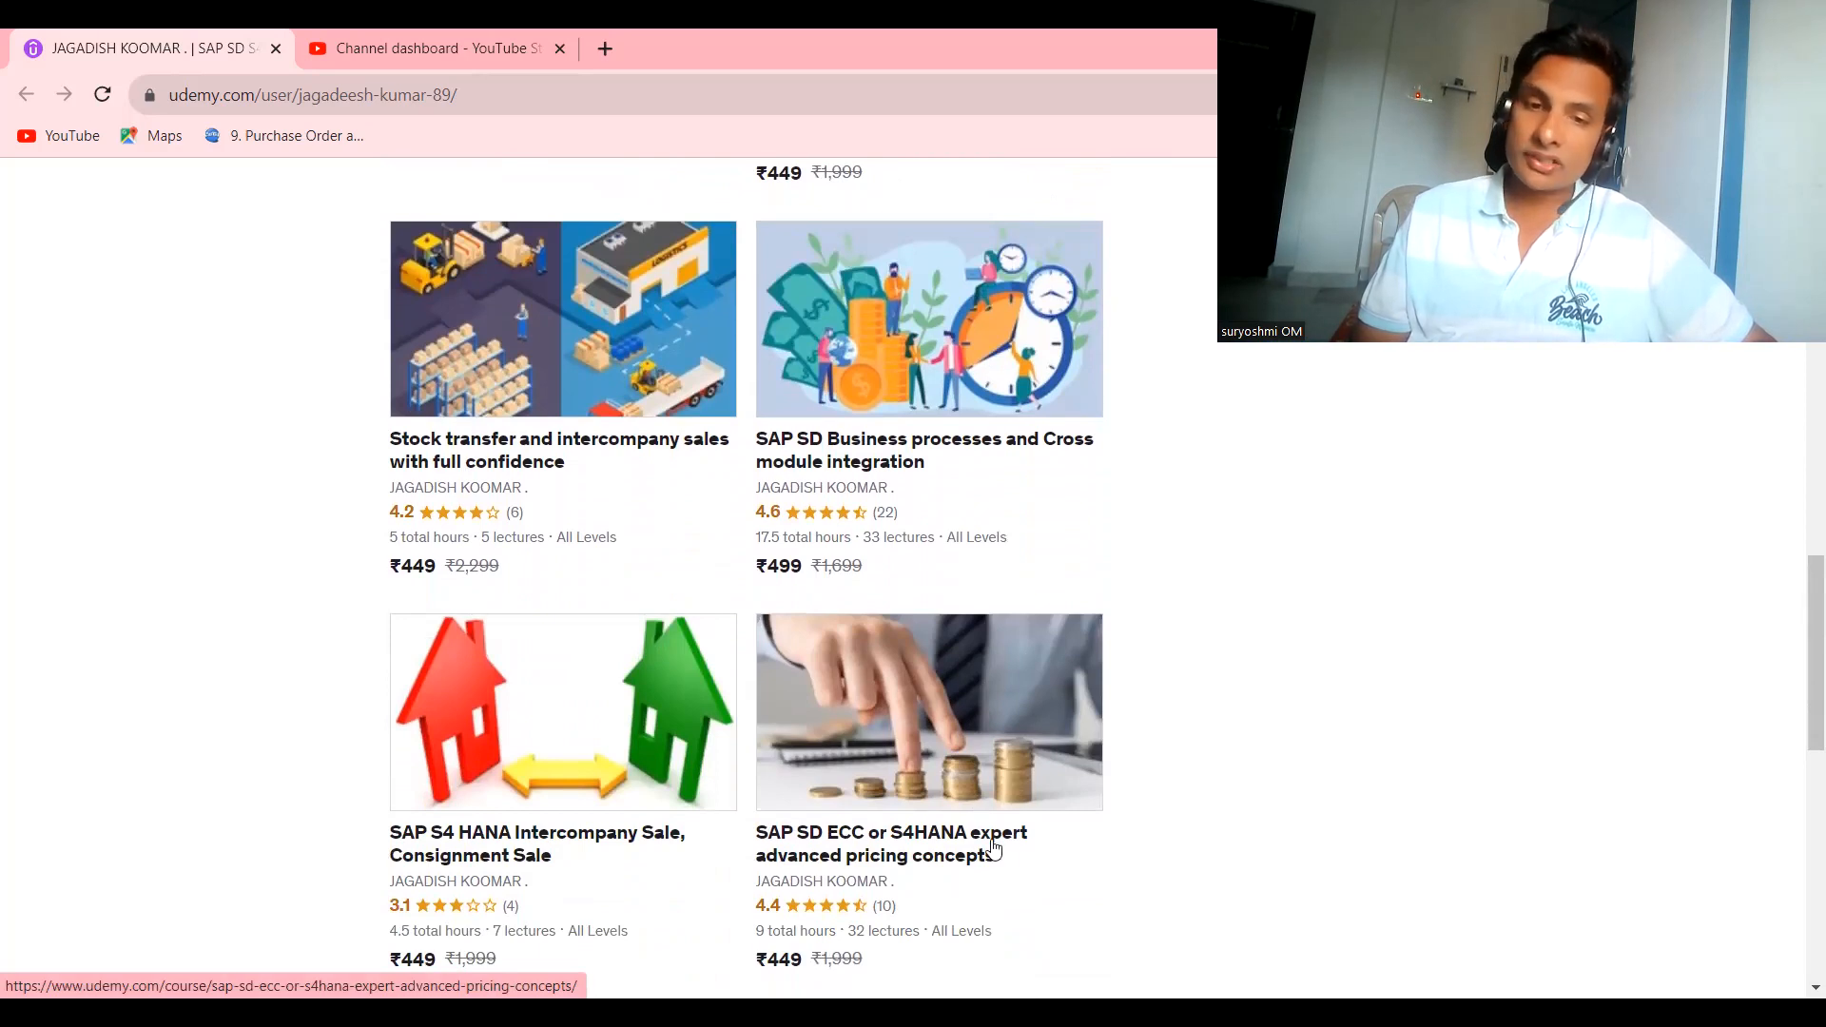
mouse_move(1537, 990)
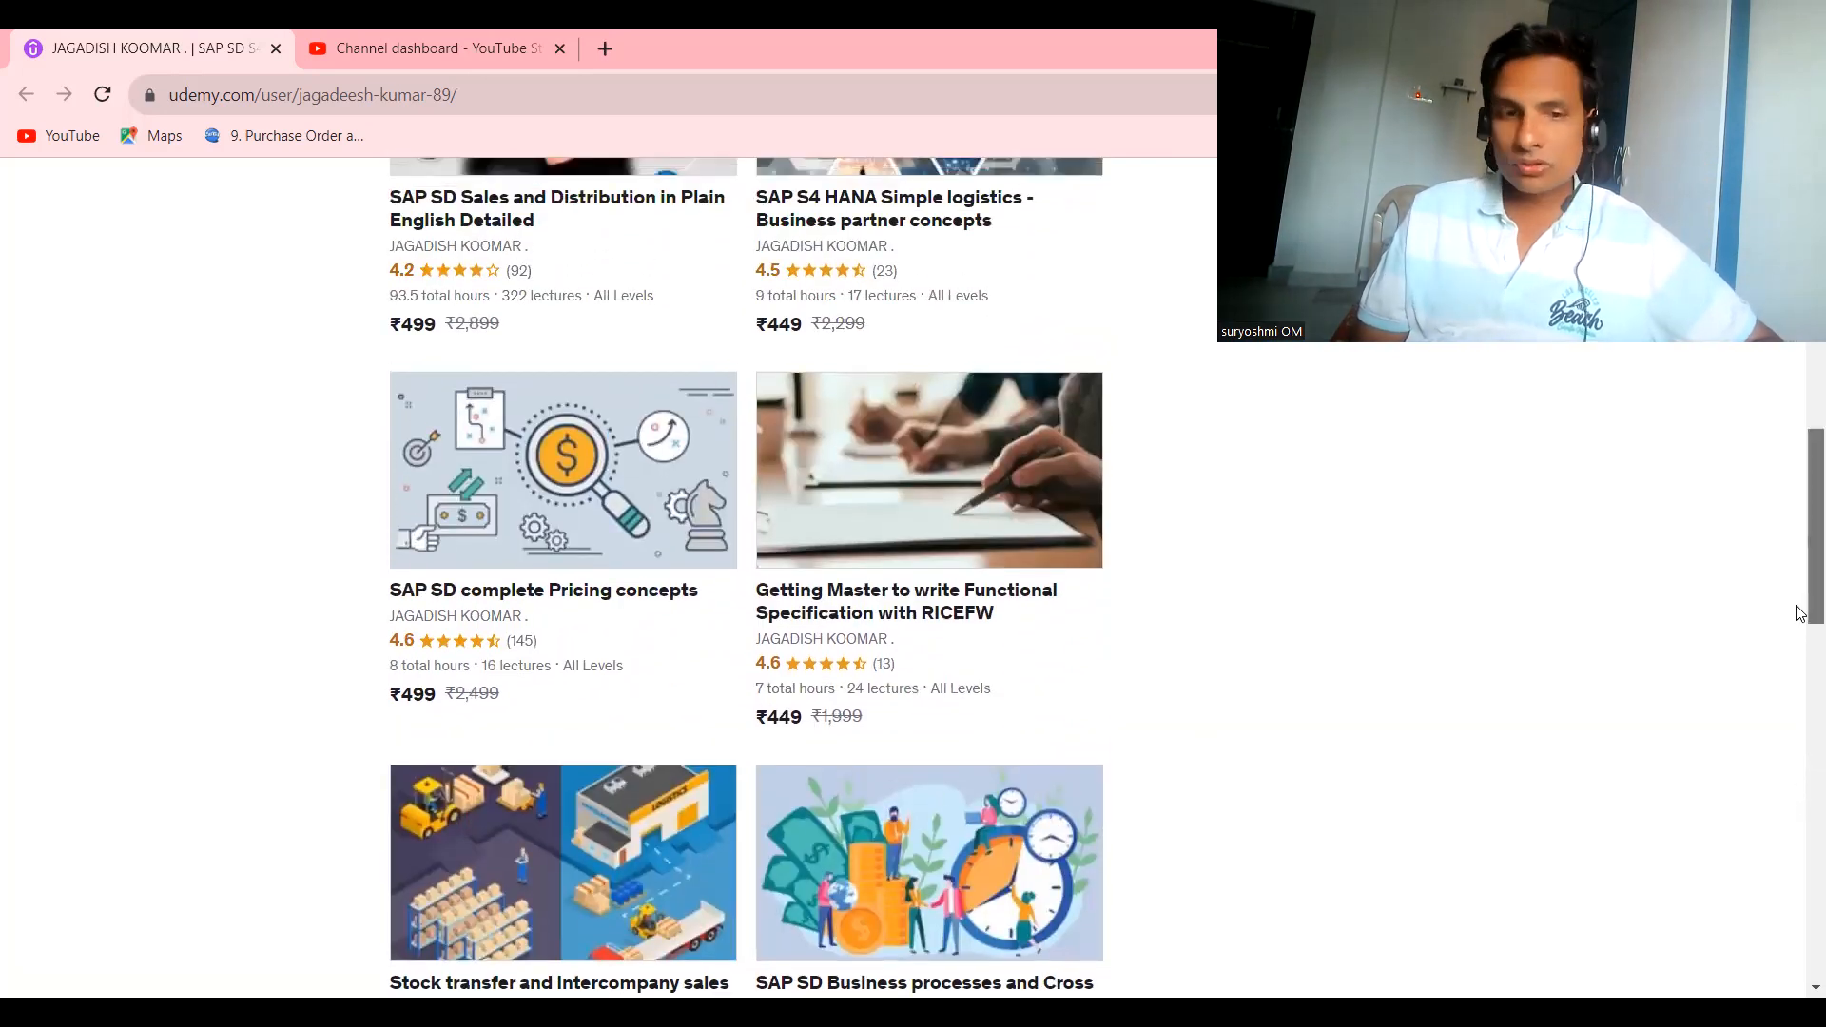
scroll("down", 3)
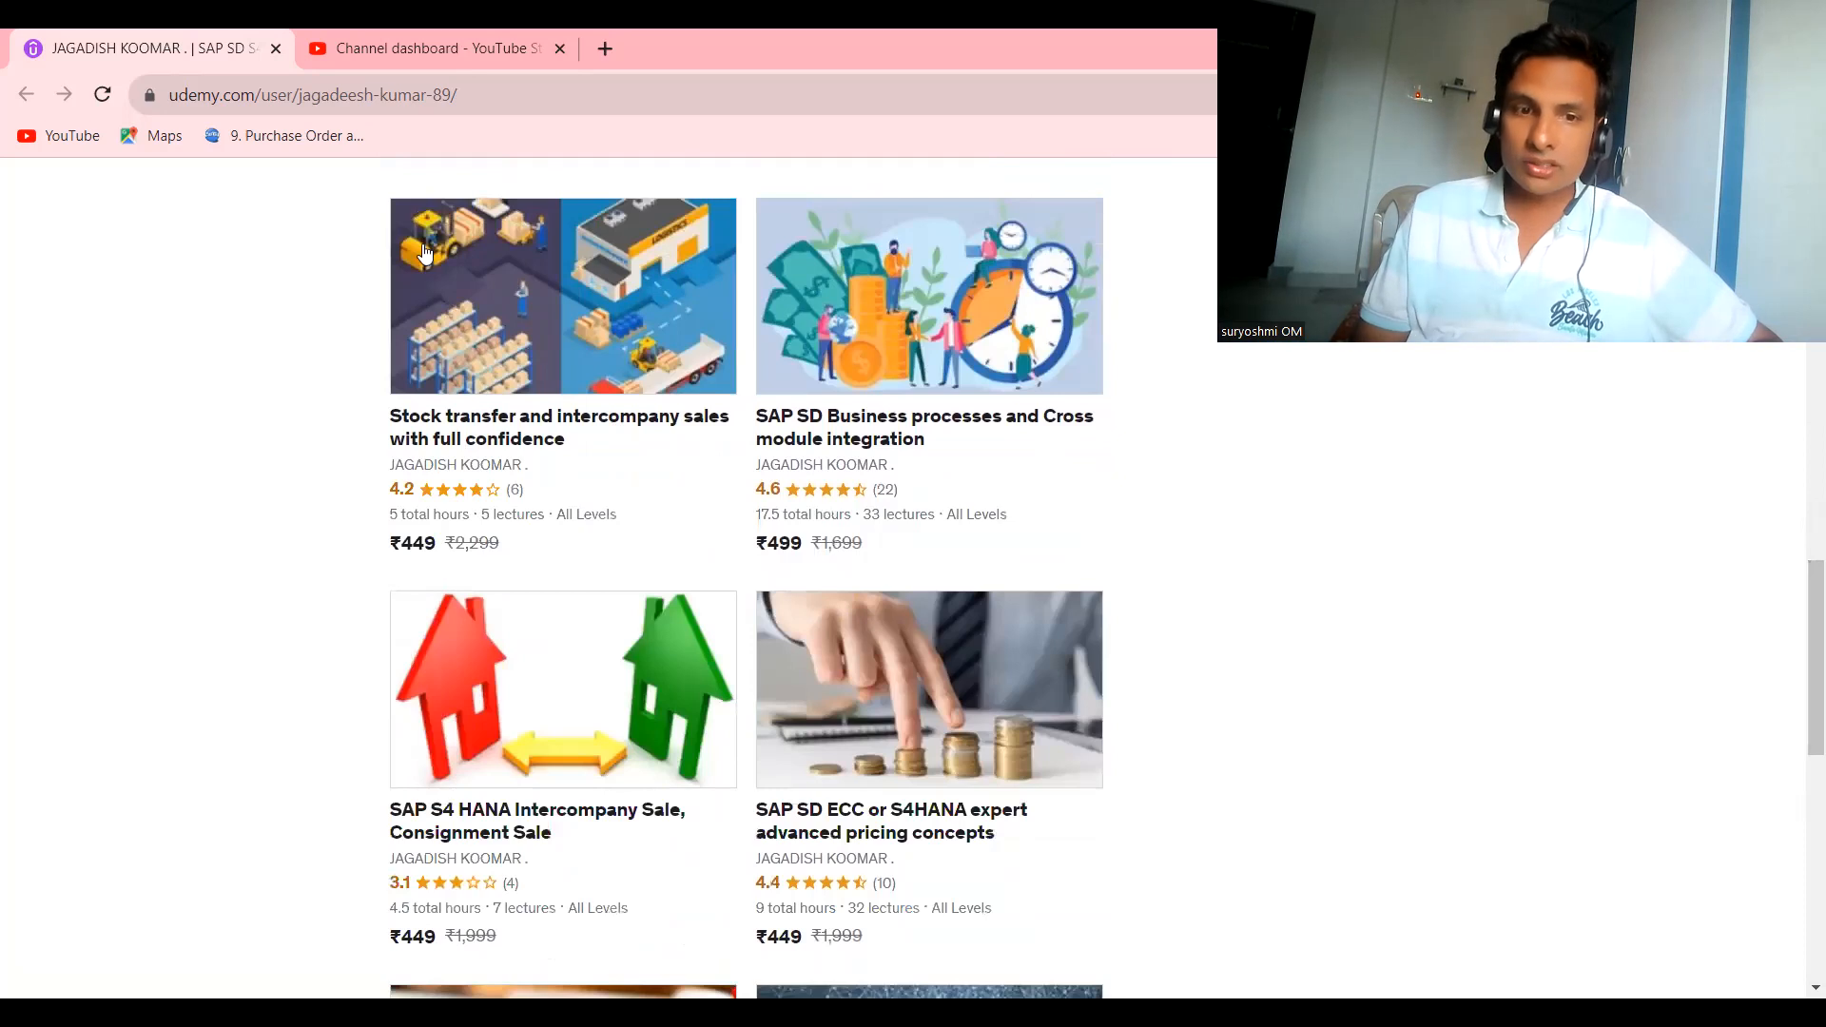
mouse_move(906, 455)
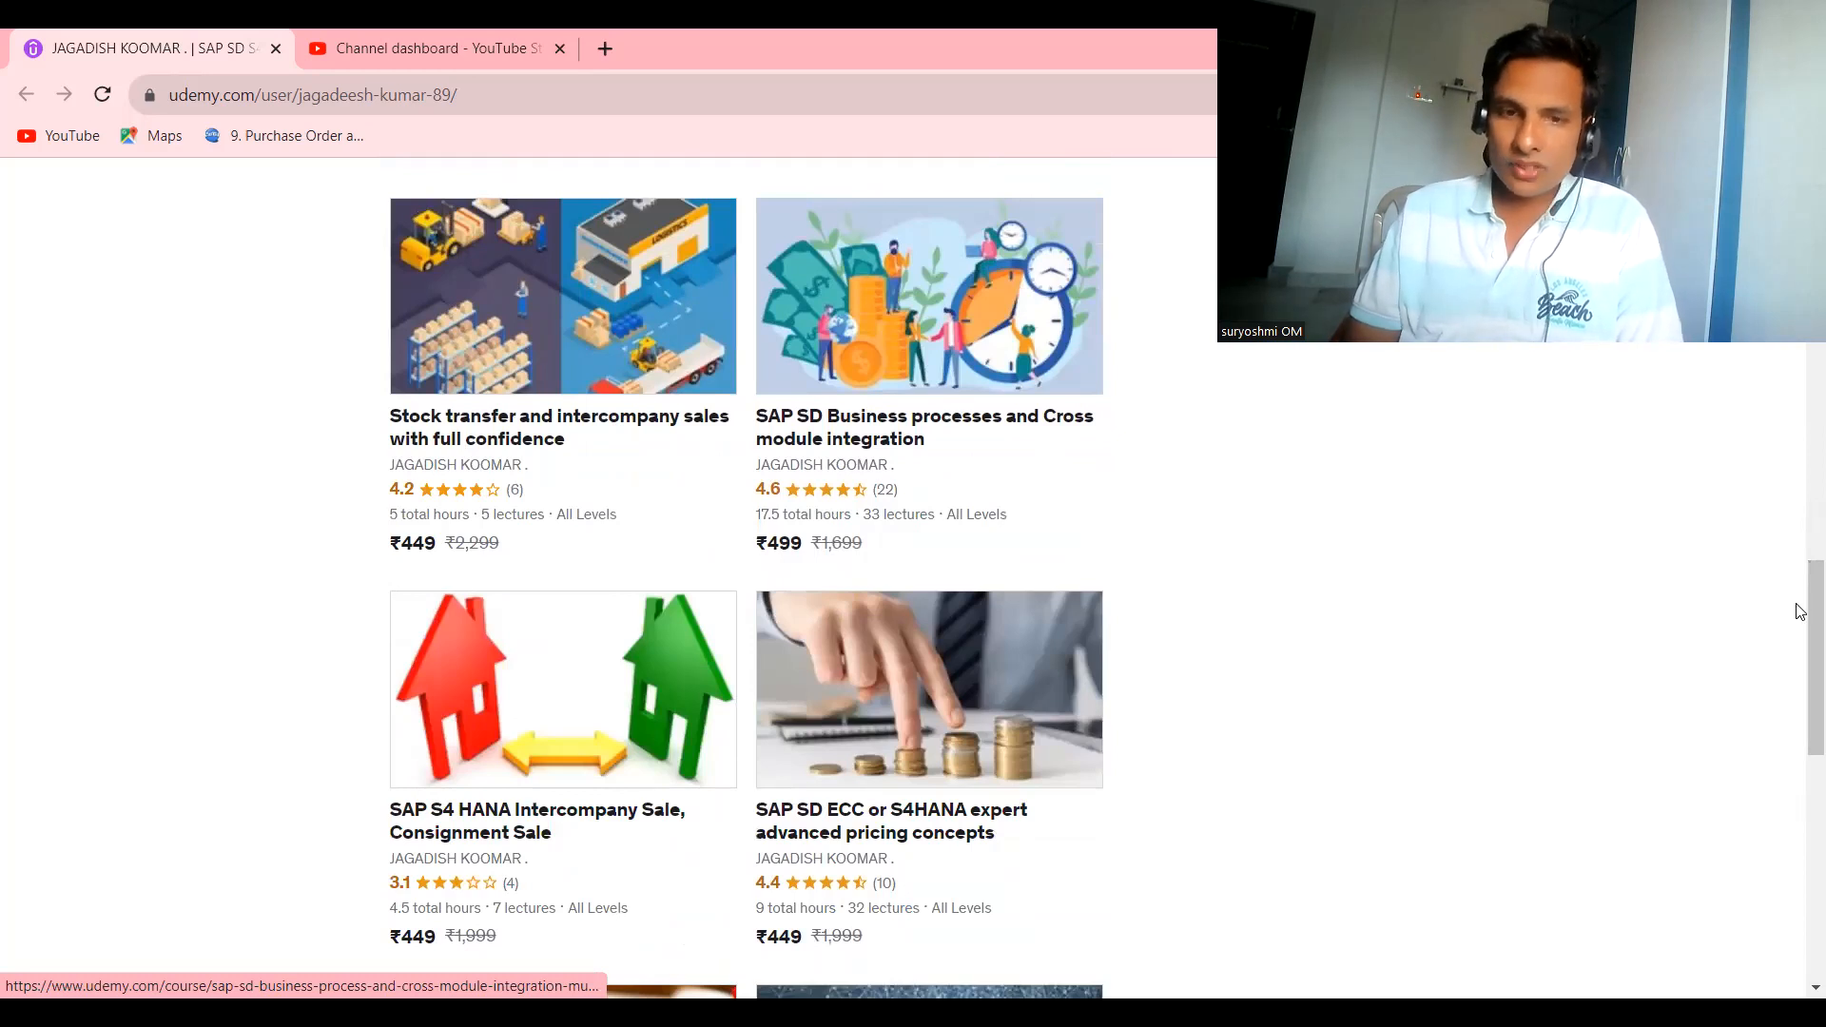
scroll("down", 3)
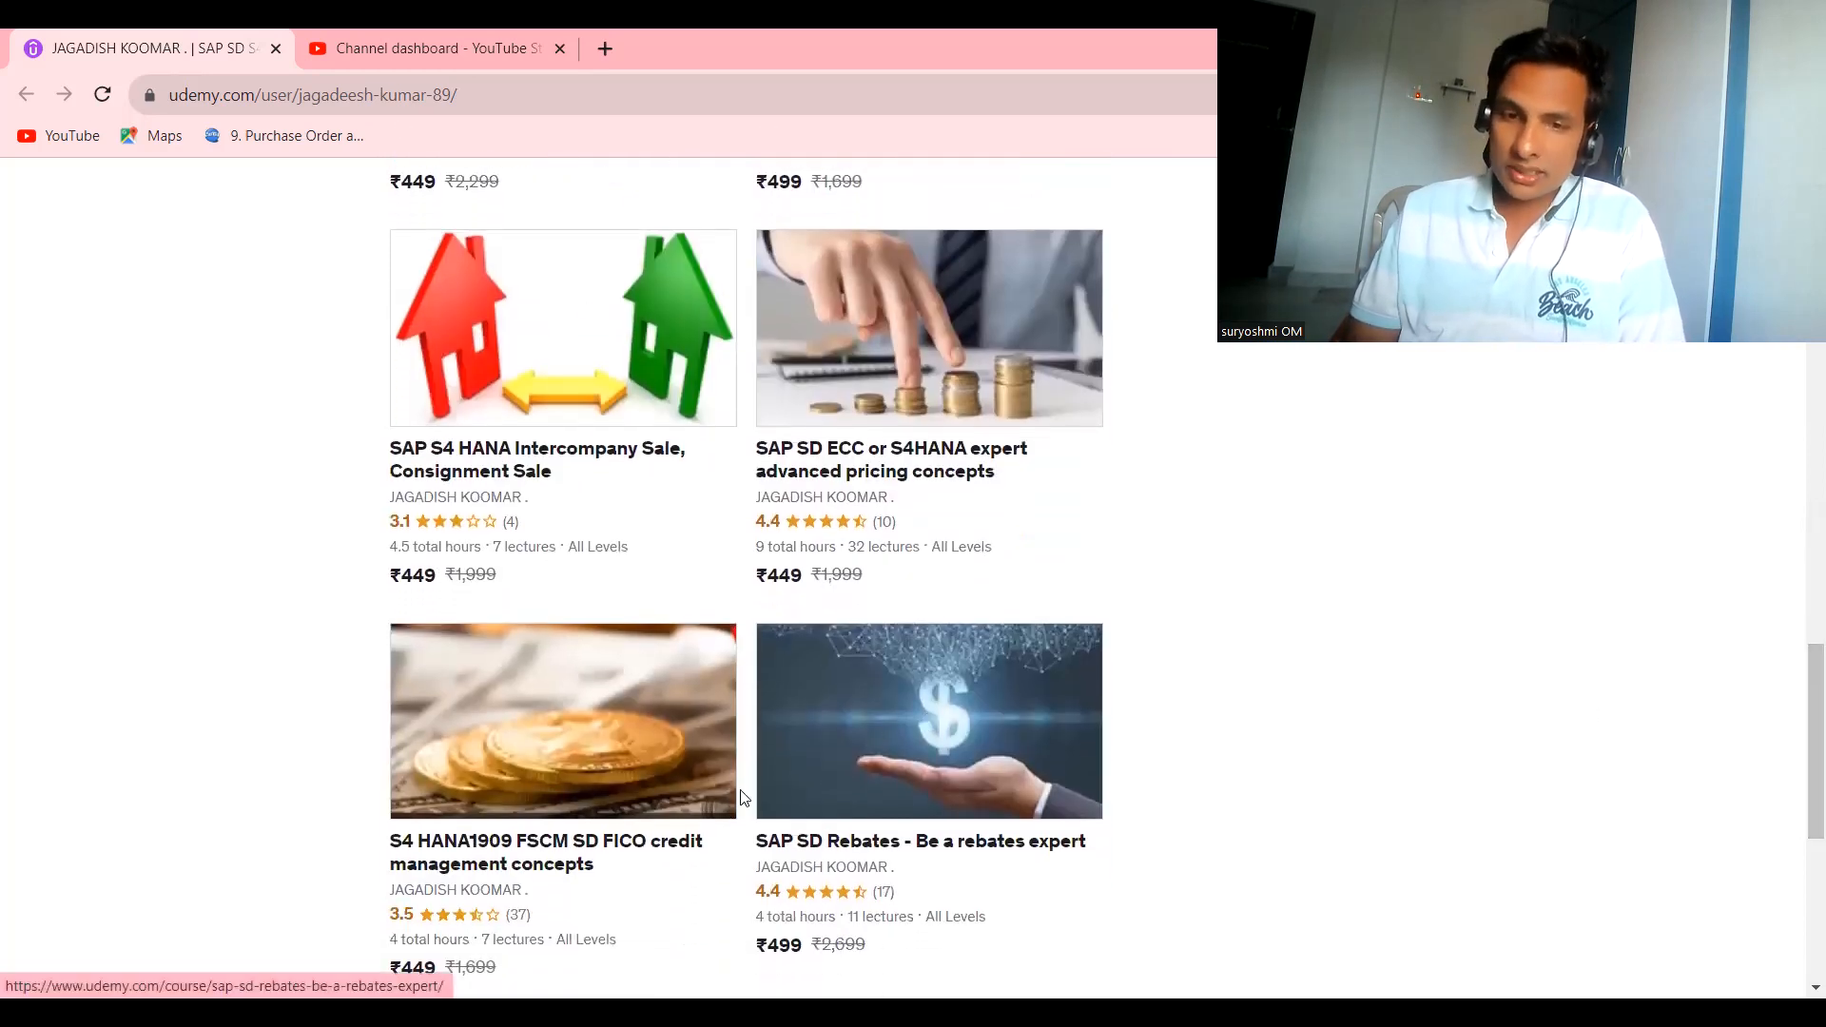
mouse_move(860, 705)
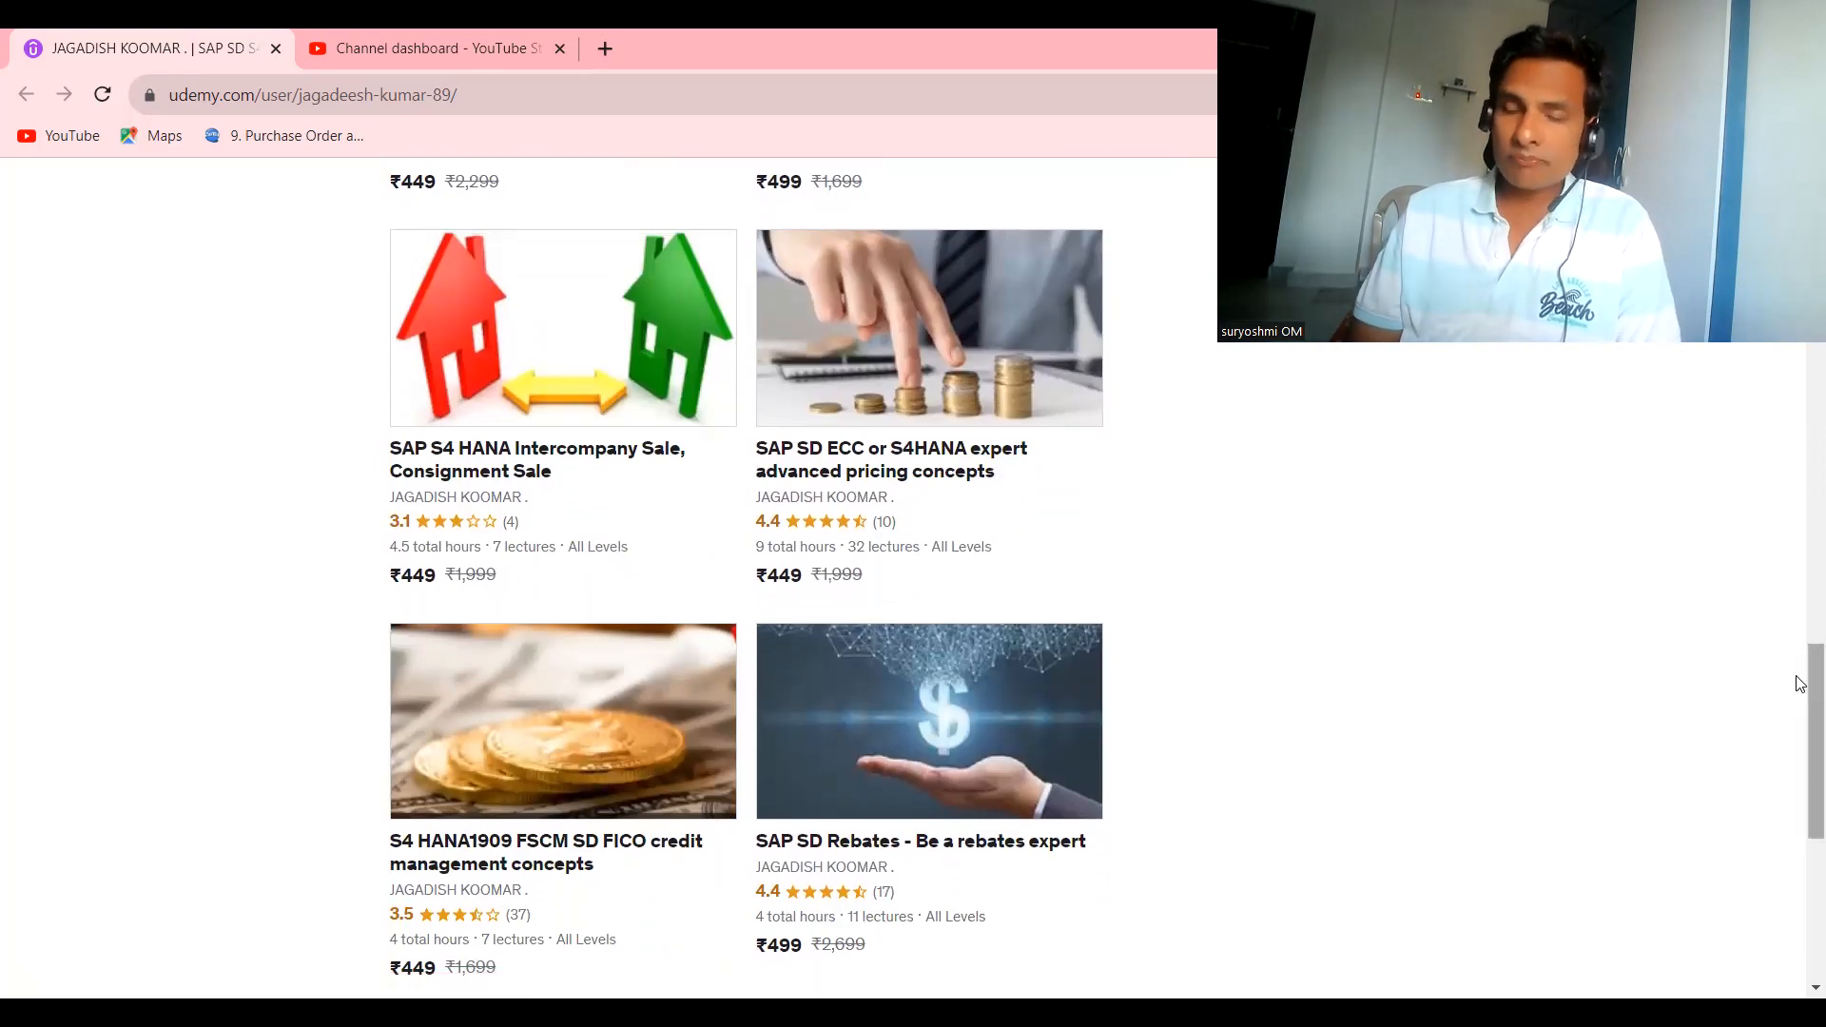
scroll("down", 3)
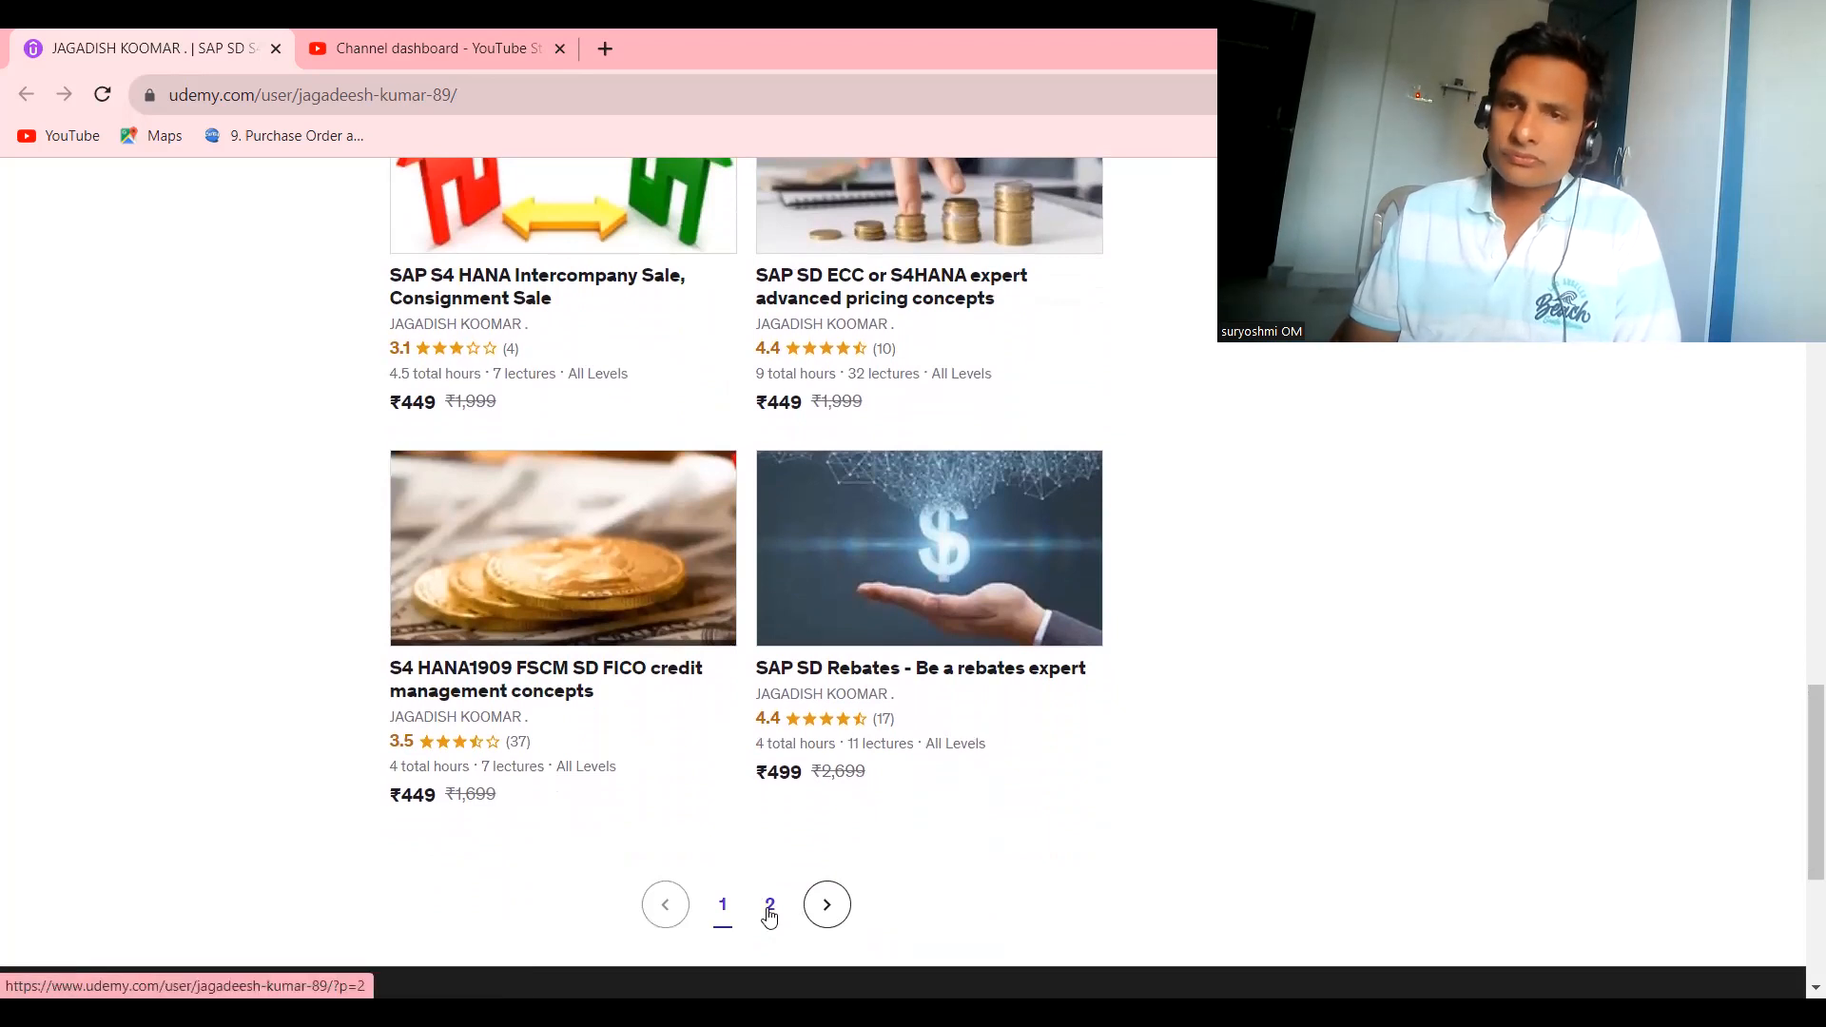
- Go to page 2 of the instructor's courses and scroll up through them
left_click(770, 904)
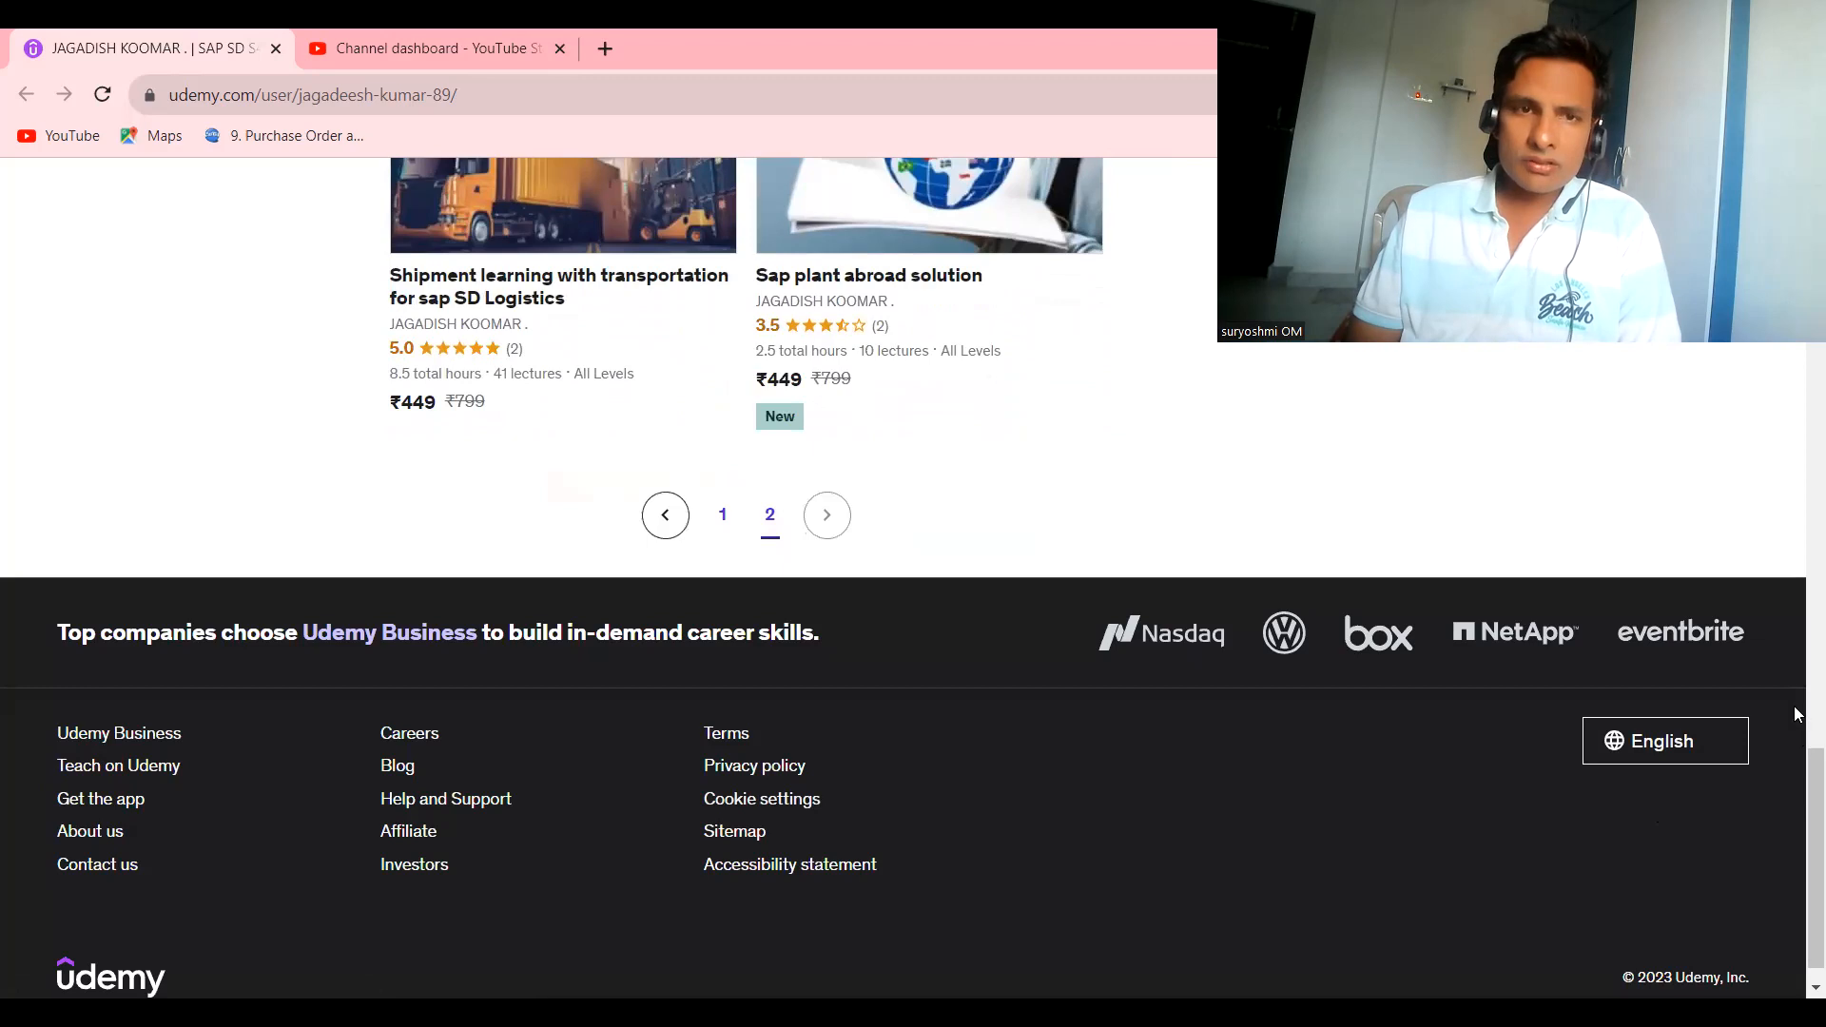
scroll("up", 3)
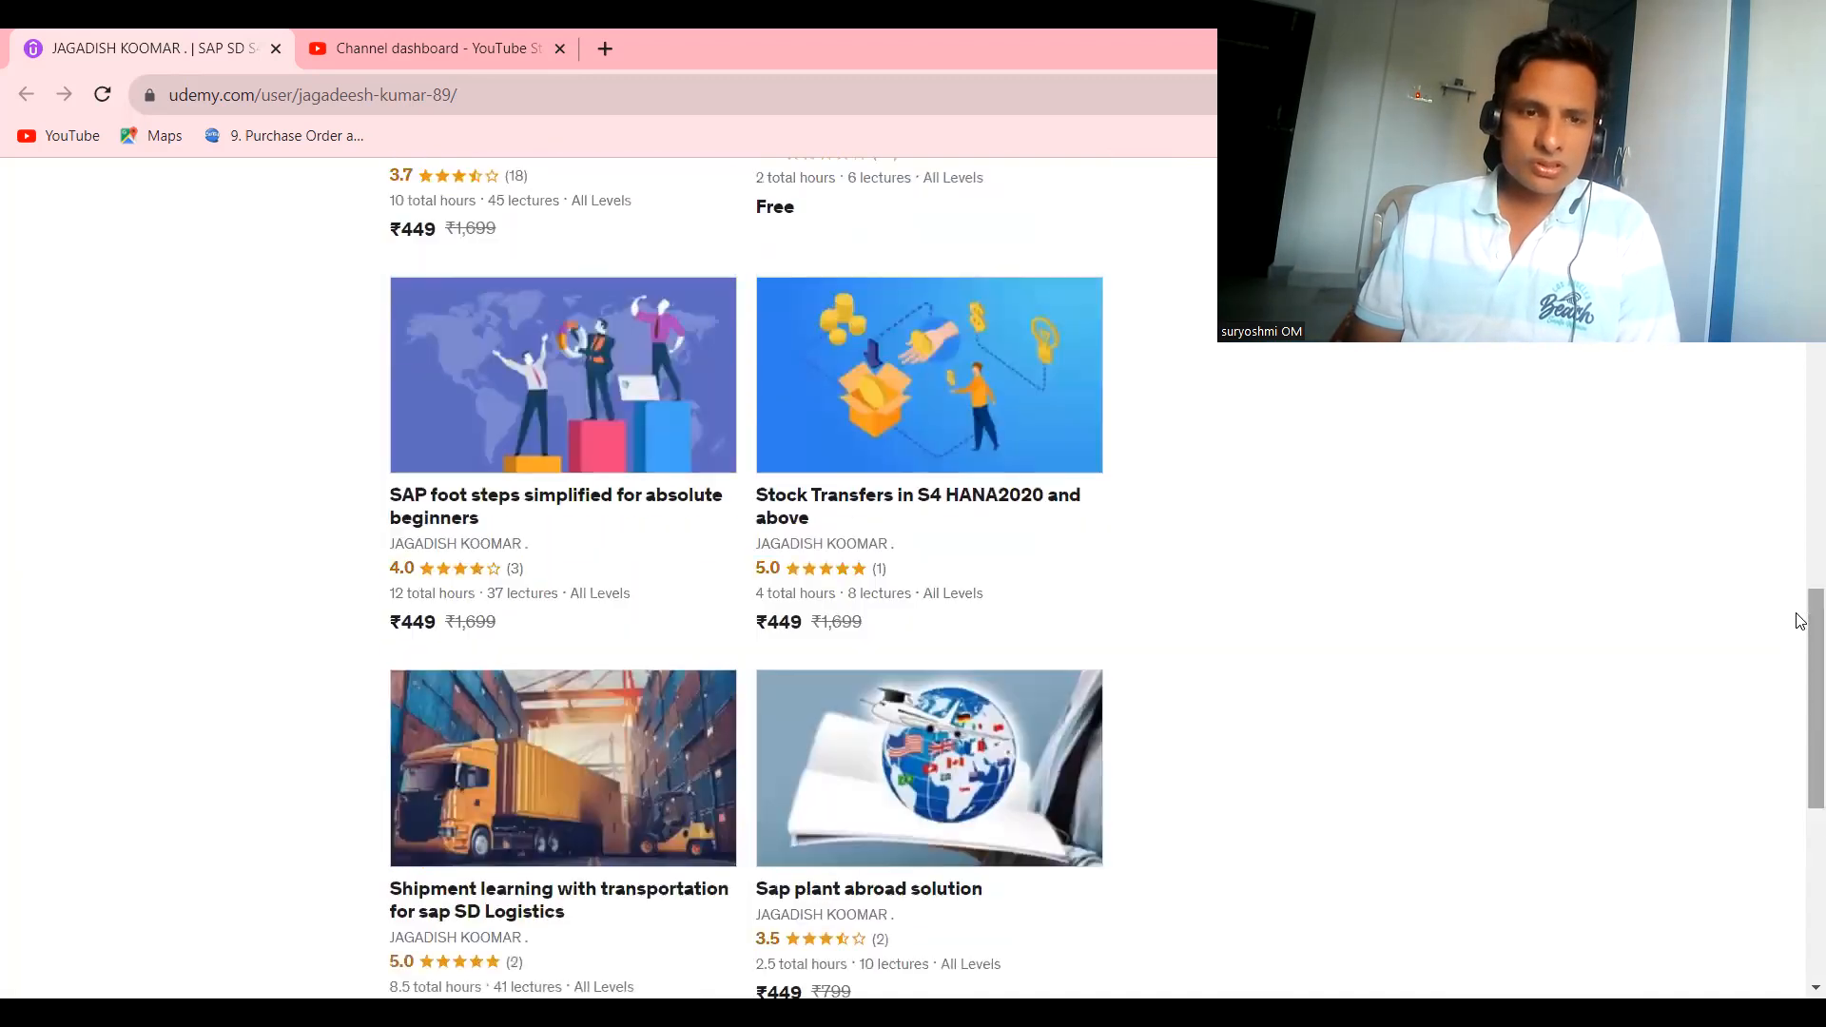
mouse_move(575, 936)
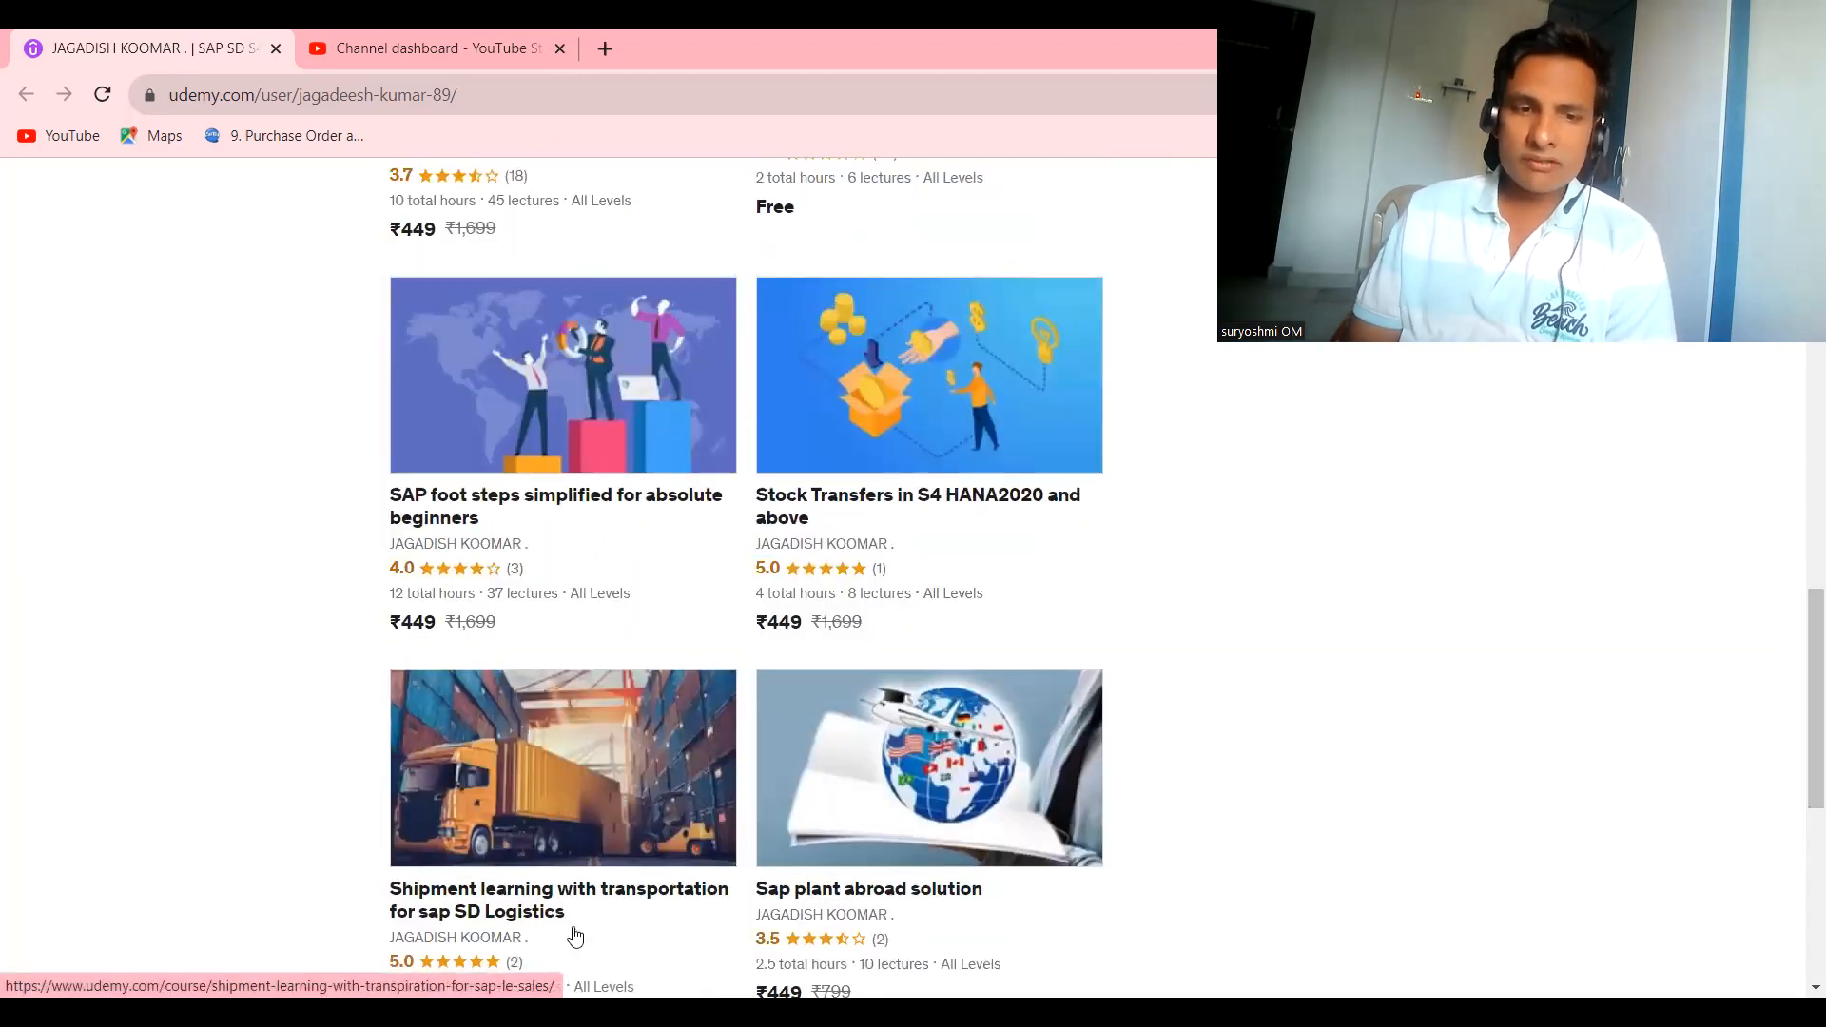
mouse_move(695, 879)
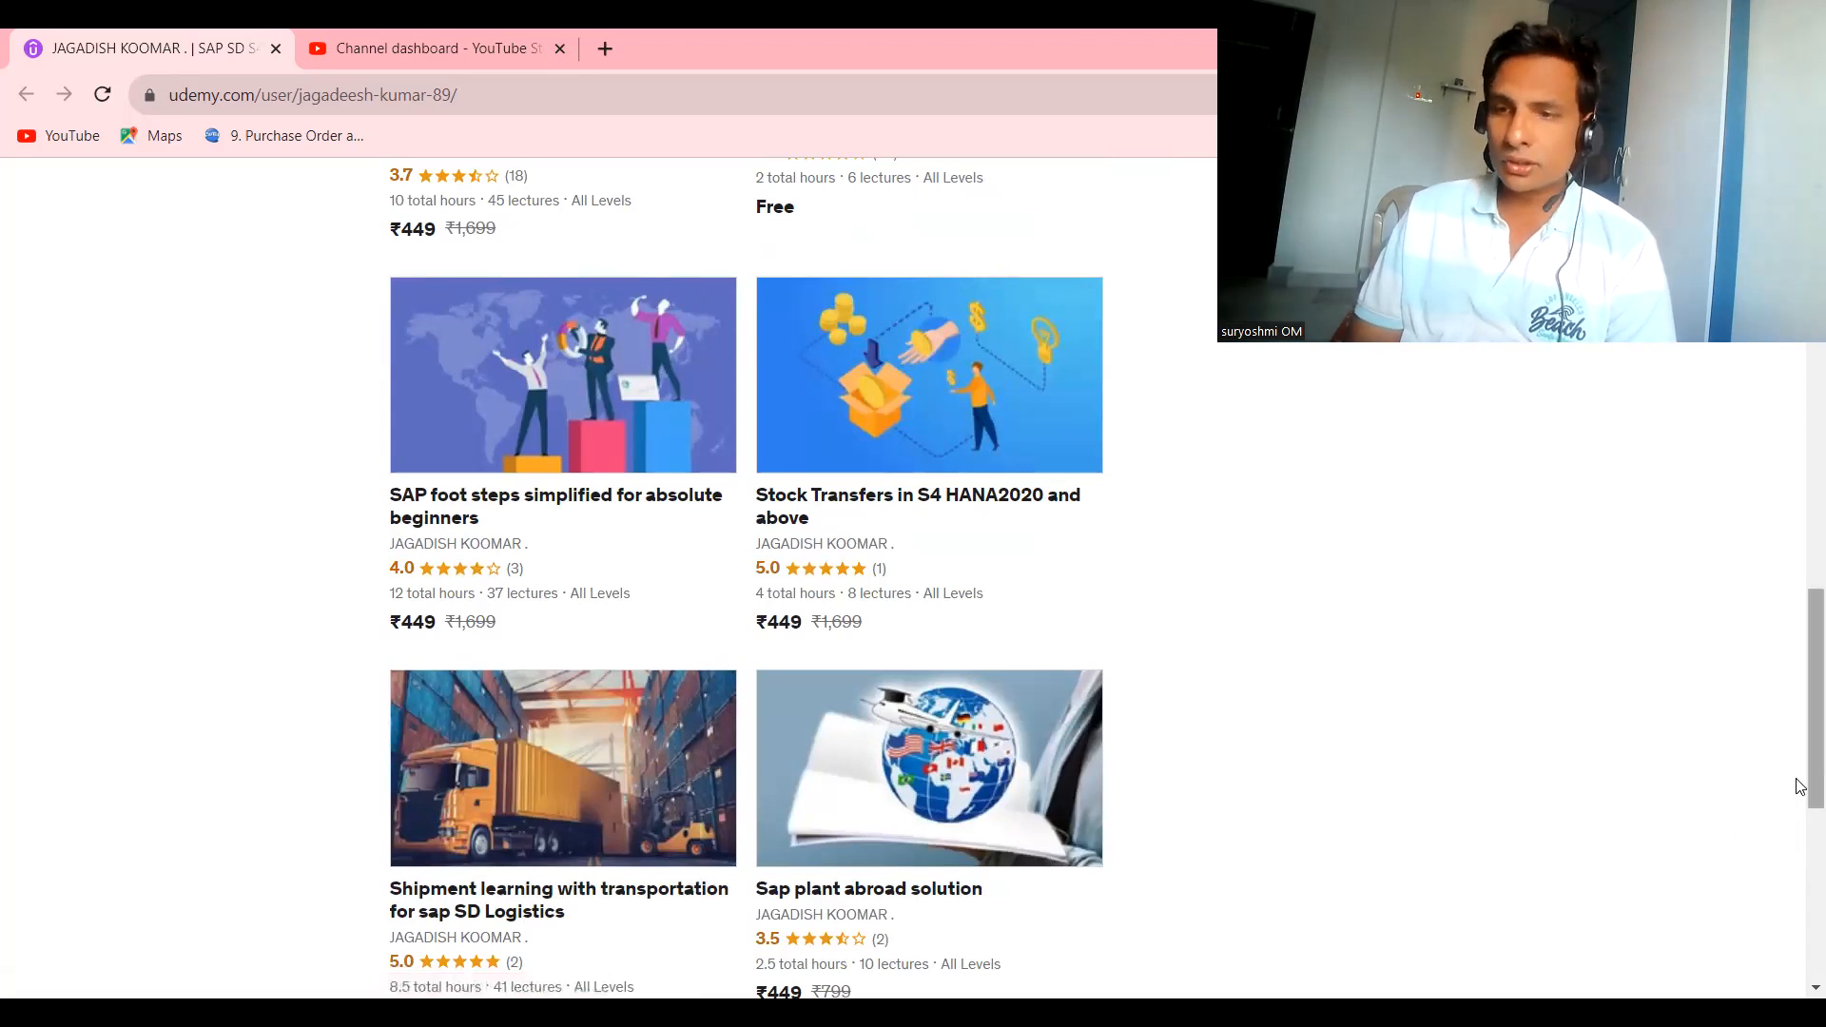
scroll("up", 3)
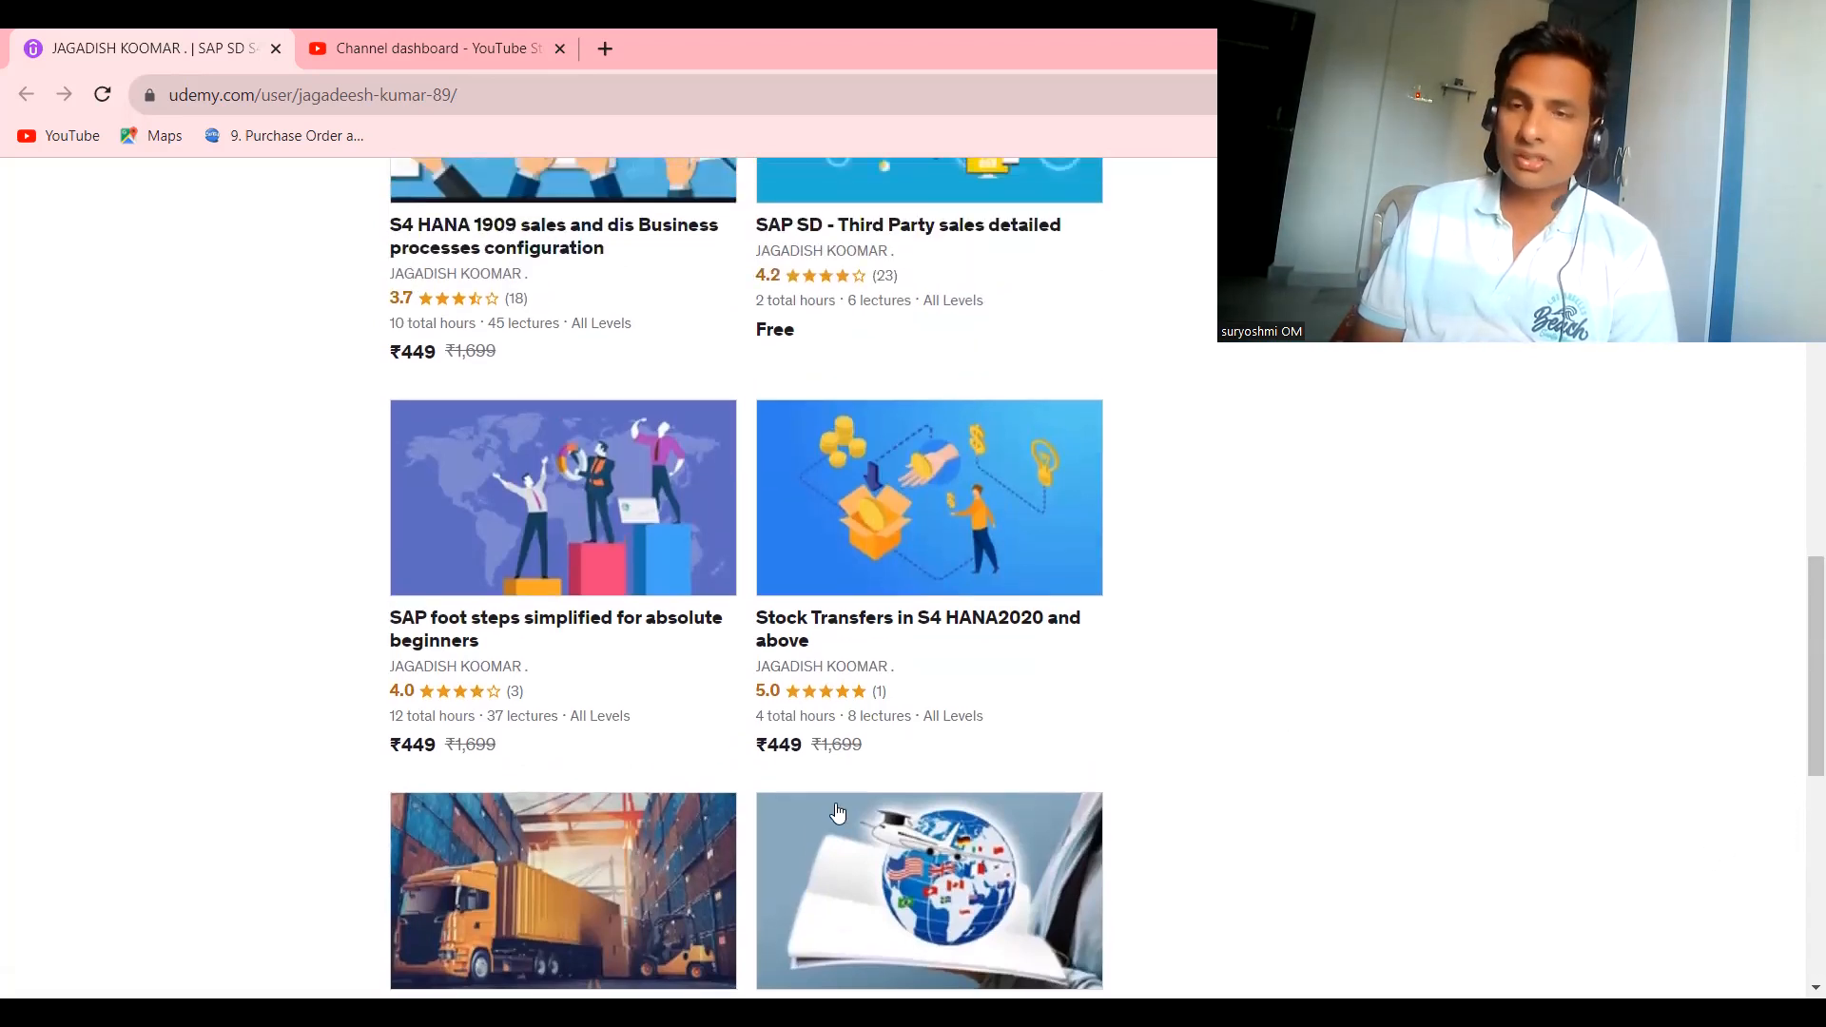
scroll("up", 3)
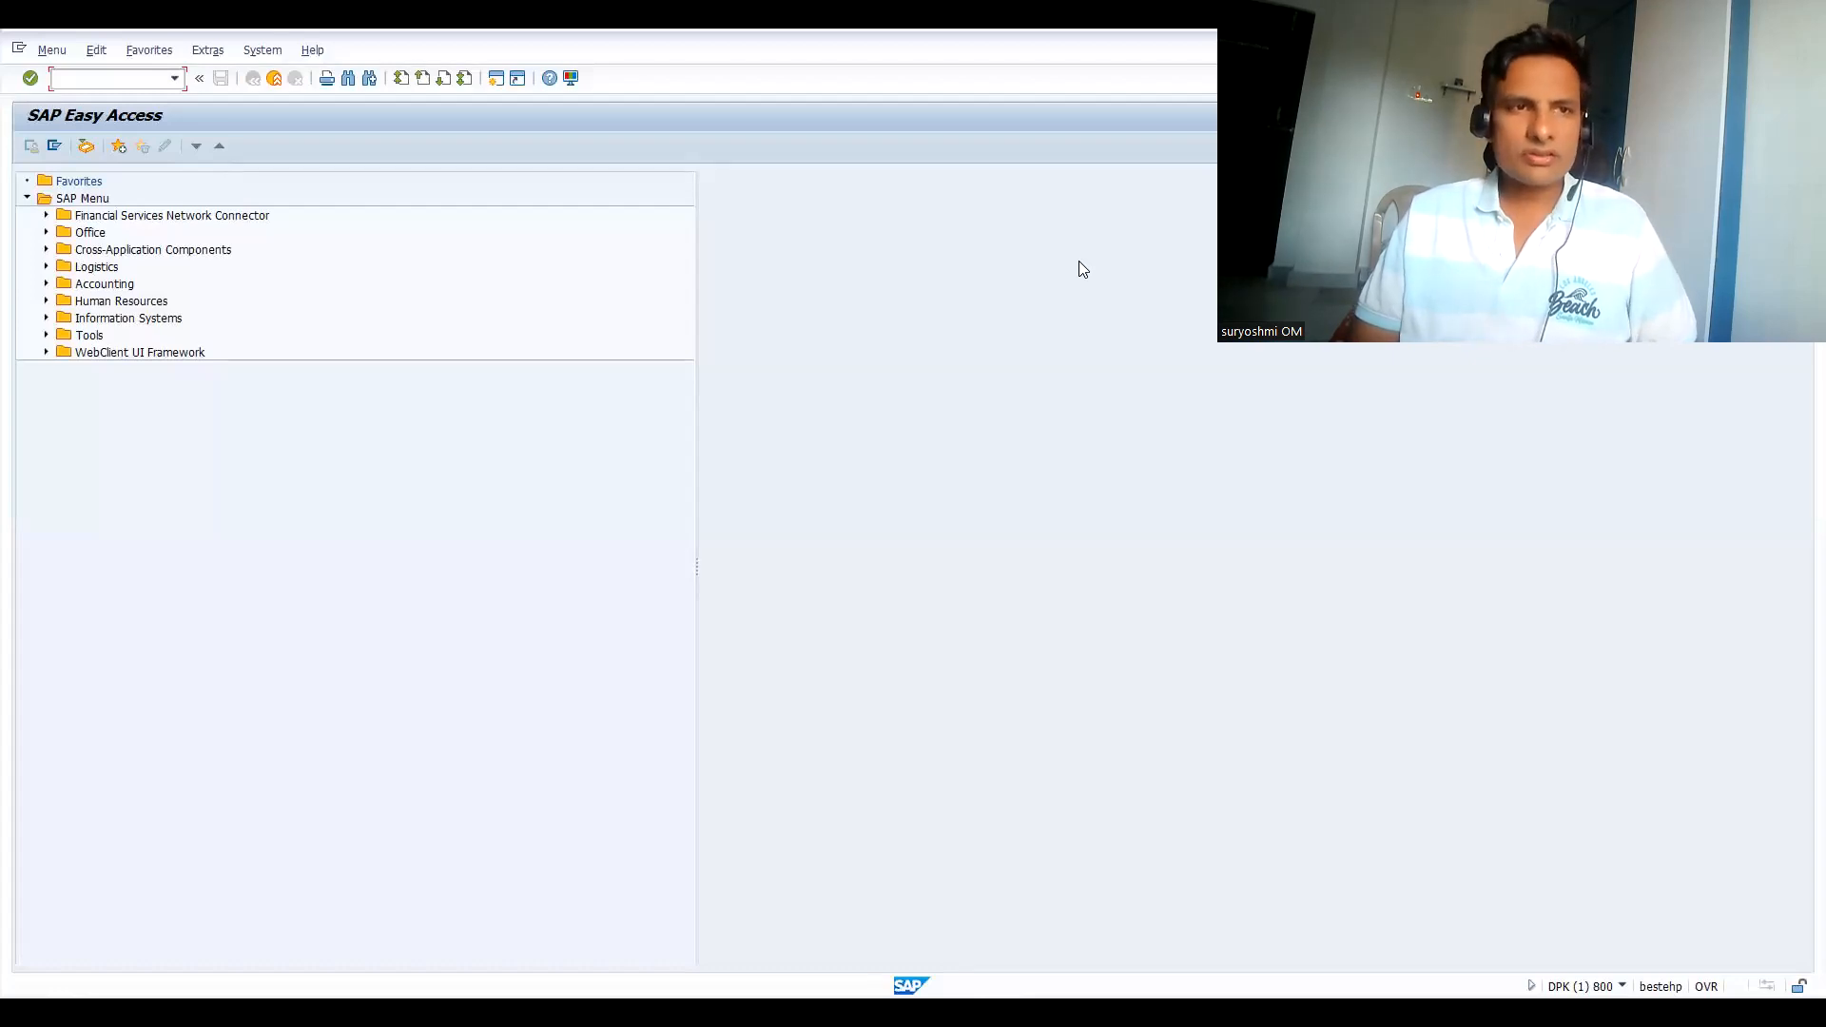
- Place the cursor in the SAP Easy Access command field to enter OS01
left_click(106, 78)
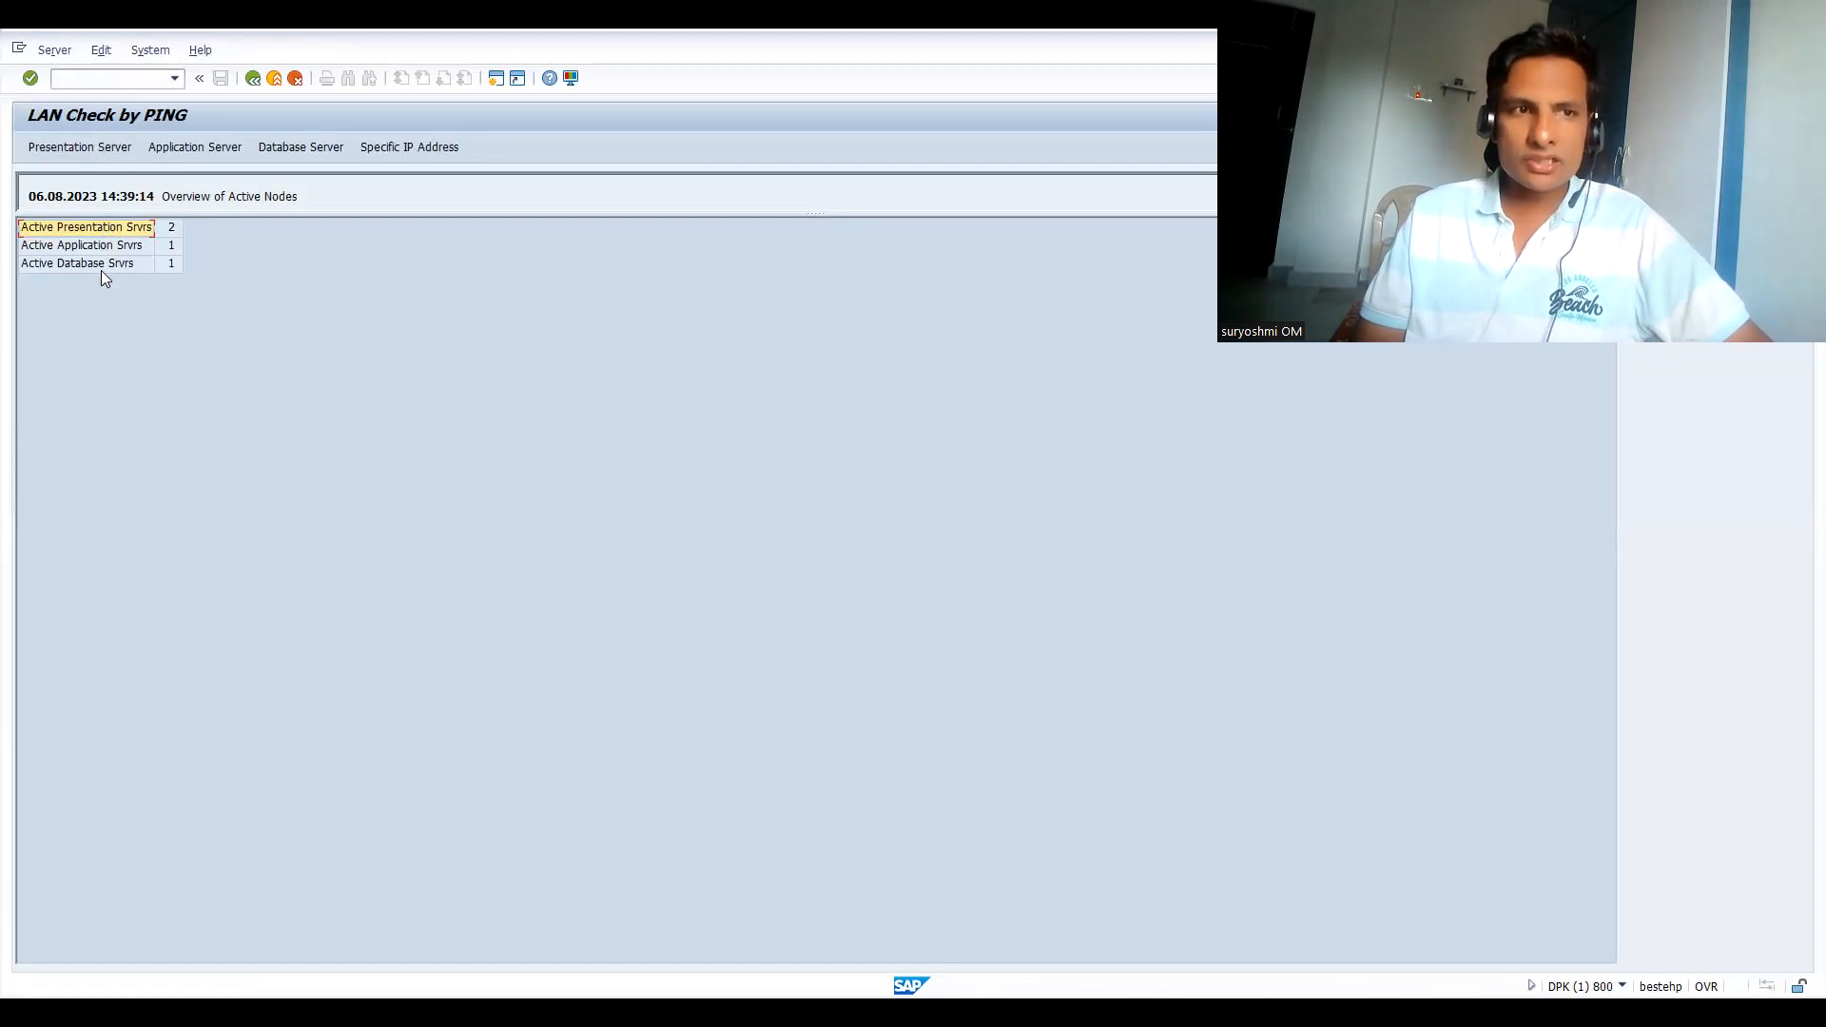
- Select the Active Application Srvrs row in the LAN Check overview
left_click(90, 245)
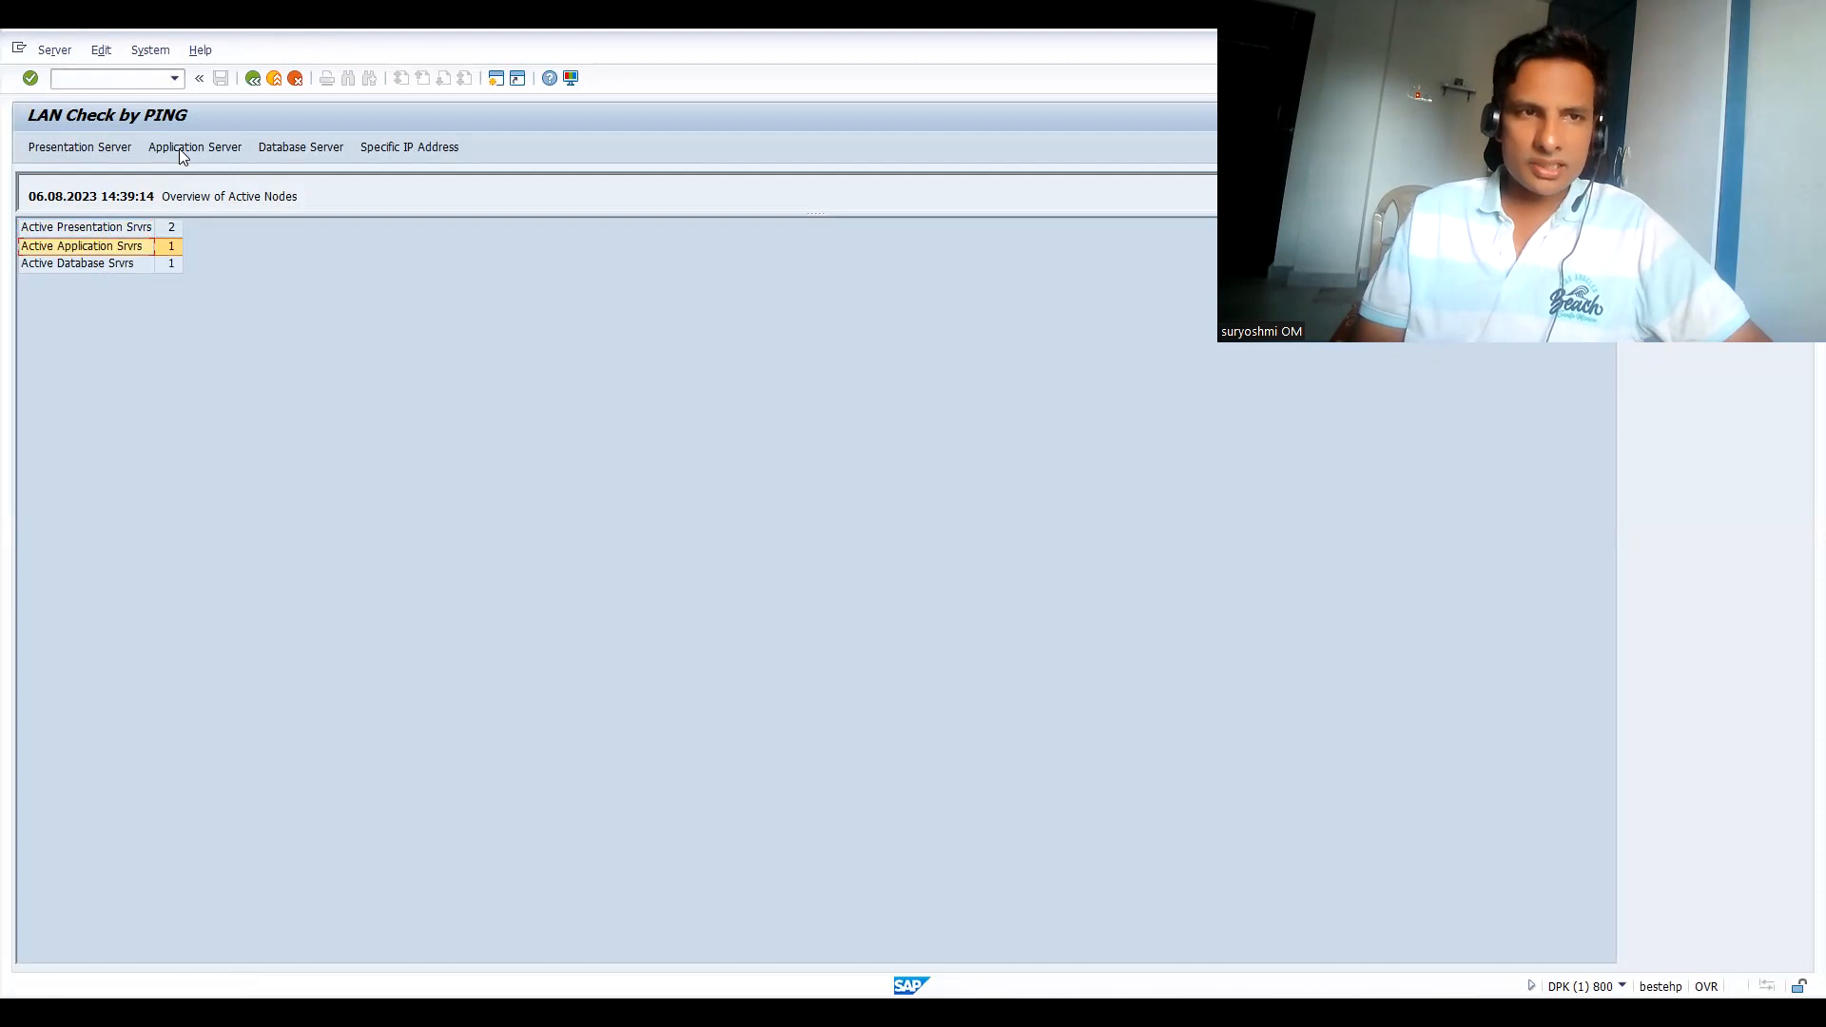
mouse_move(187, 154)
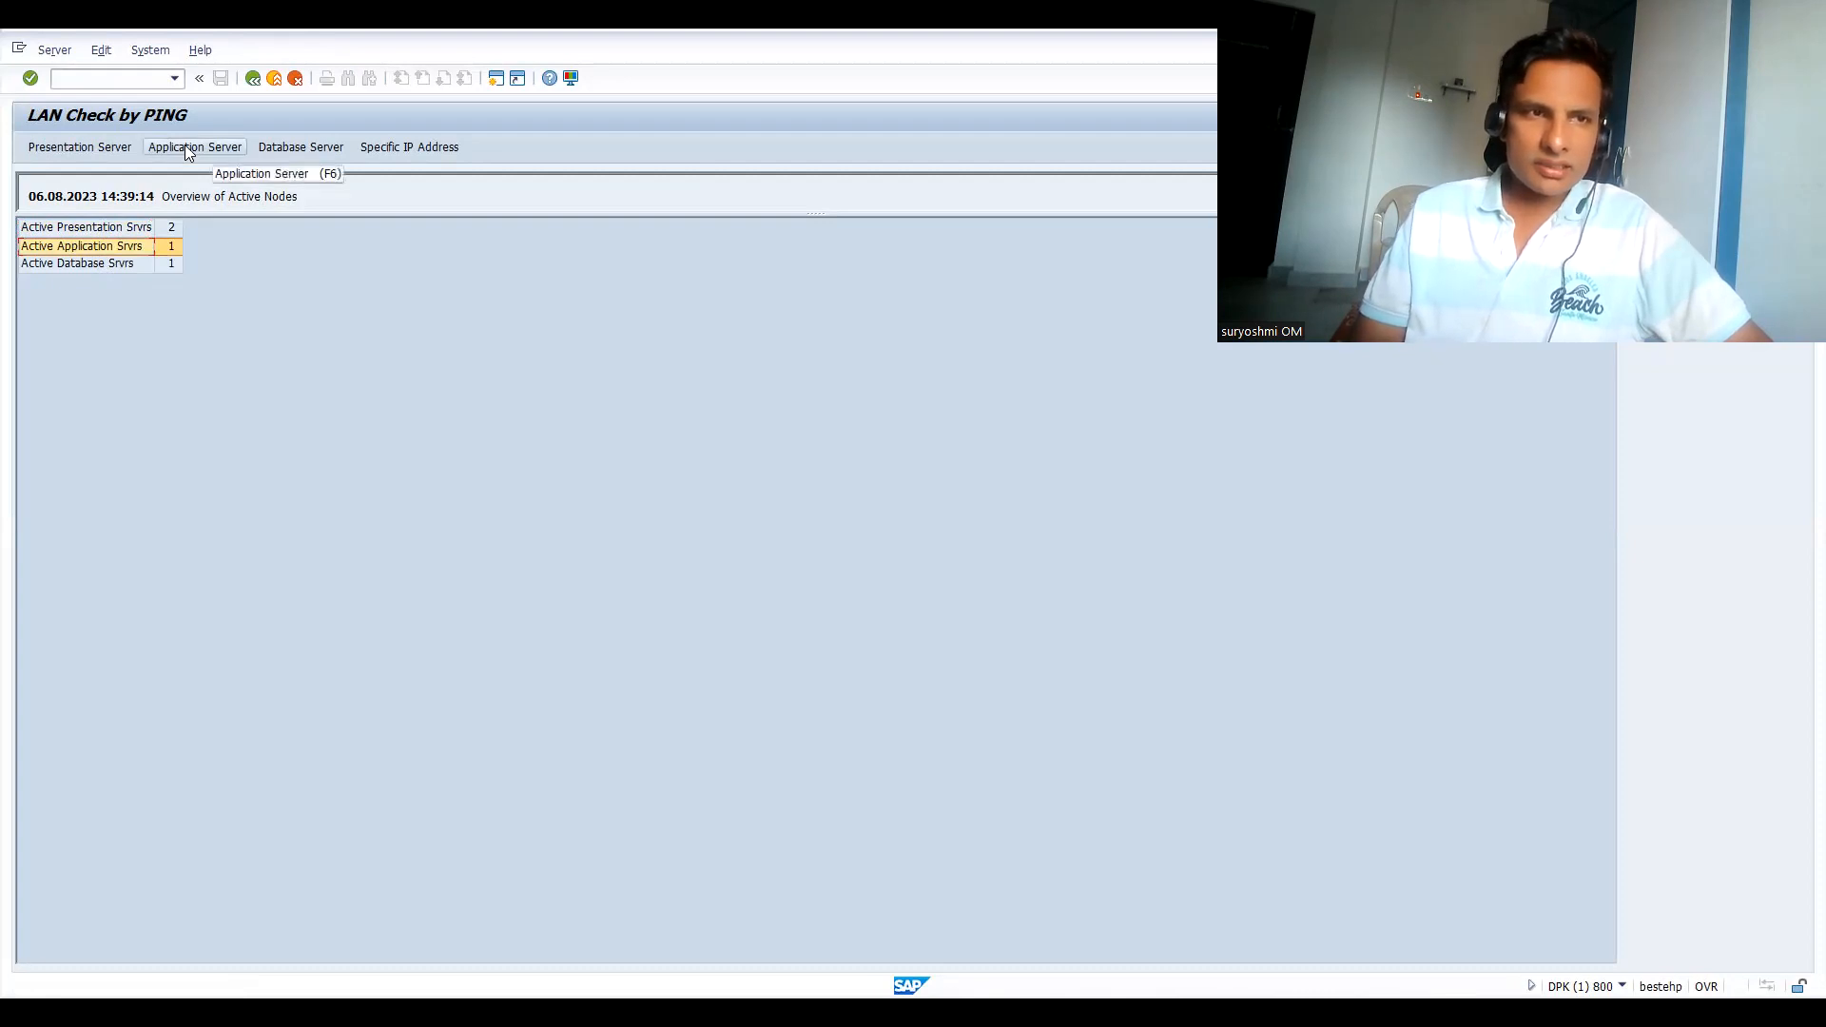
- List application servers with the IP Address column, highlighting bestehp's 192.168.7.144
left_click(194, 146)
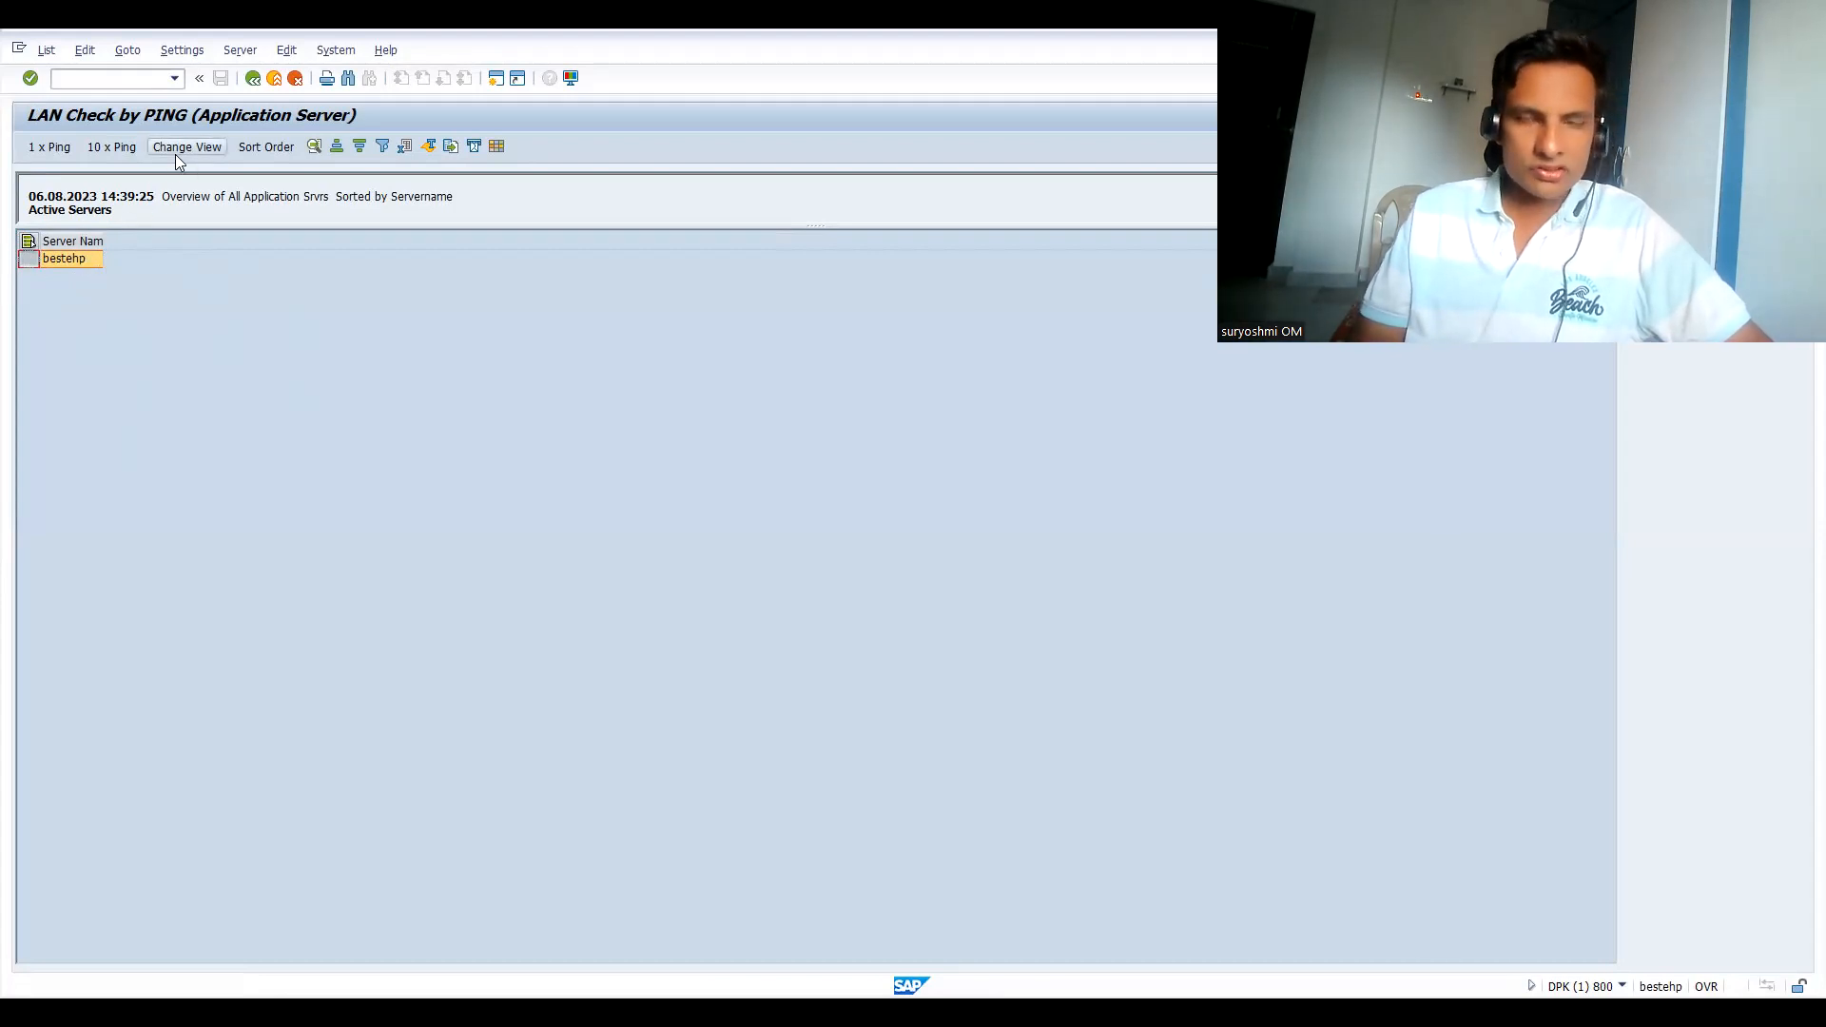
left_click(187, 147)
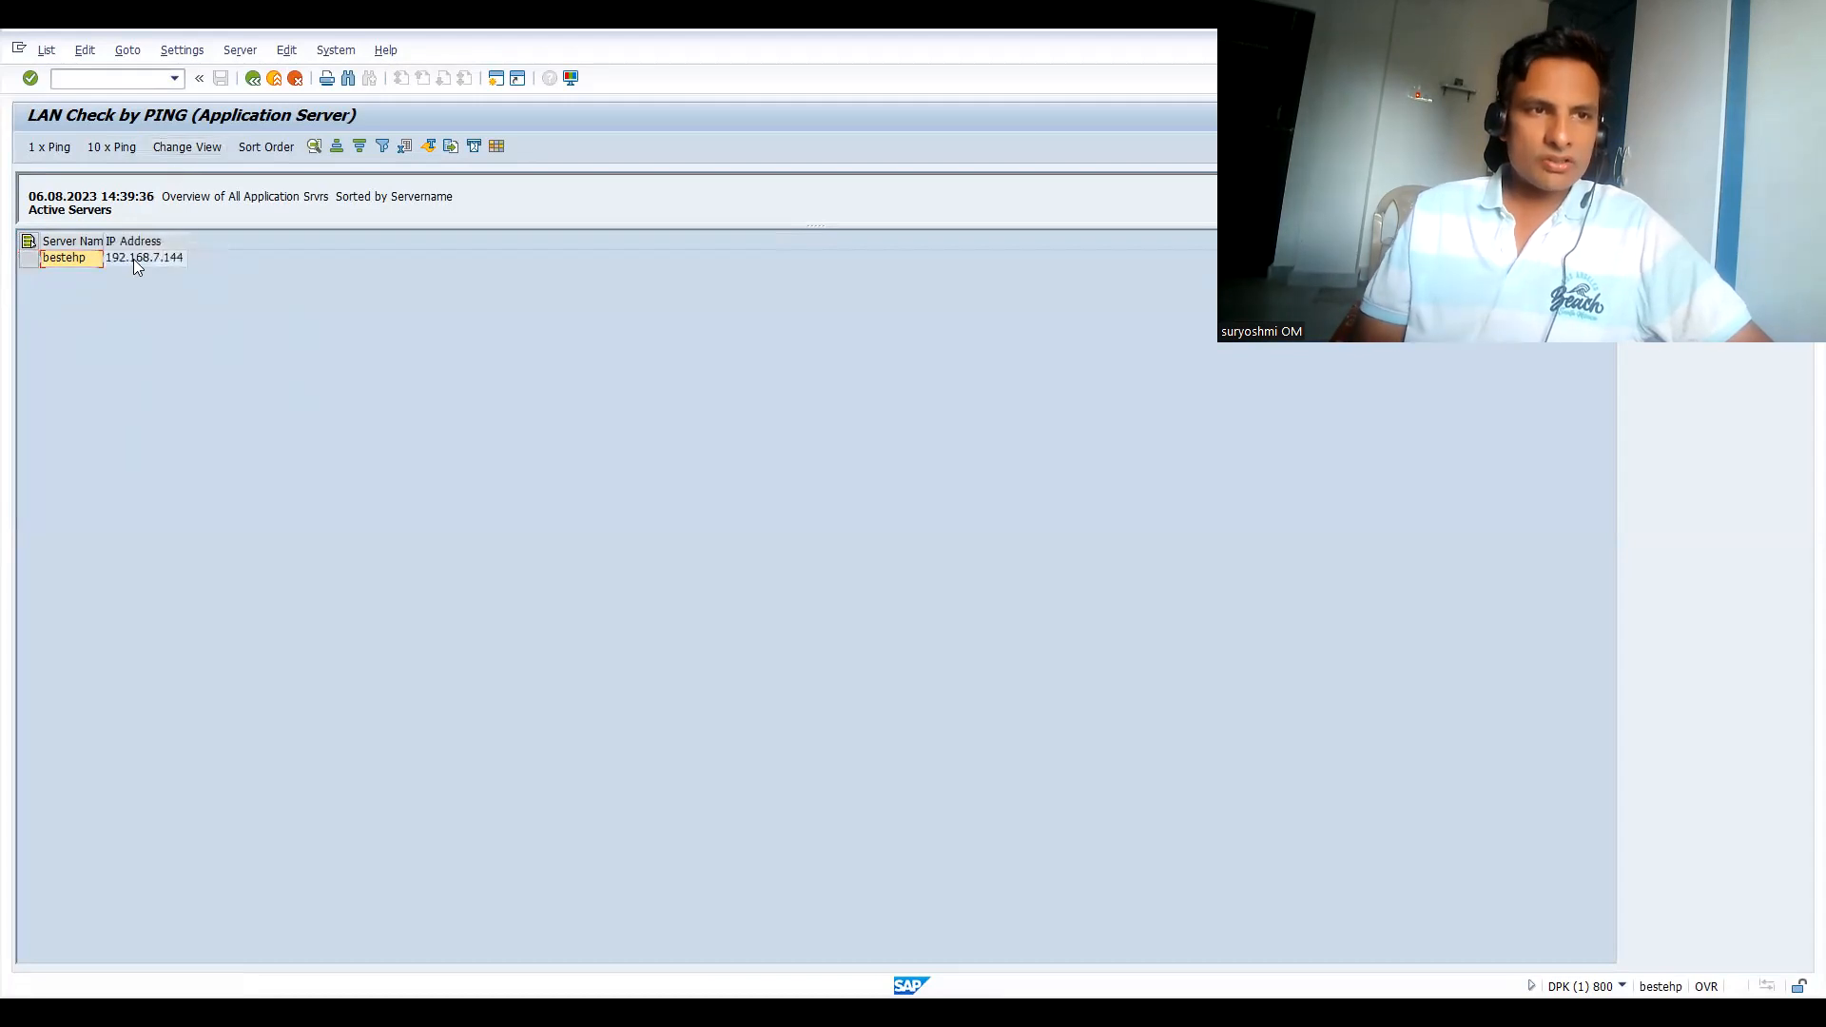
left_click(145, 257)
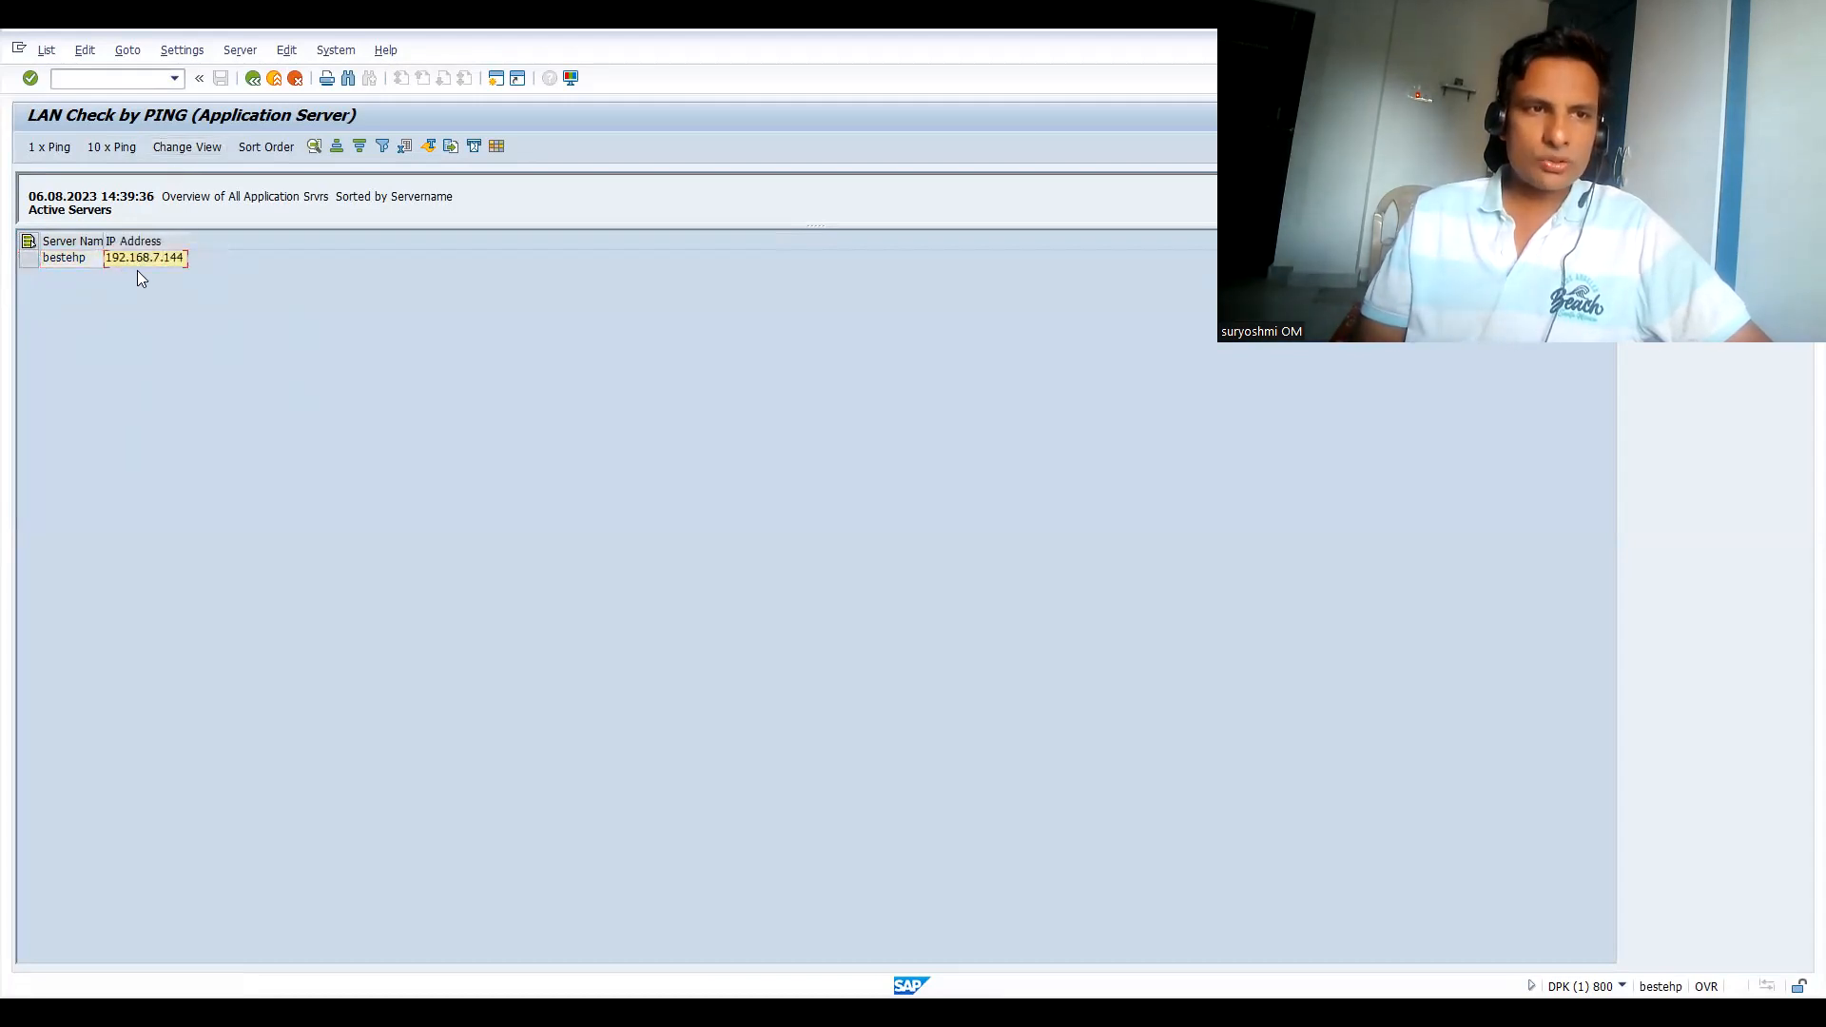